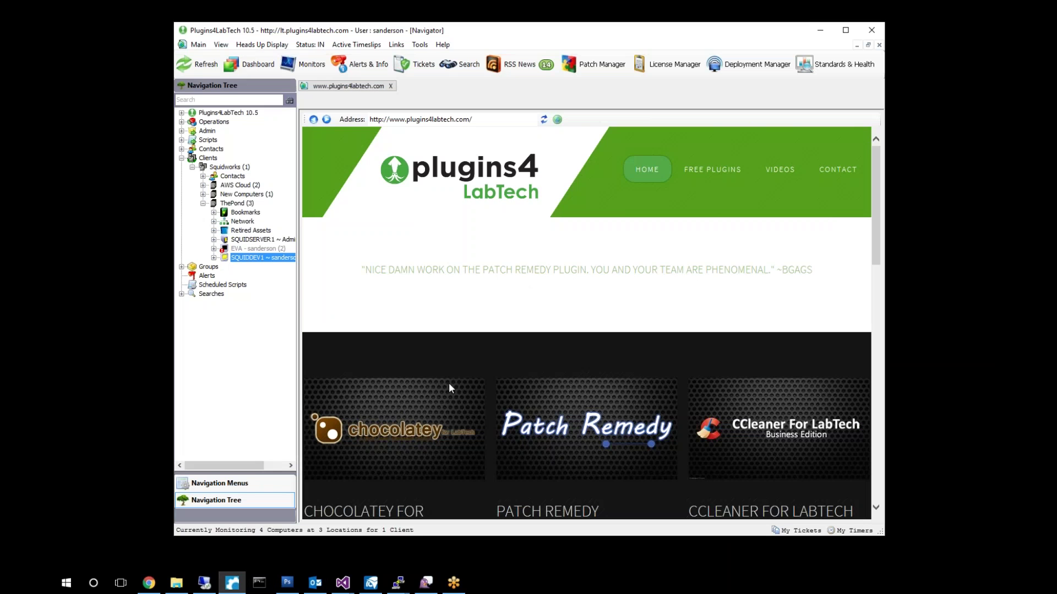
{"action": "mouse_move", "coordinate": [535, 38]}
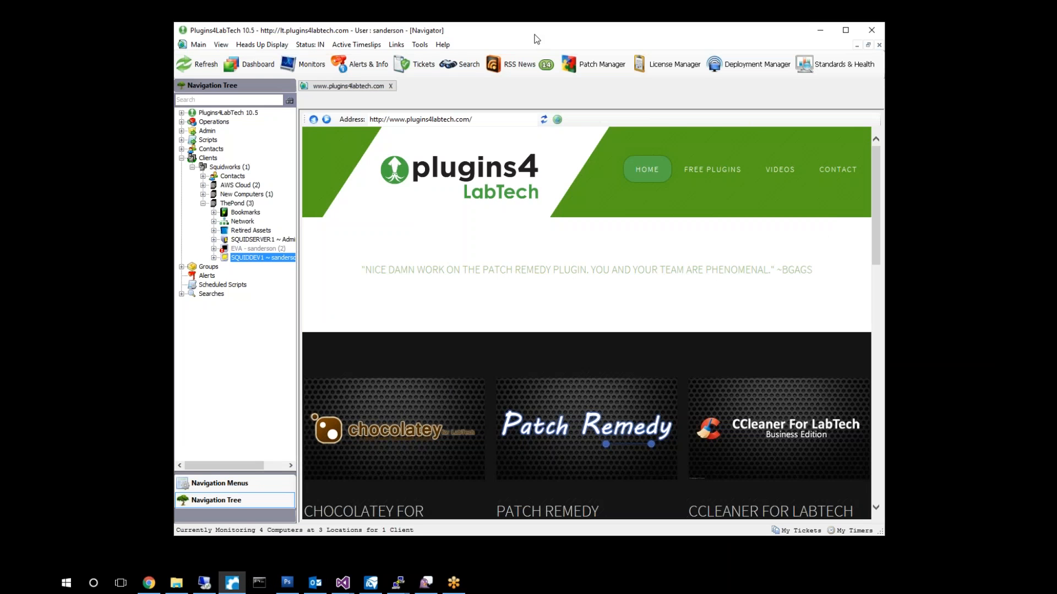
{"action": "mouse_move", "coordinate": [567, 41]}
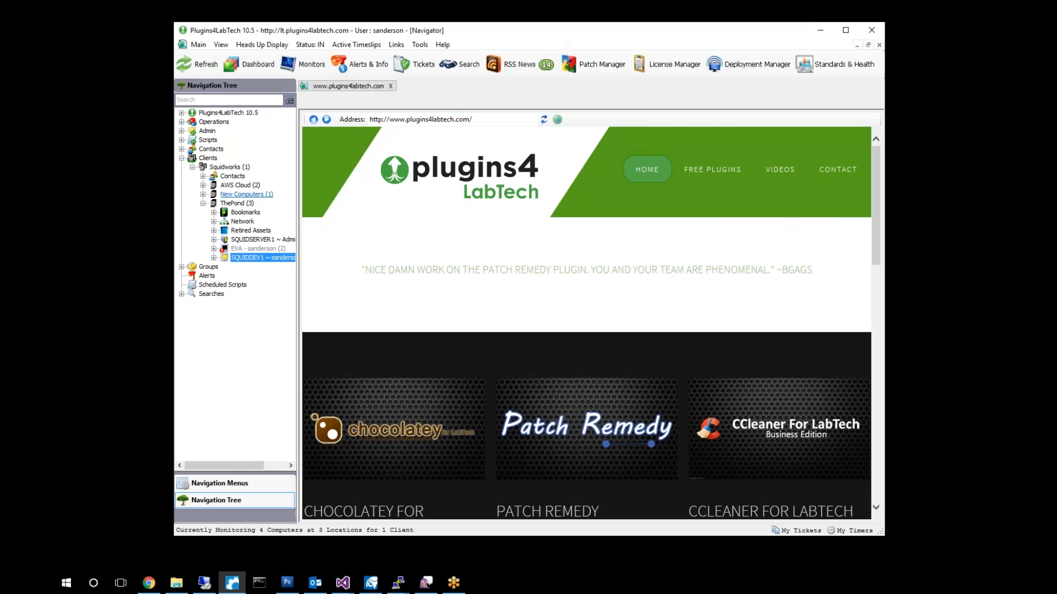
{"action": "mouse_move", "coordinate": [893, 298]}
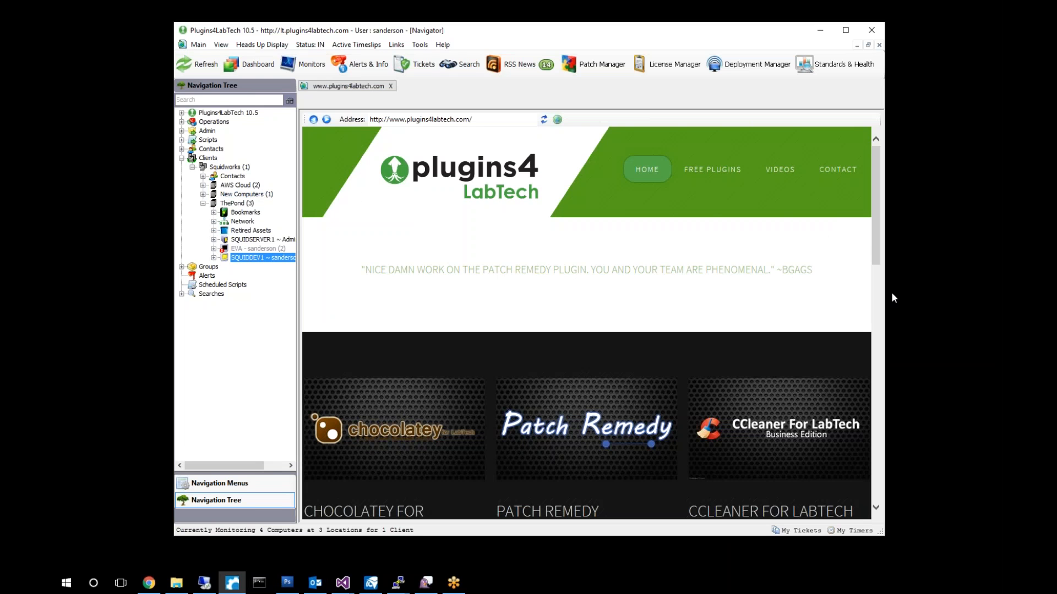
{"action": "mouse_move", "coordinate": [572, 287]}
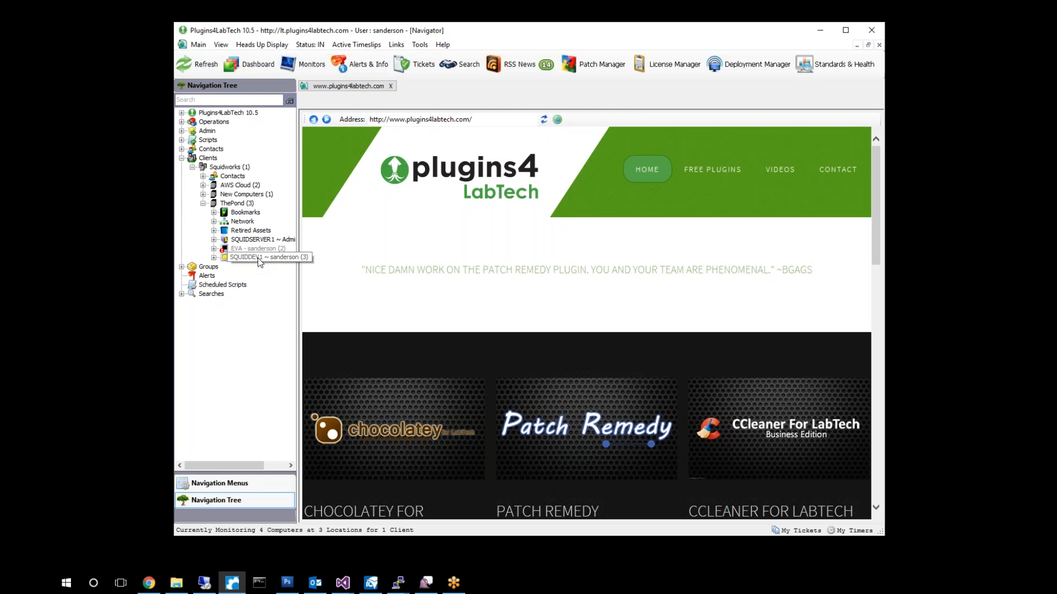
Confirm the Squidworks Backup Windows plugin is installed, then close the plugin list.
{"action": "left_click", "coordinate": [442, 44]}
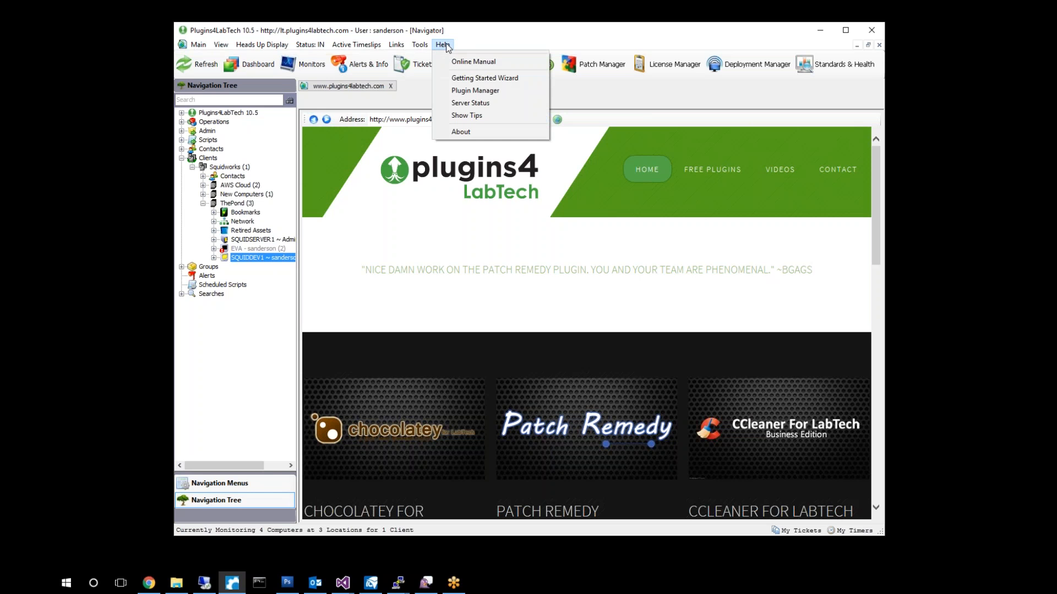
{"action": "left_click", "coordinate": [475, 91]}
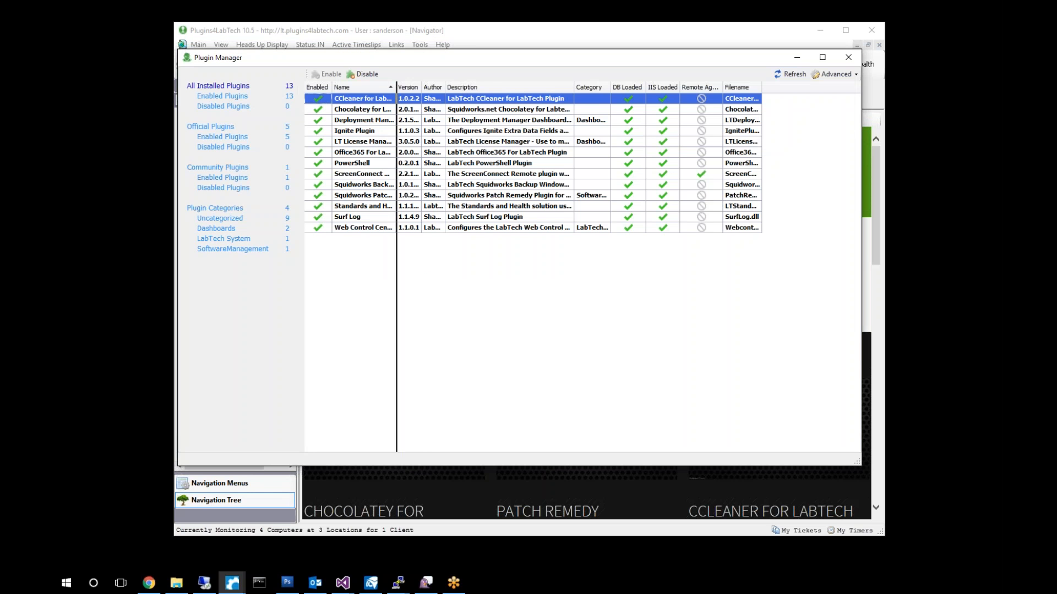
{"action": "left_click", "coordinate": [365, 184]}
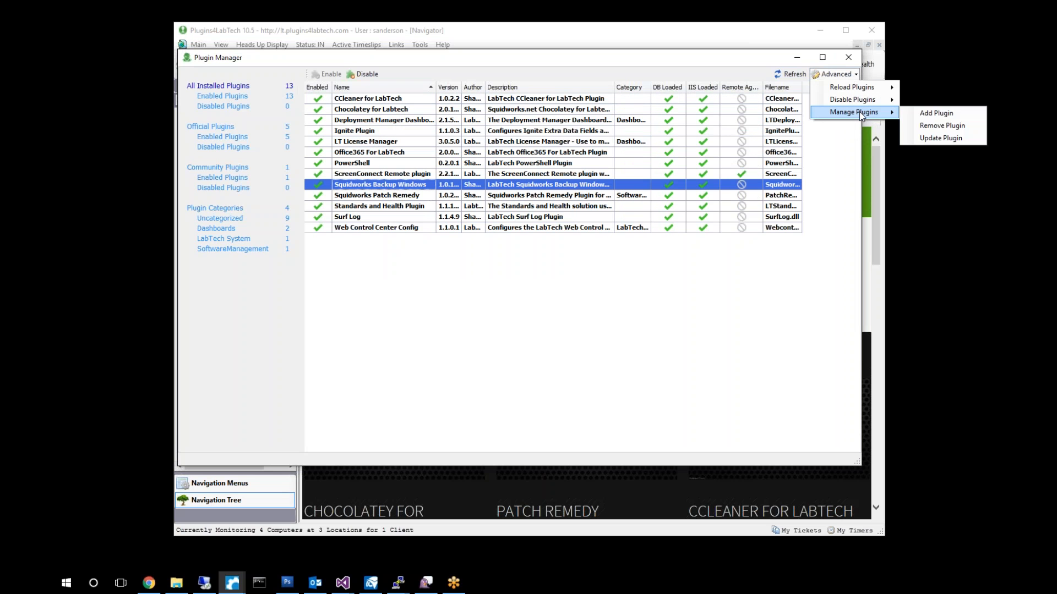
{"action": "mouse_move", "coordinate": [937, 112]}
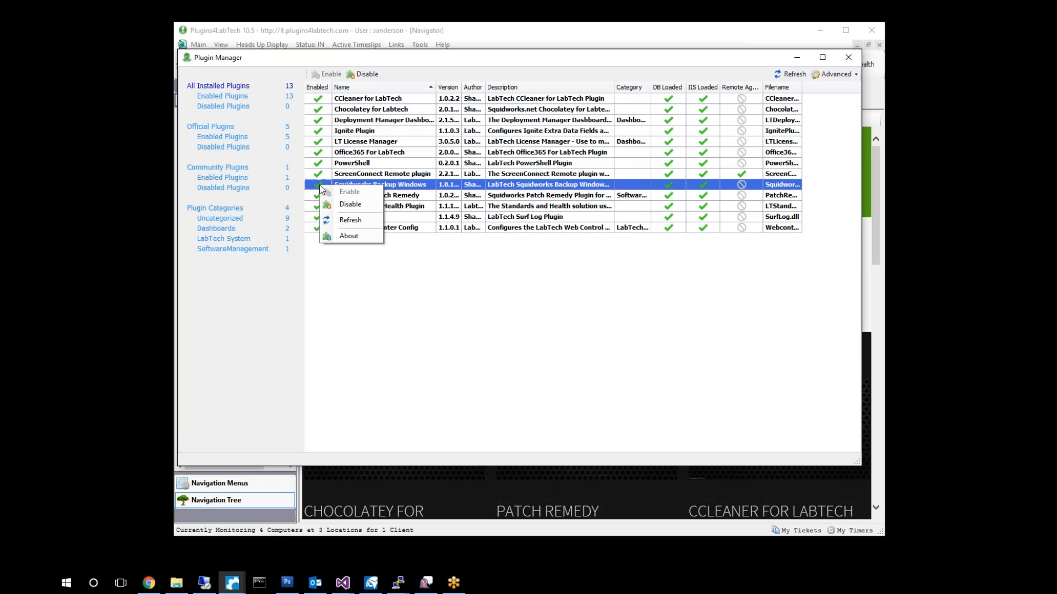
{"action": "mouse_move", "coordinate": [491, 232]}
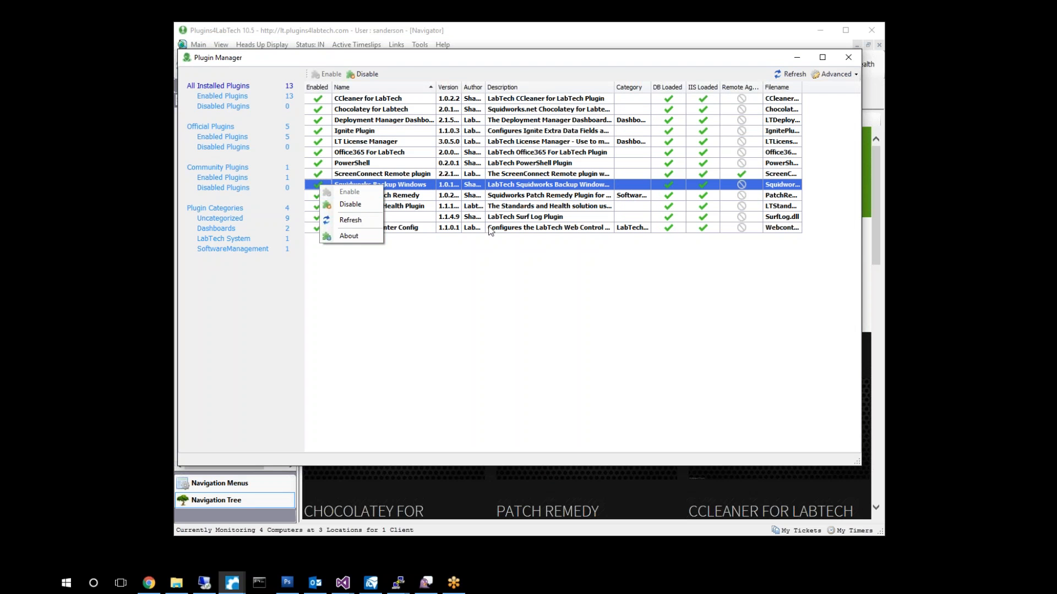
{"action": "left_click", "coordinate": [835, 74]}
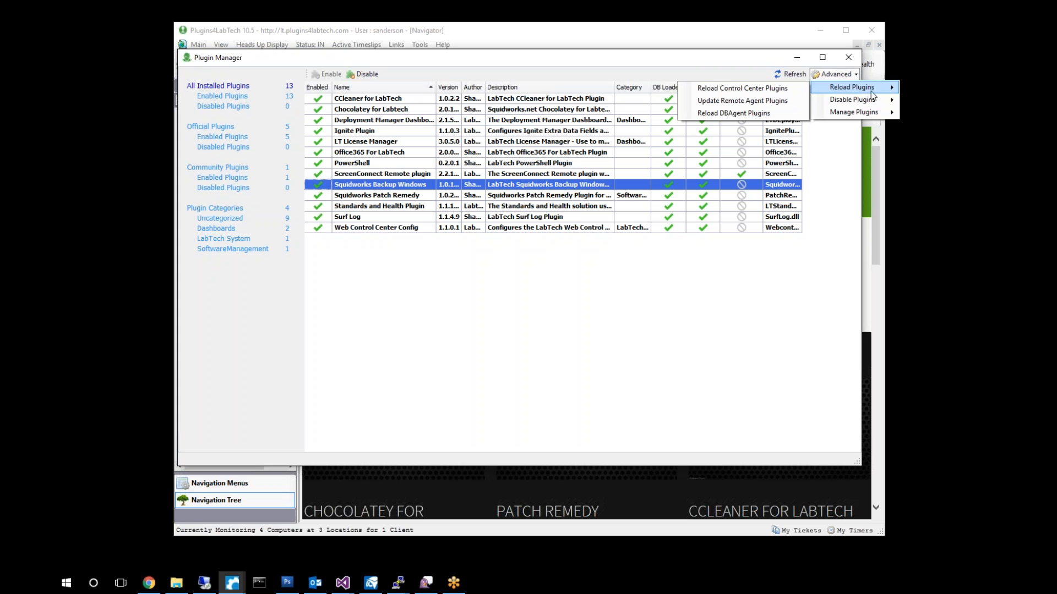
{"action": "mouse_move", "coordinate": [733, 112]}
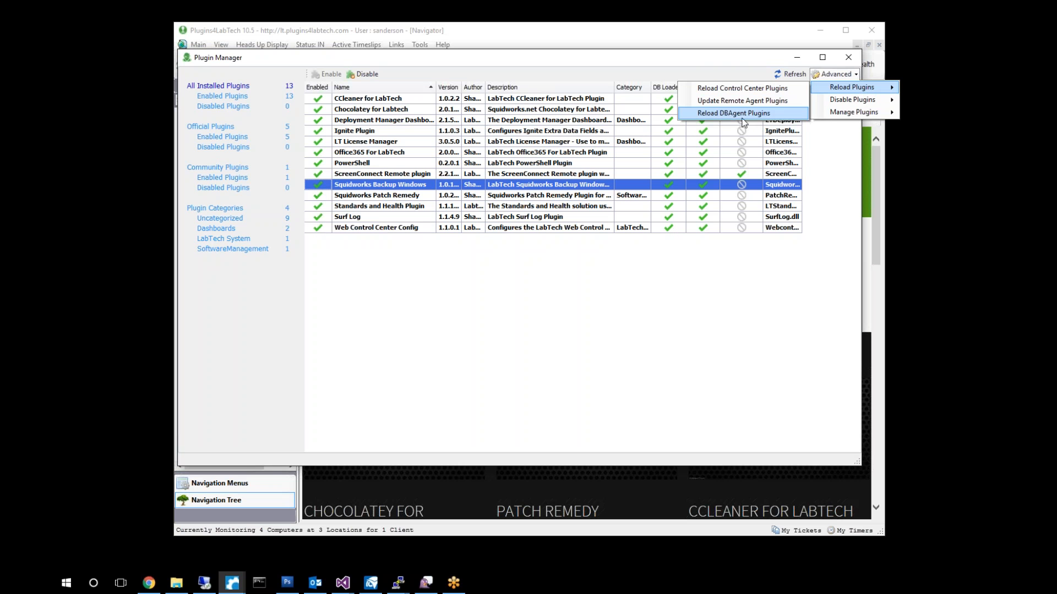
{"action": "mouse_move", "coordinate": [760, 406]}
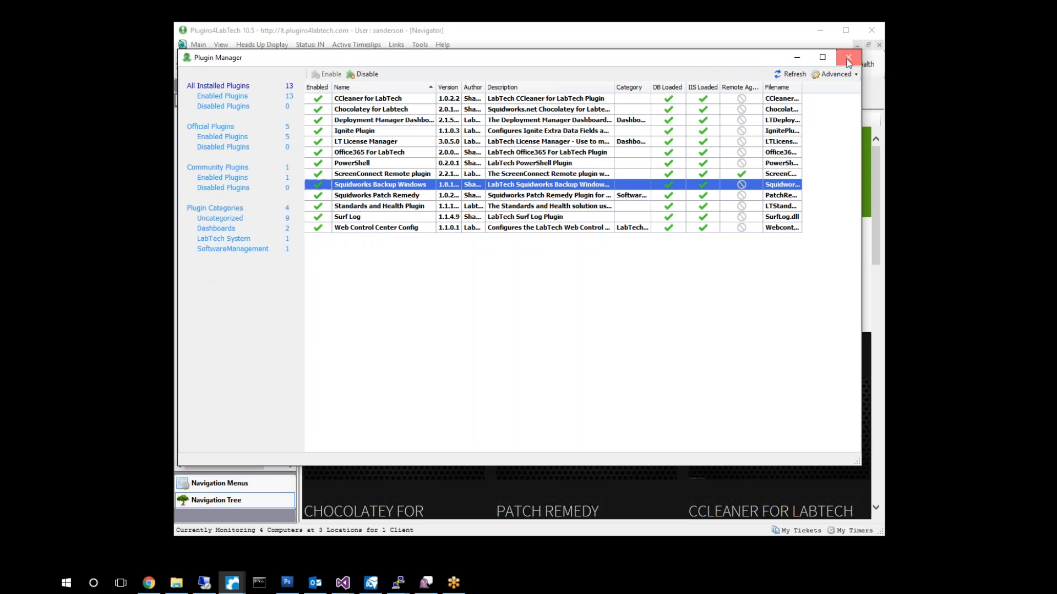
{"action": "left_click", "coordinate": [848, 57]}
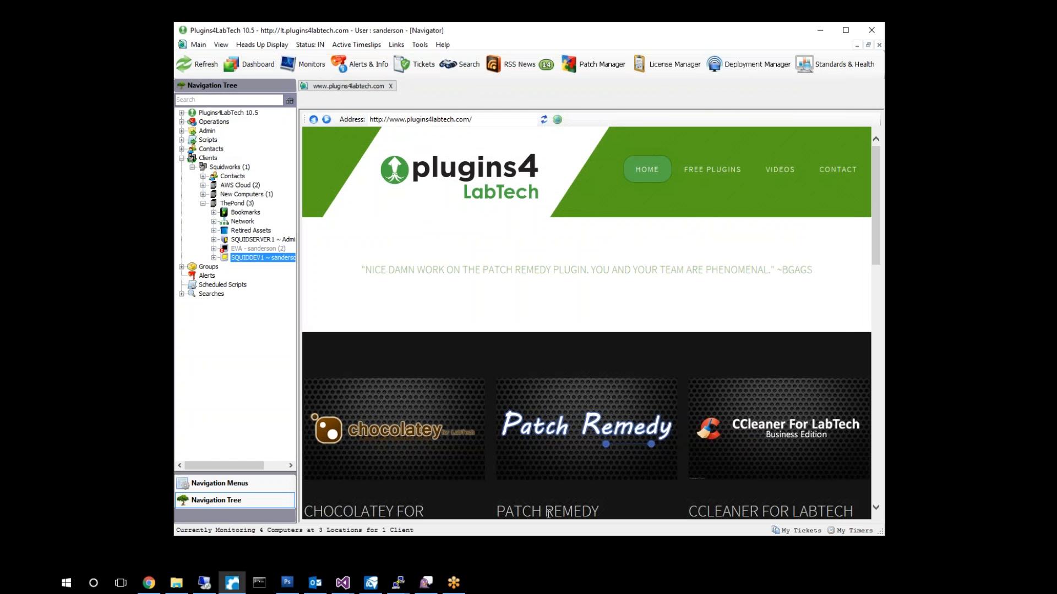
{"action": "mouse_move", "coordinate": [767, 220]}
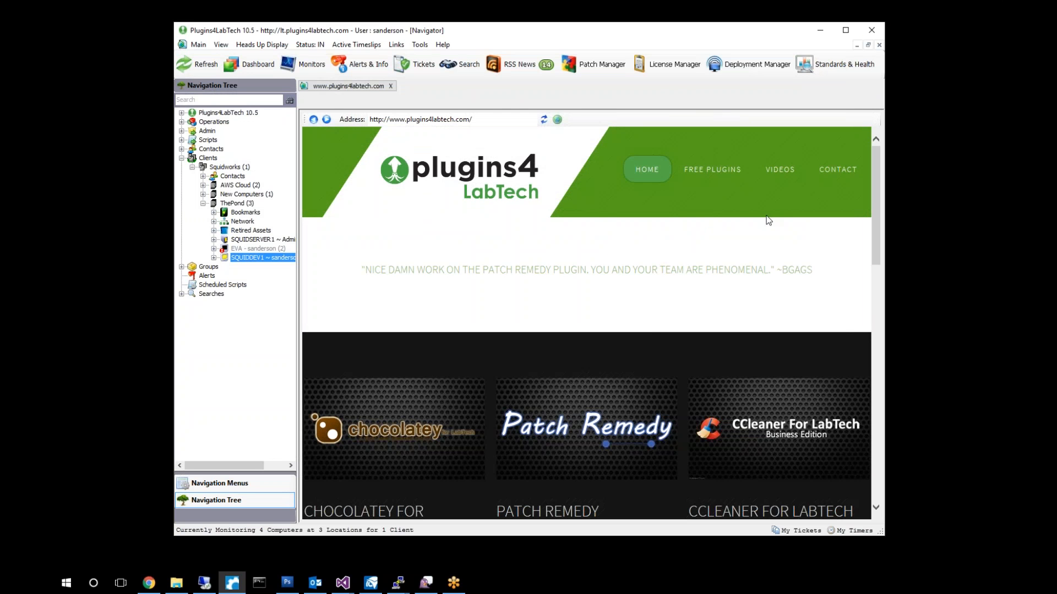
{"action": "mouse_move", "coordinate": [255, 275]}
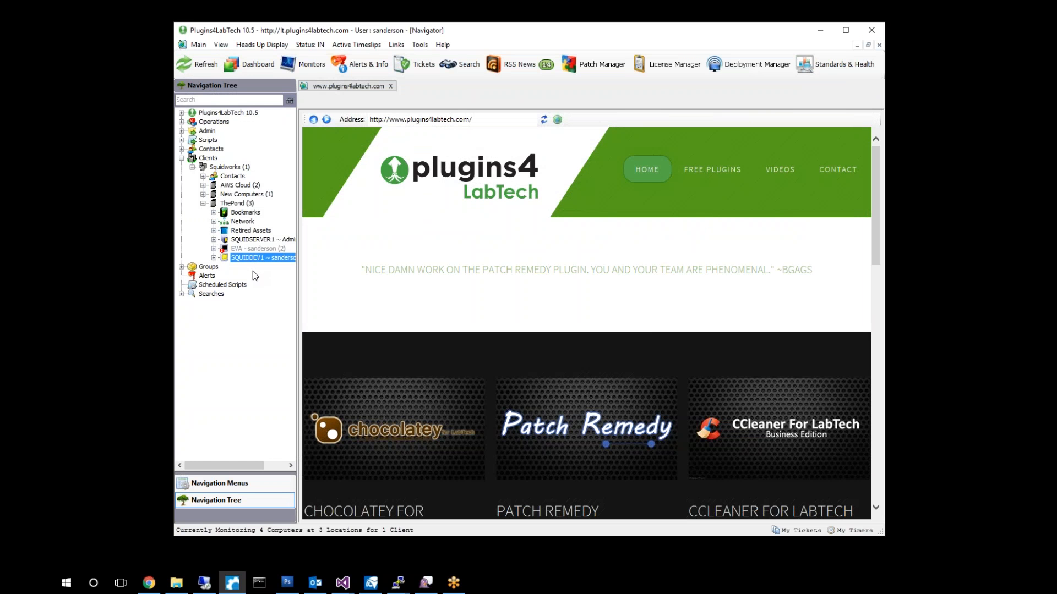
{"action": "mouse_move", "coordinate": [250, 272]}
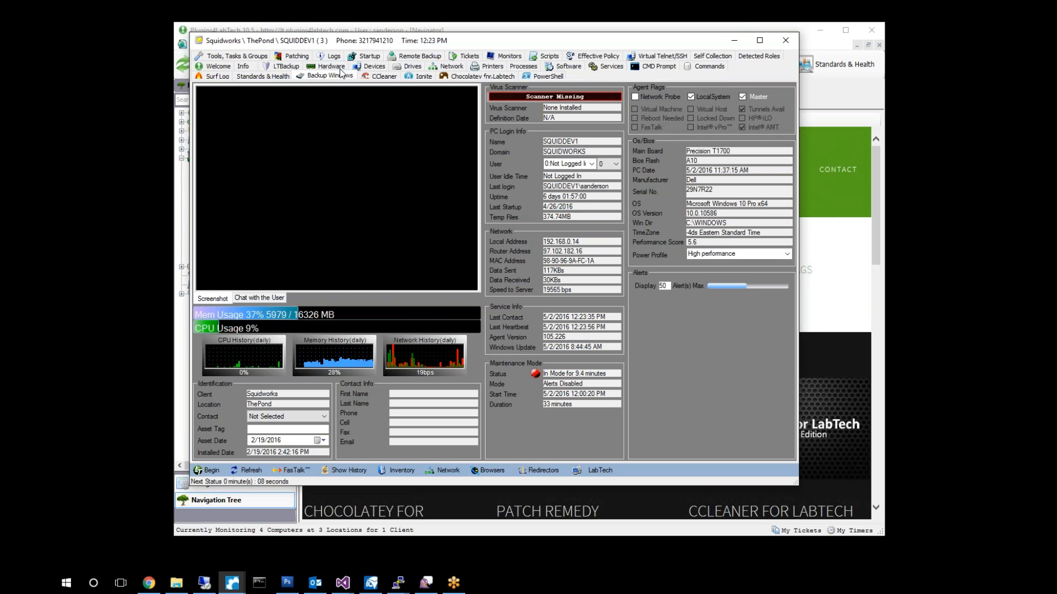
{"action": "mouse_move", "coordinate": [340, 124]}
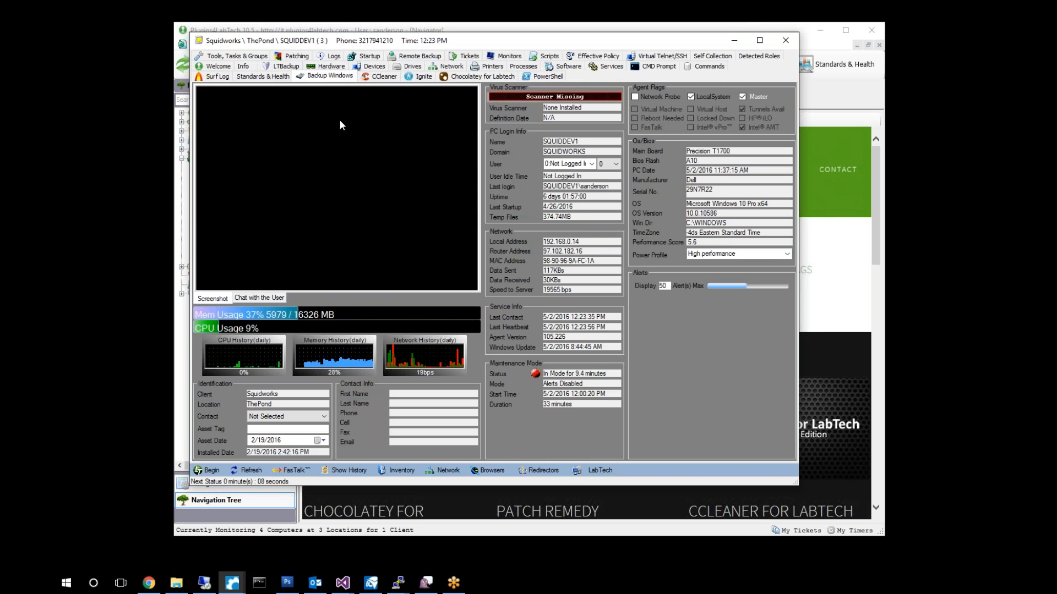
Show SQUIDDEV1's Backup Windows page, which reports backups disabled.
{"action": "left_click", "coordinate": [330, 76]}
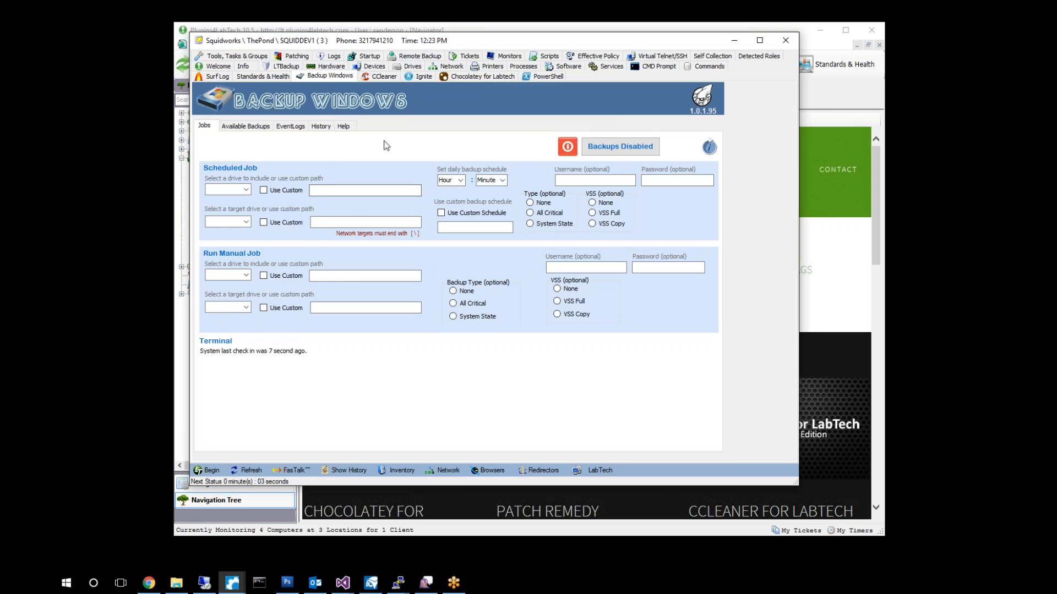
{"action": "mouse_move", "coordinate": [618, 146]}
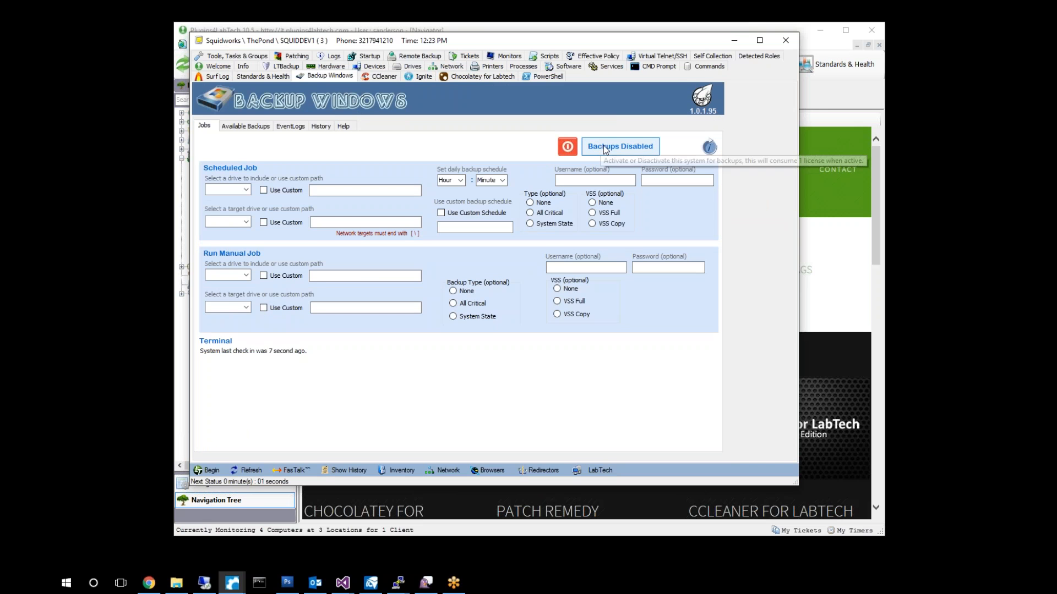
{"action": "mouse_move", "coordinate": [385, 76]}
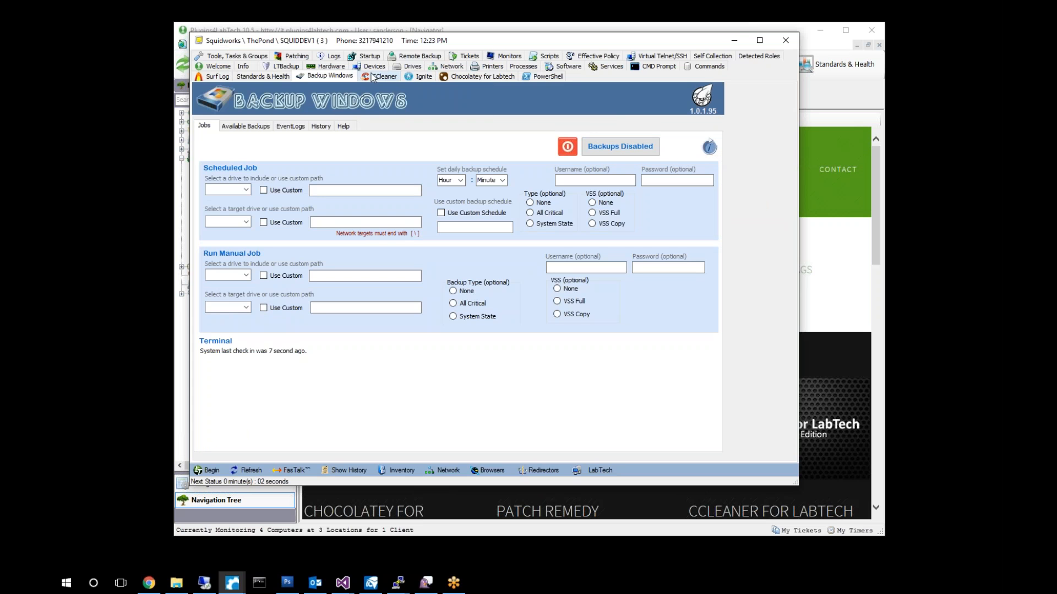
{"action": "mouse_move", "coordinate": [410, 66]}
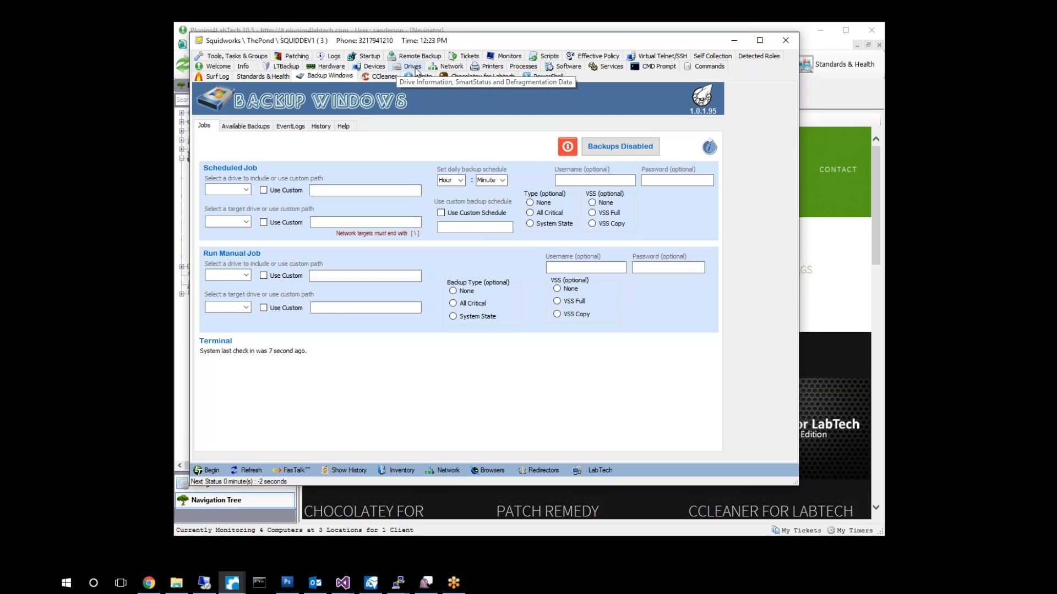
Show SQUIDDEV1's drive information, including the 1.82 TB Seagate backup drive E:.
{"action": "left_click", "coordinate": [411, 66]}
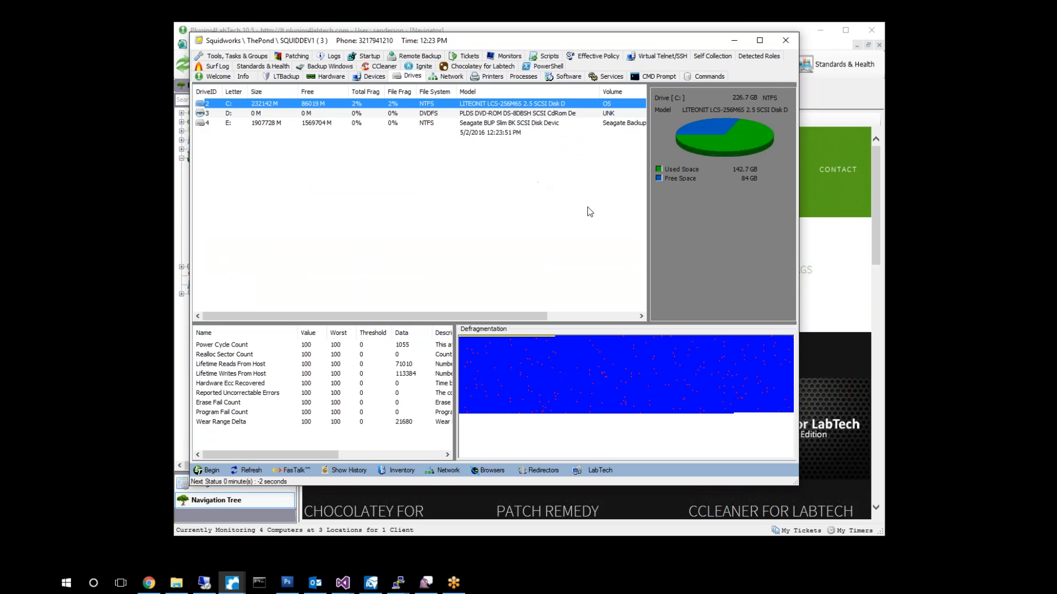
{"action": "mouse_move", "coordinate": [225, 113]}
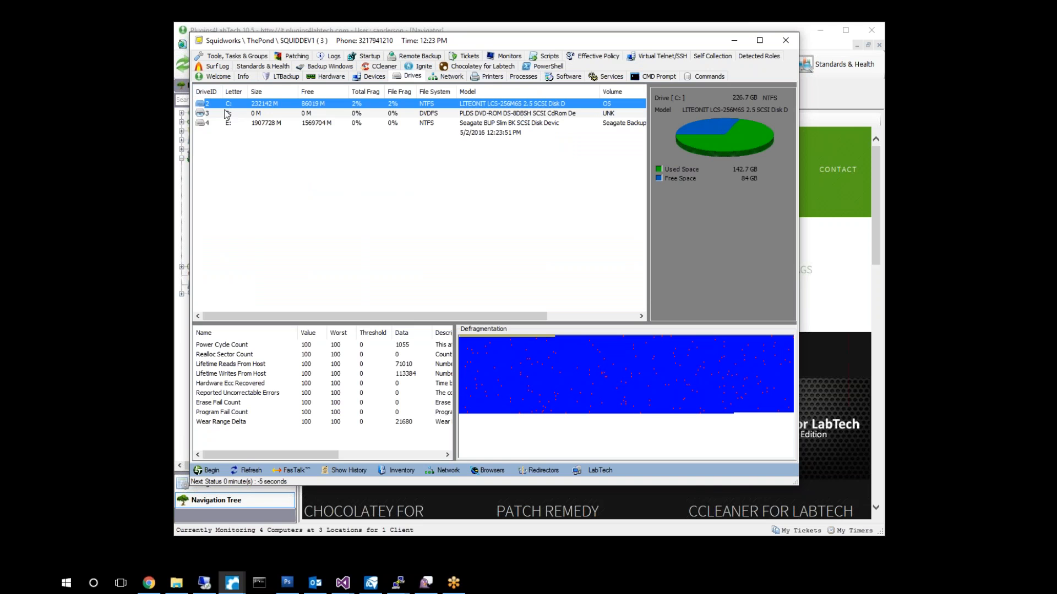
{"action": "mouse_move", "coordinate": [227, 129]}
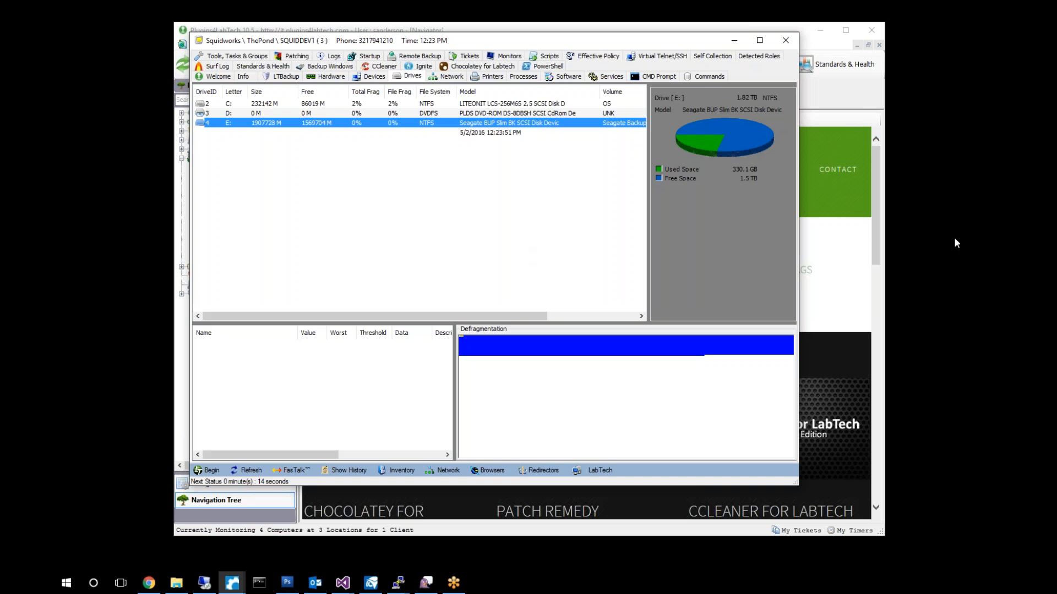
{"action": "mouse_move", "coordinate": [484, 171]}
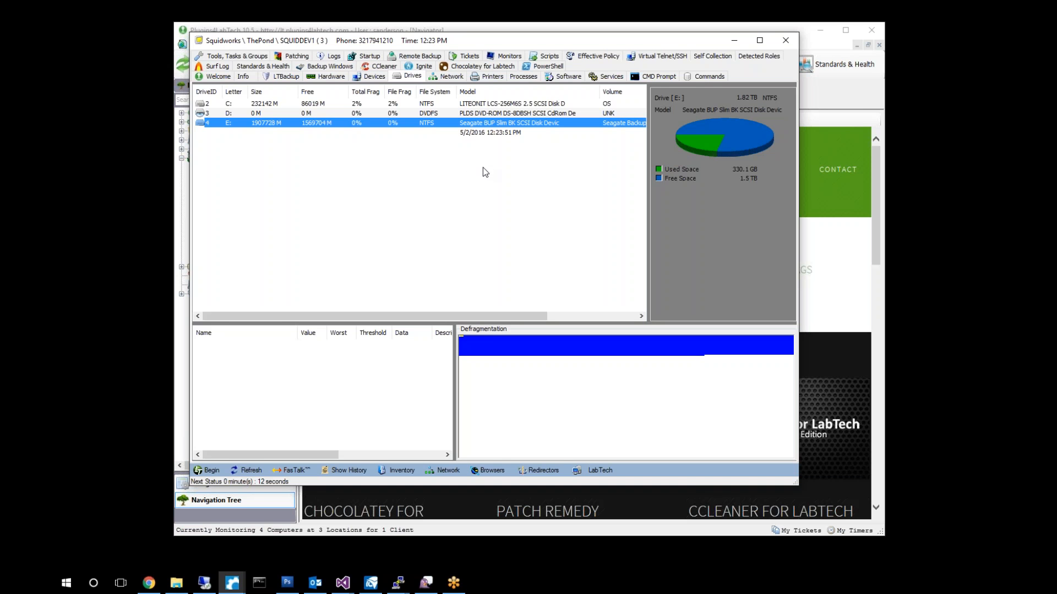
{"action": "mouse_move", "coordinate": [621, 183]}
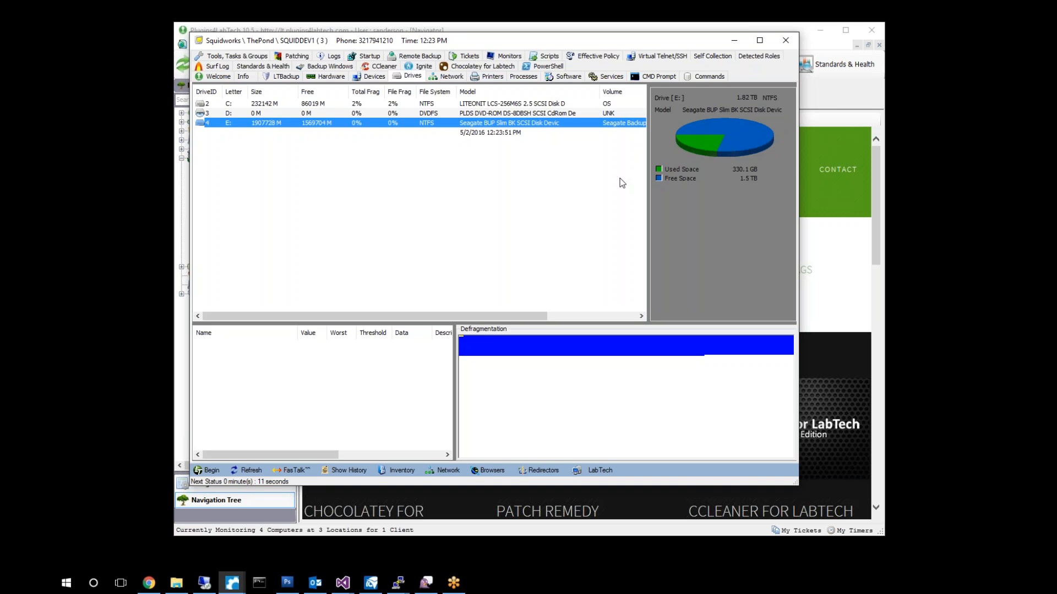
{"action": "mouse_move", "coordinate": [236, 124]}
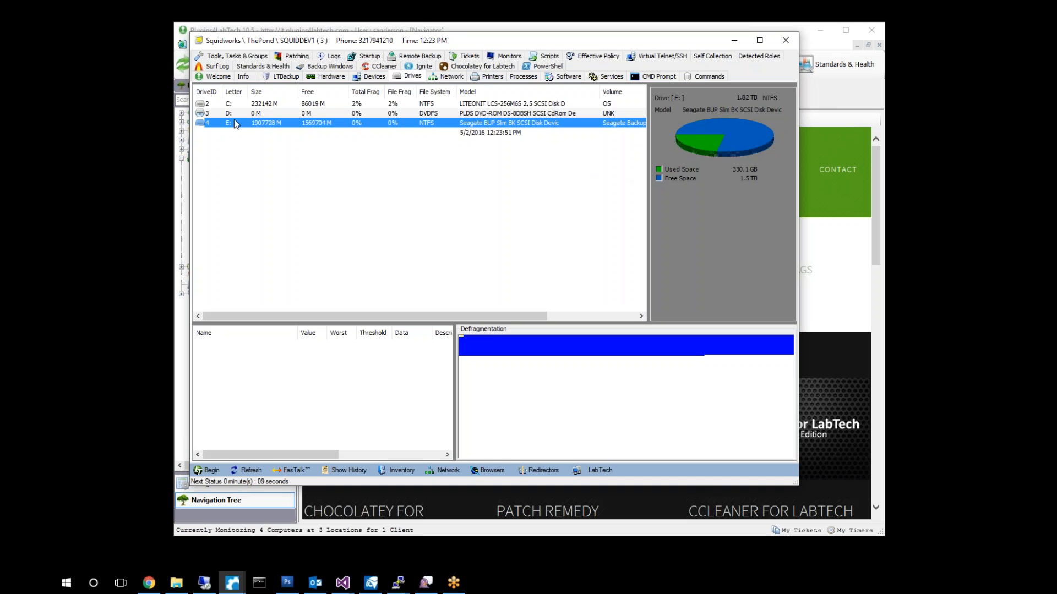
{"action": "mouse_move", "coordinate": [361, 127]}
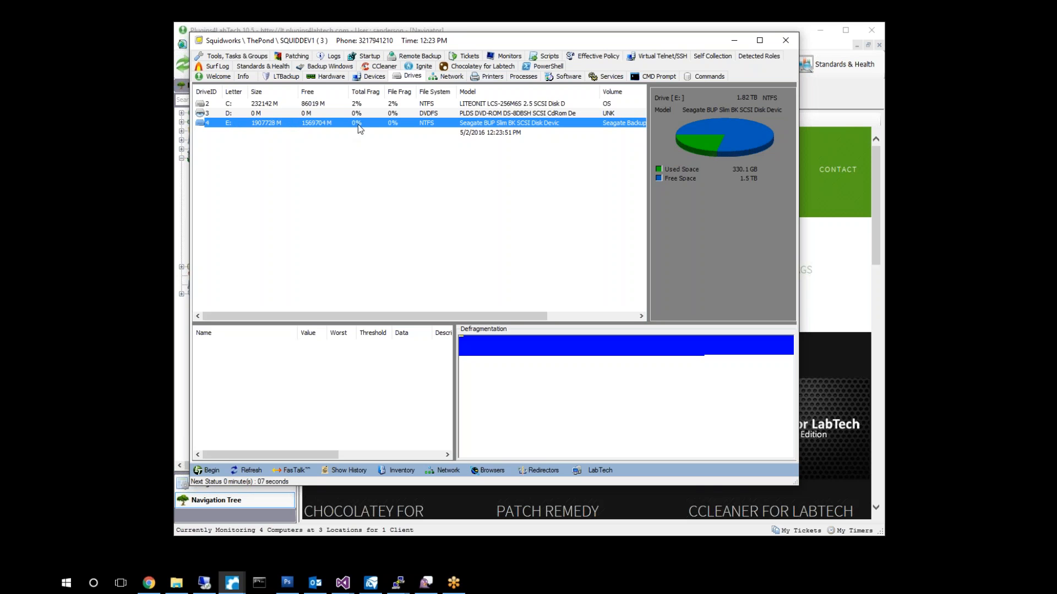
{"action": "mouse_move", "coordinate": [431, 144]}
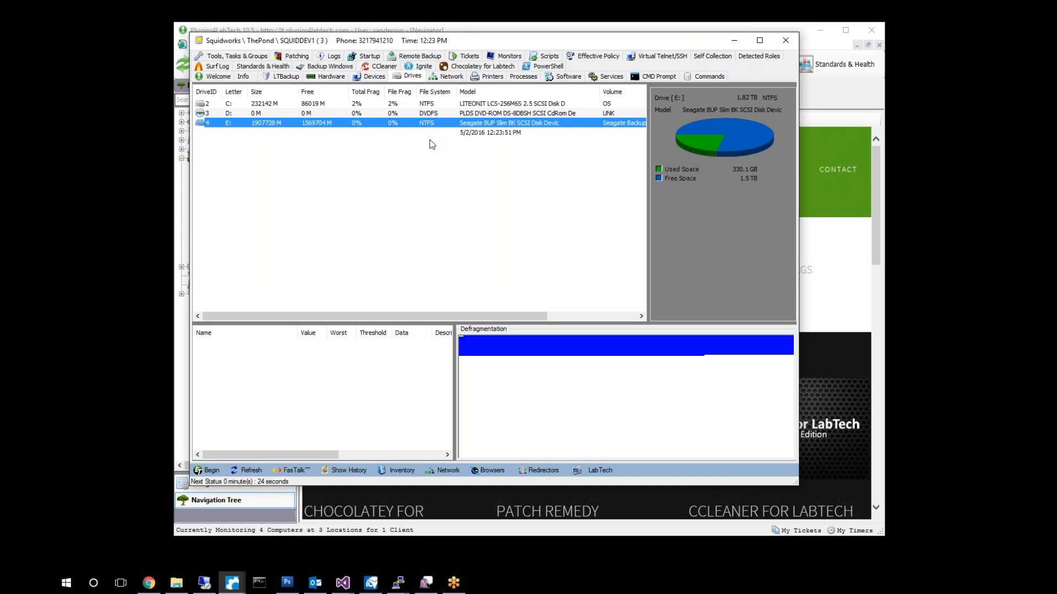
{"action": "mouse_move", "coordinate": [269, 113]}
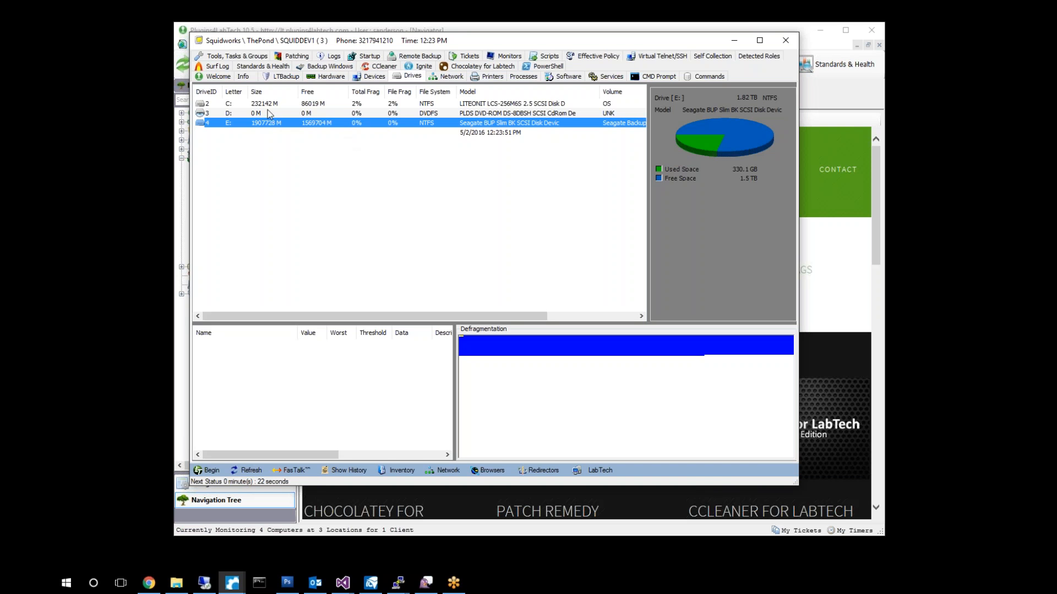
{"action": "mouse_move", "coordinate": [322, 91]}
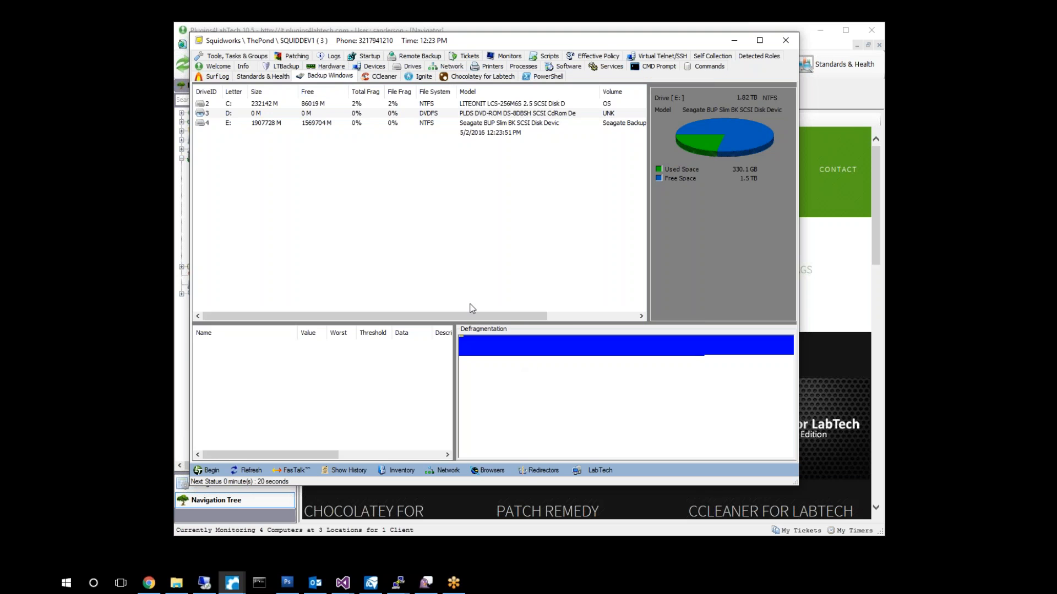
Switch the Backups Disabled toggle to Backups Enabled for SQUIDDEV1.
{"action": "left_click", "coordinate": [329, 76]}
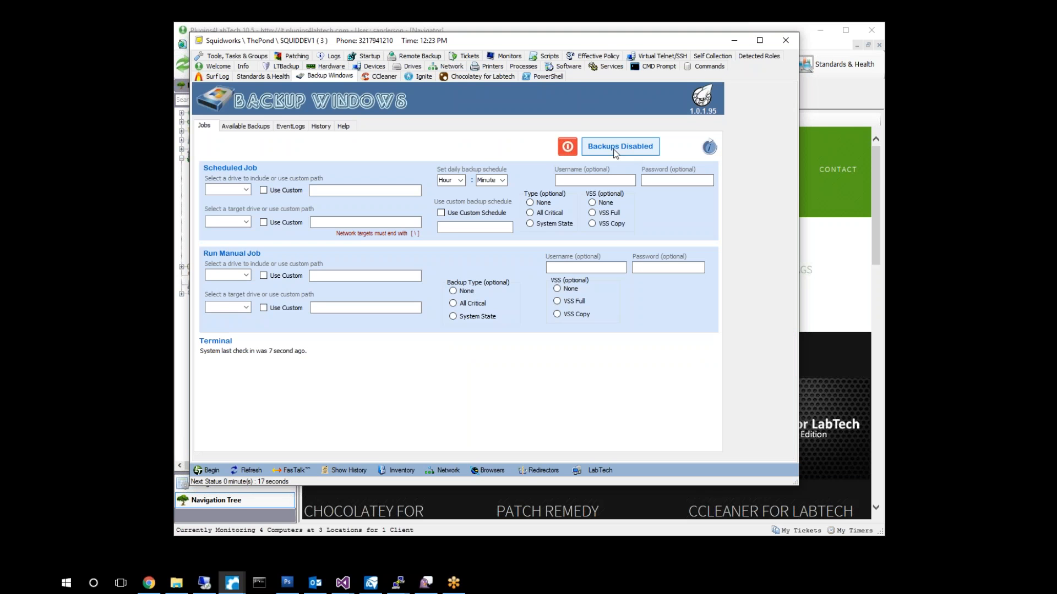
{"action": "mouse_move", "coordinate": [684, 231]}
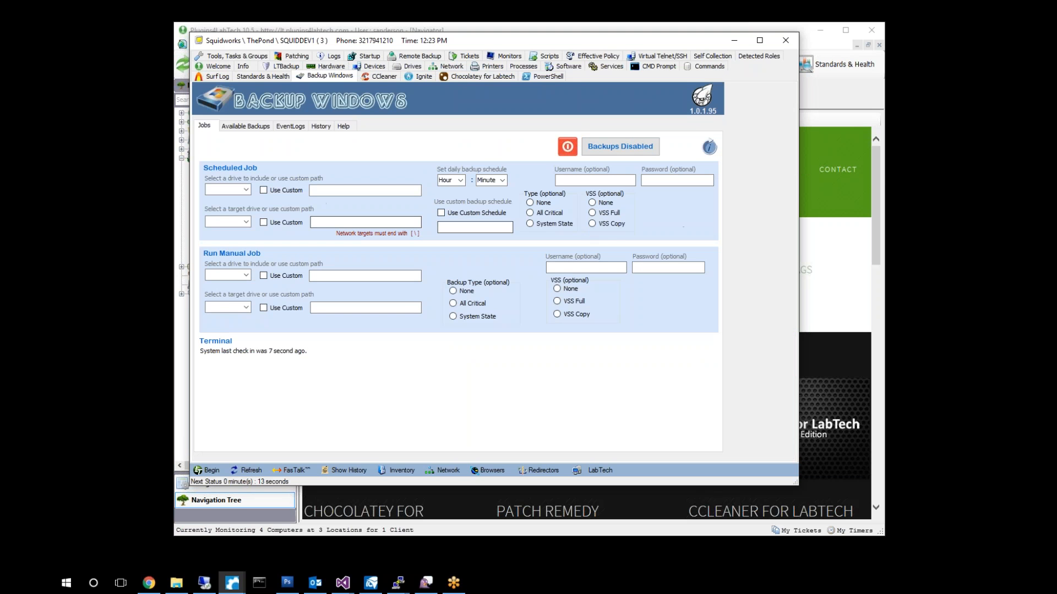
{"action": "left_click", "coordinate": [618, 146]}
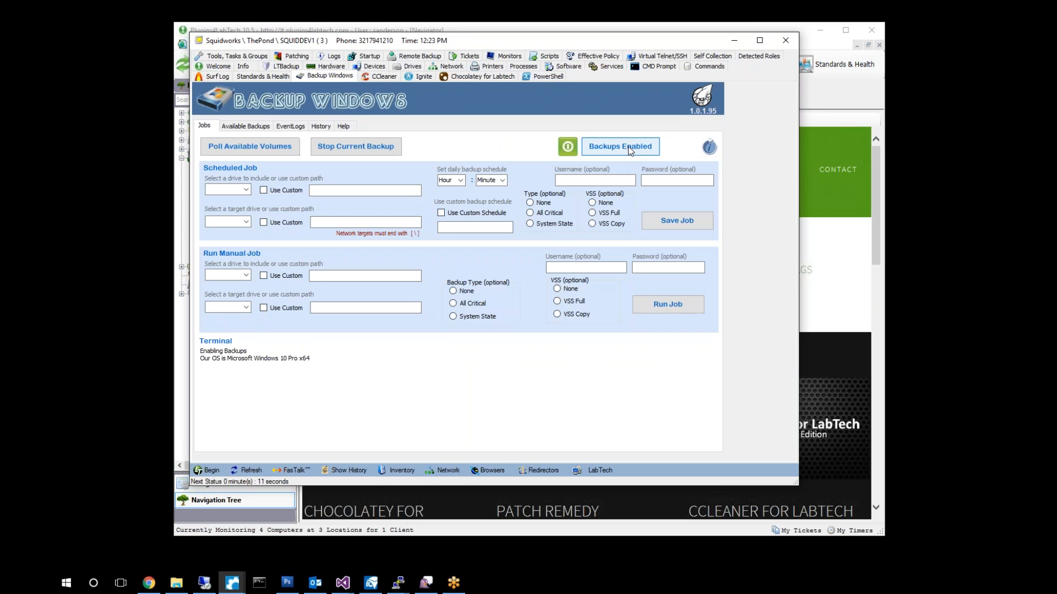
{"action": "mouse_move", "coordinate": [548, 104]}
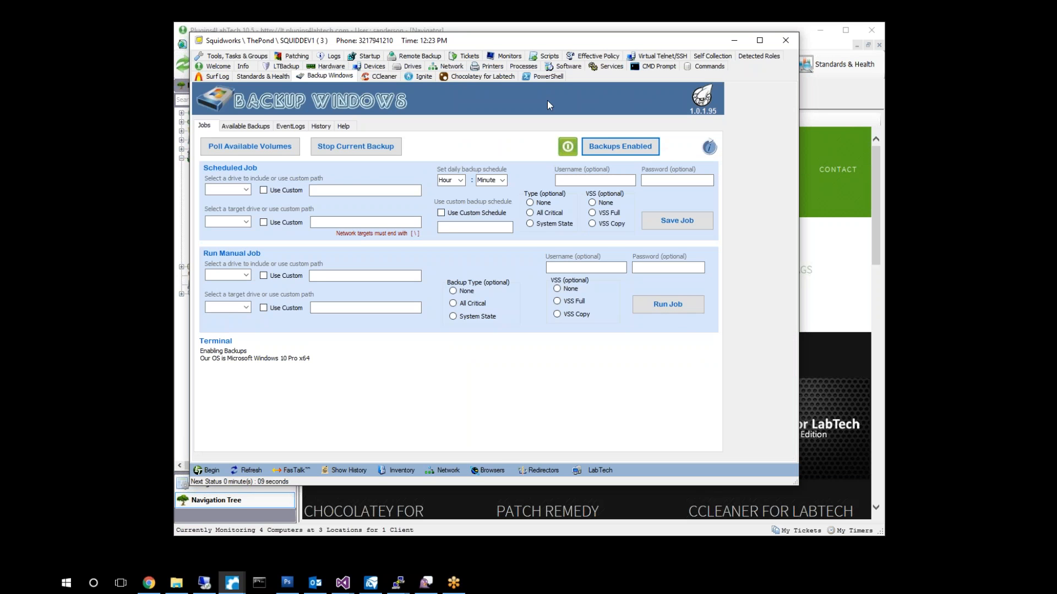
{"action": "mouse_move", "coordinate": [233, 358]}
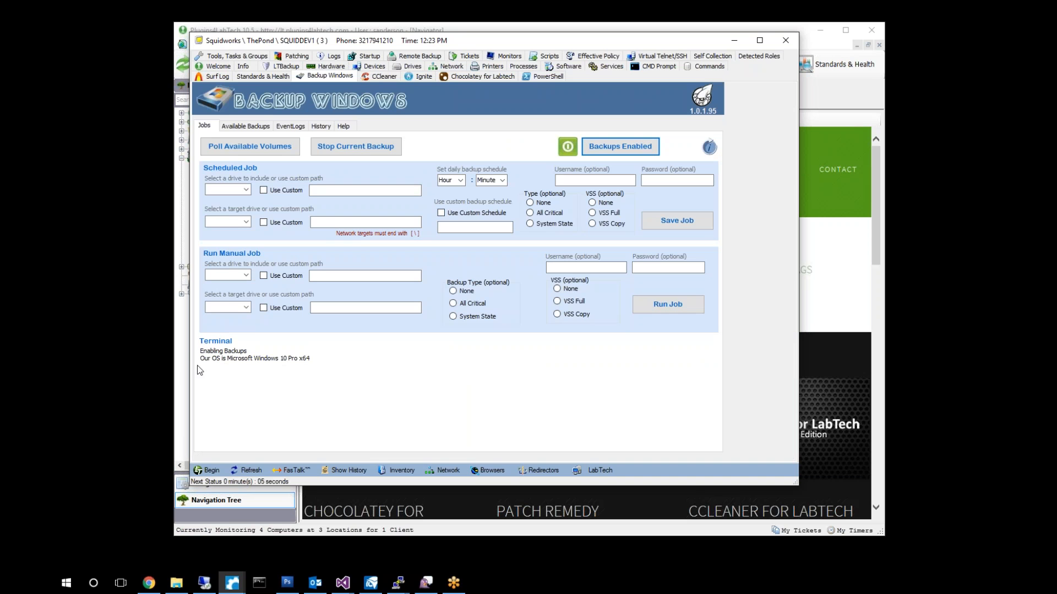
{"action": "mouse_move", "coordinate": [320, 370]}
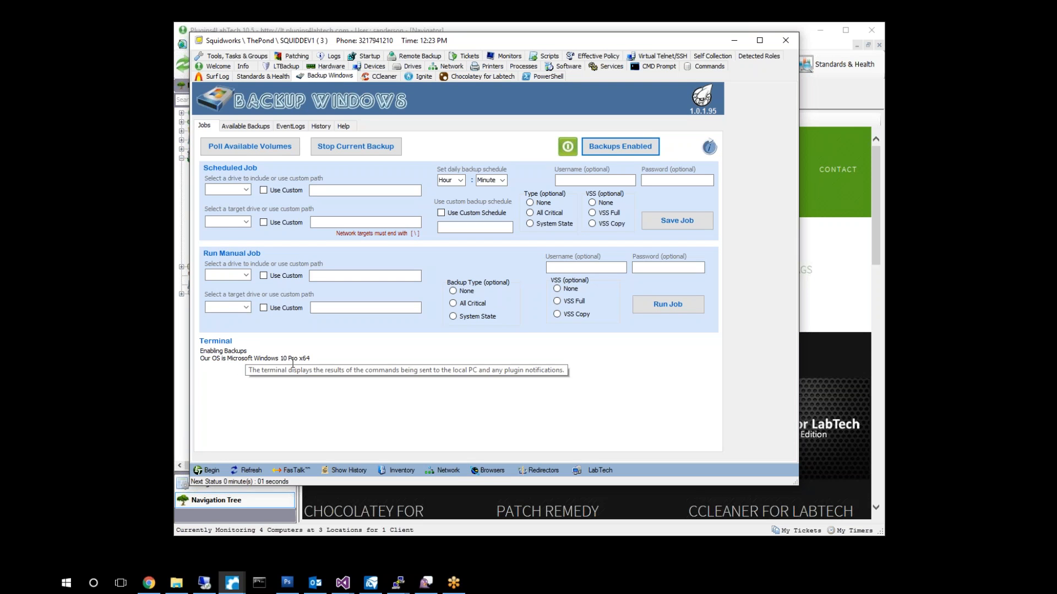
{"action": "mouse_move", "coordinate": [271, 413]}
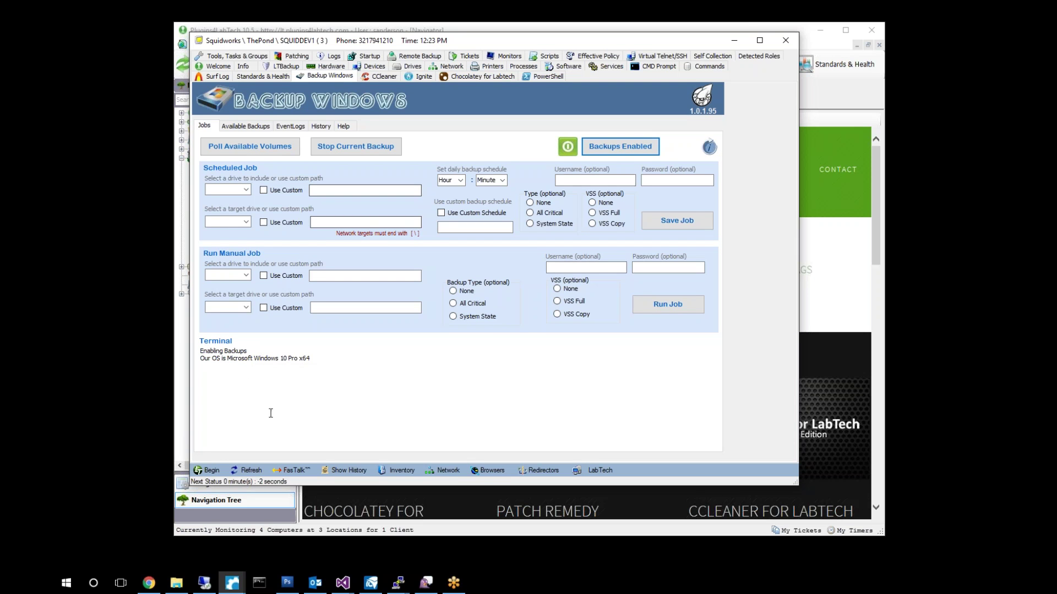
{"action": "mouse_move", "coordinate": [244, 189]}
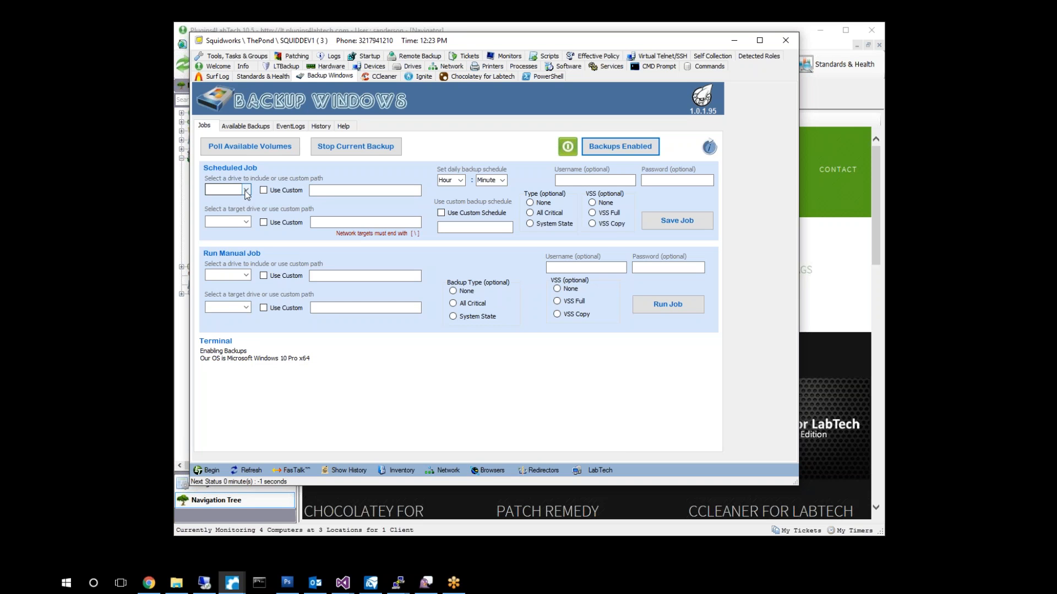
Set drive C as the backup source and drive E as the target.
{"action": "left_click", "coordinate": [244, 190]}
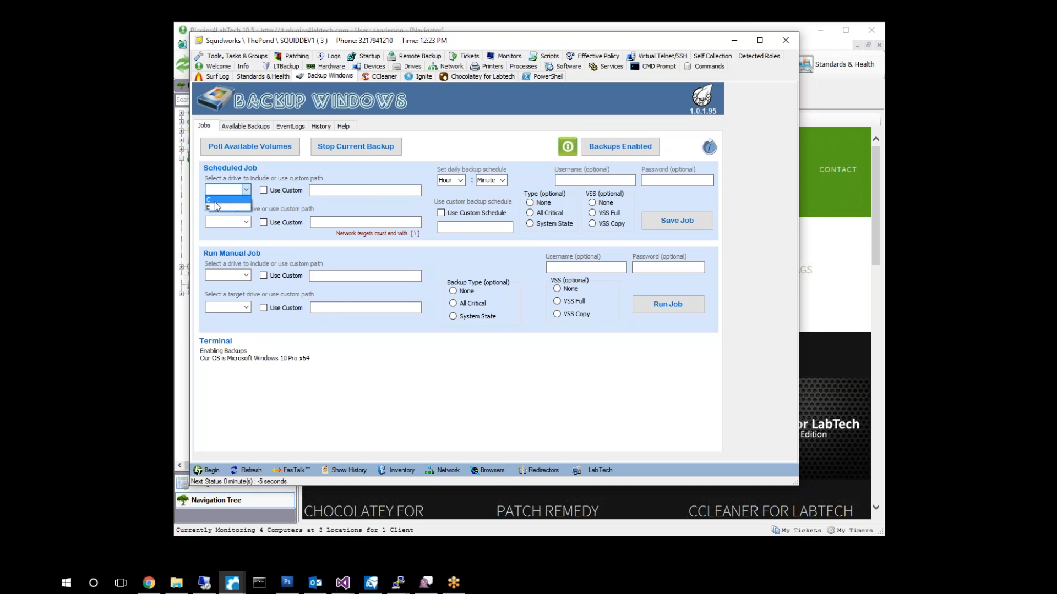
{"action": "left_click", "coordinate": [227, 198]}
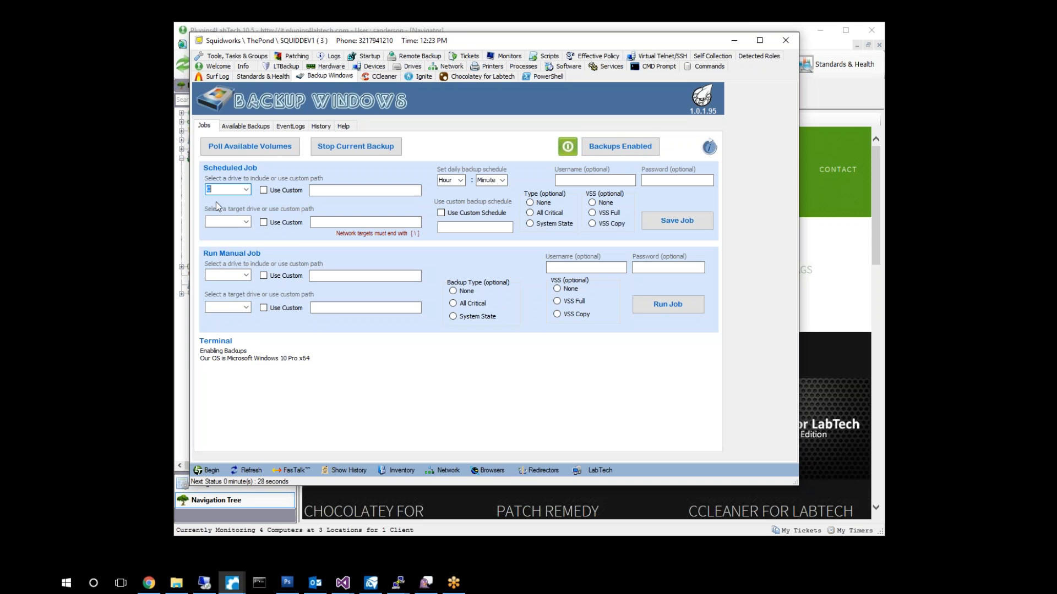
{"action": "left_click", "coordinate": [245, 221]}
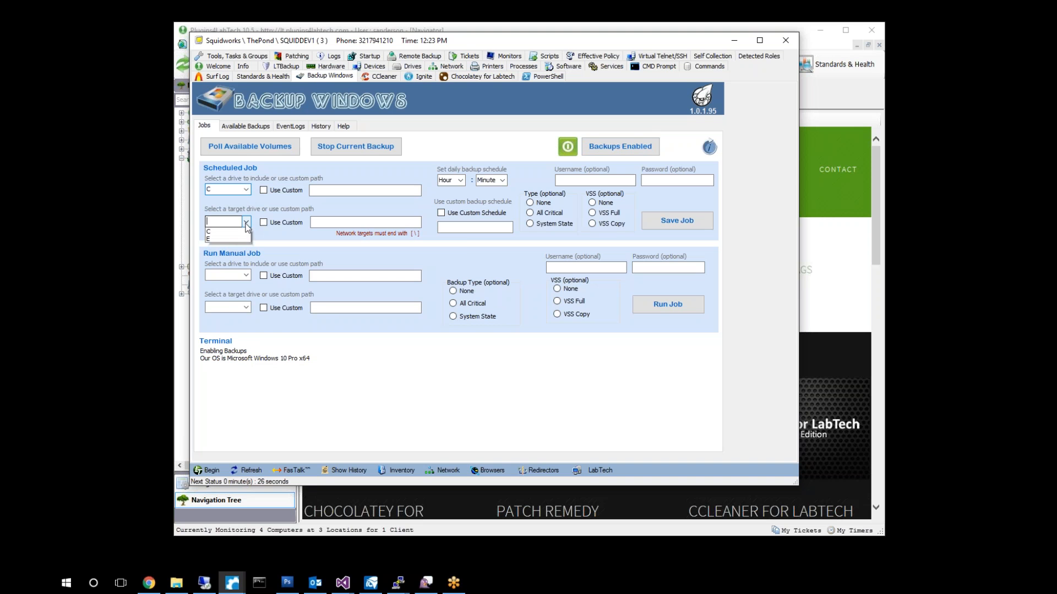
{"action": "left_click", "coordinate": [209, 239]}
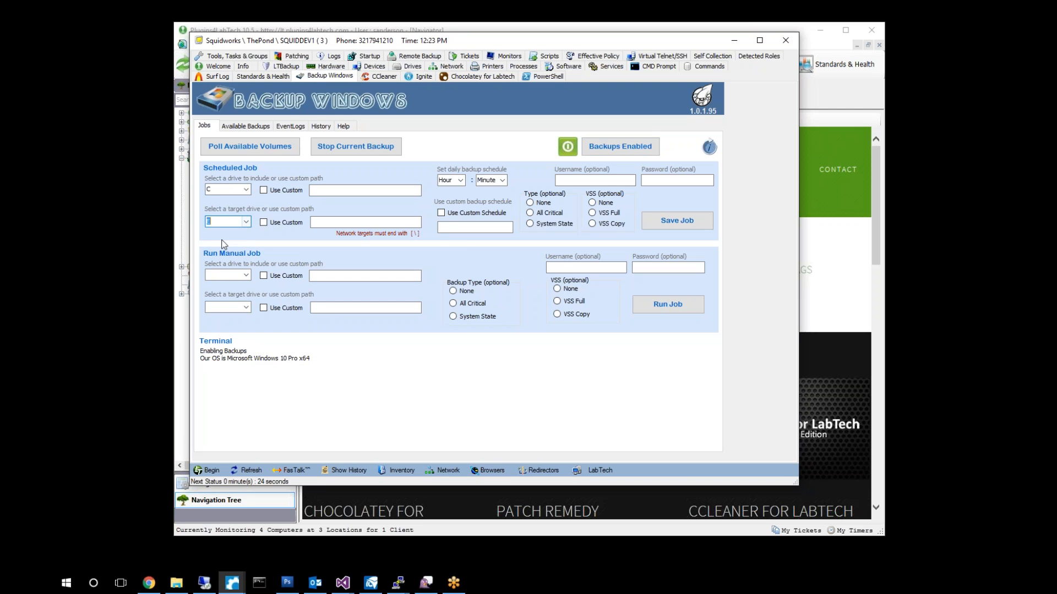
Schedule the job daily at 17:30 with the All Critical backup type.
{"action": "left_click", "coordinate": [449, 179]}
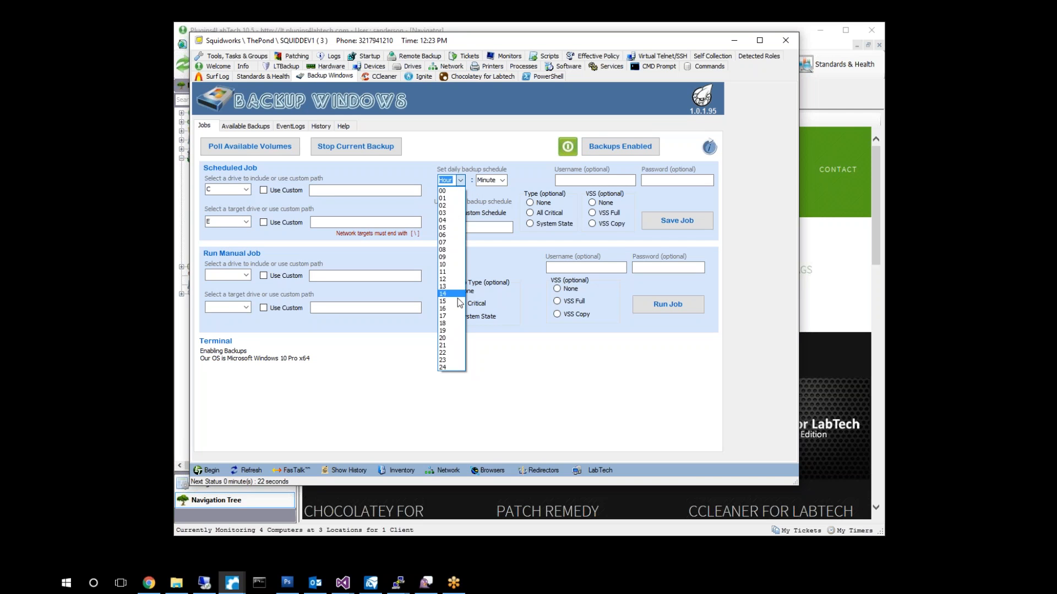
{"action": "left_click", "coordinate": [443, 316]}
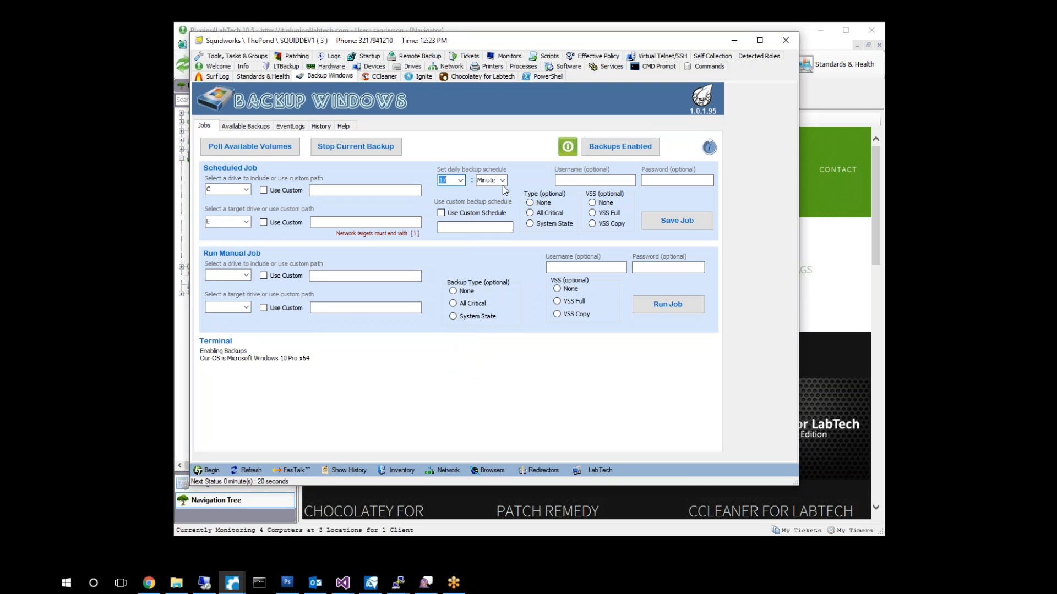
{"action": "left_click", "coordinate": [502, 179]}
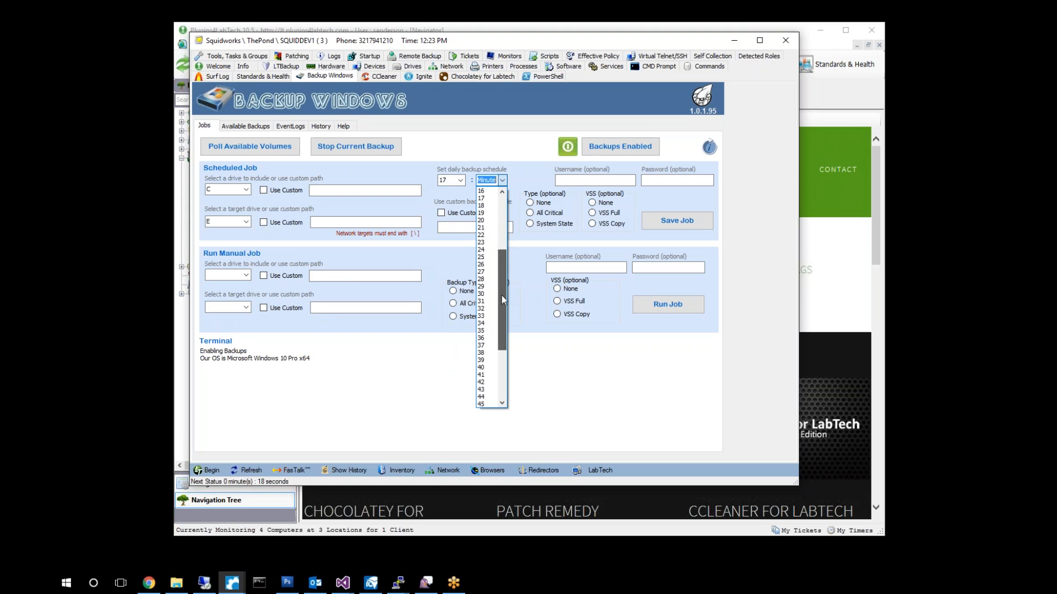
{"action": "left_click", "coordinate": [481, 302]}
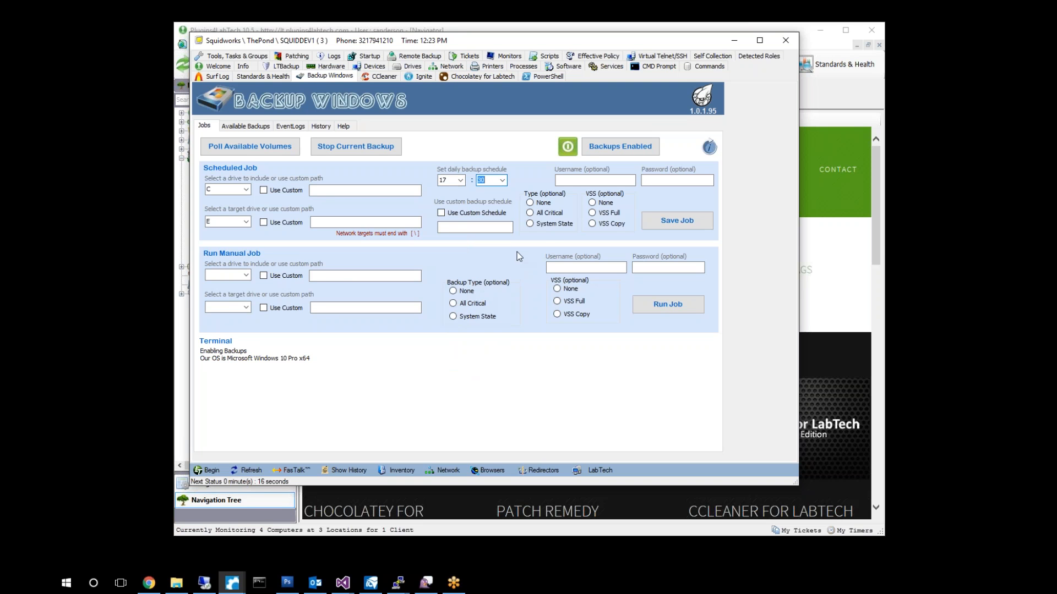
{"action": "left_click", "coordinate": [529, 213]}
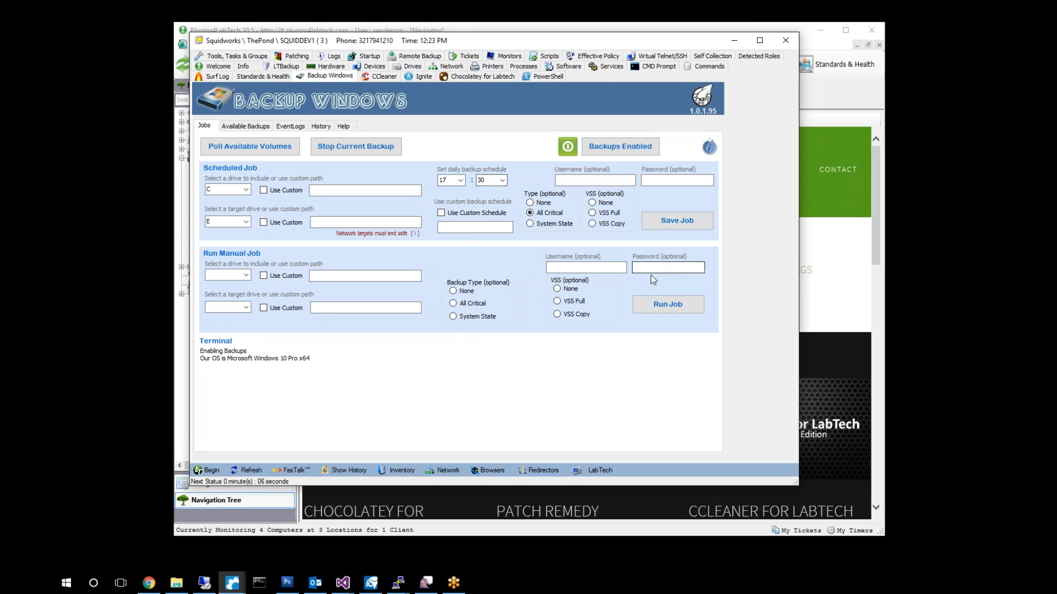
{"action": "mouse_move", "coordinate": [666, 268]}
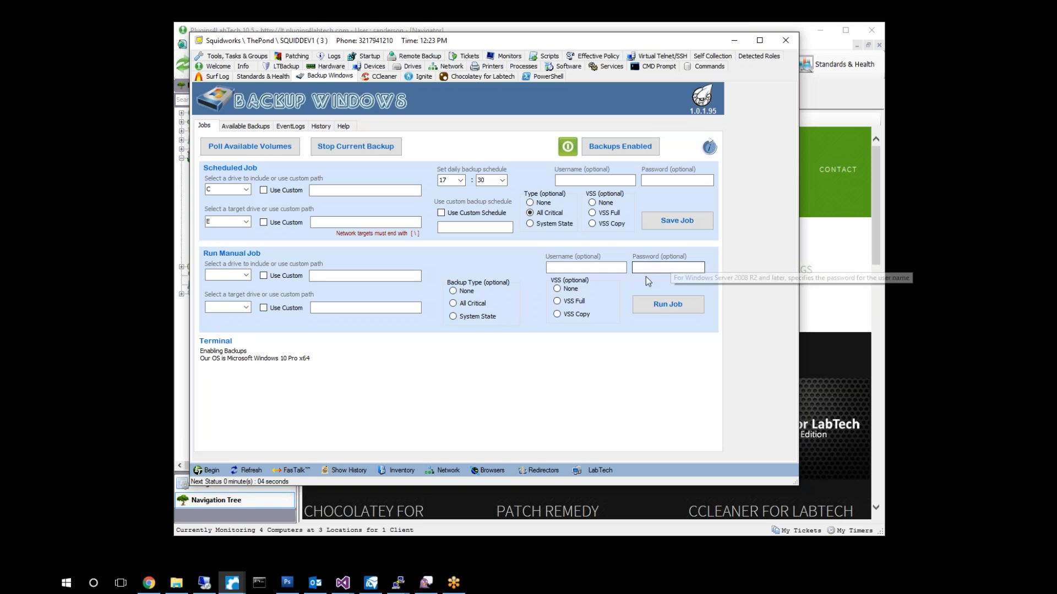
{"action": "mouse_move", "coordinate": [882, 415]}
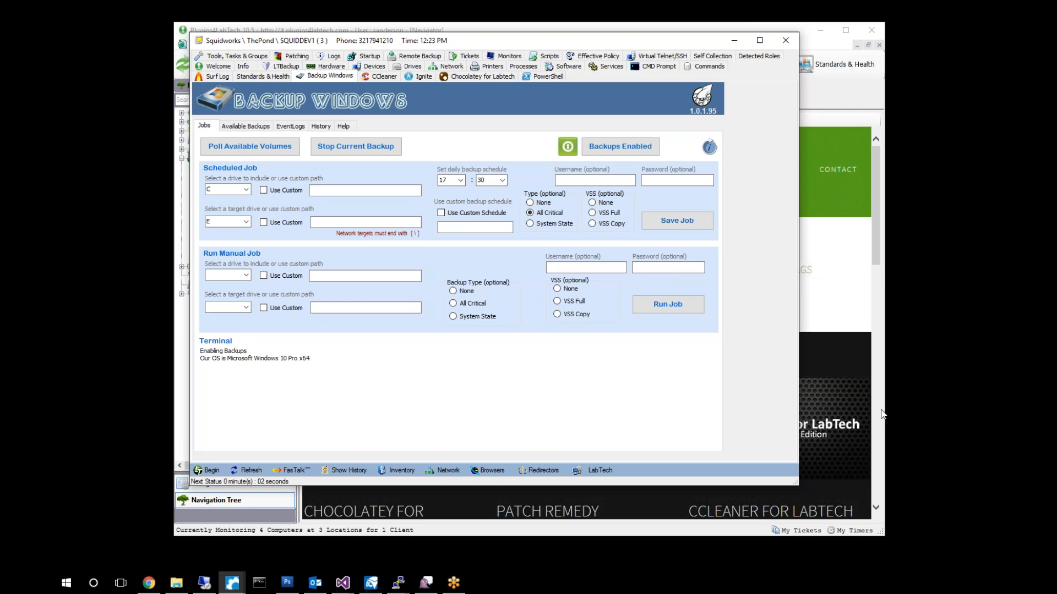
{"action": "mouse_move", "coordinate": [899, 406]}
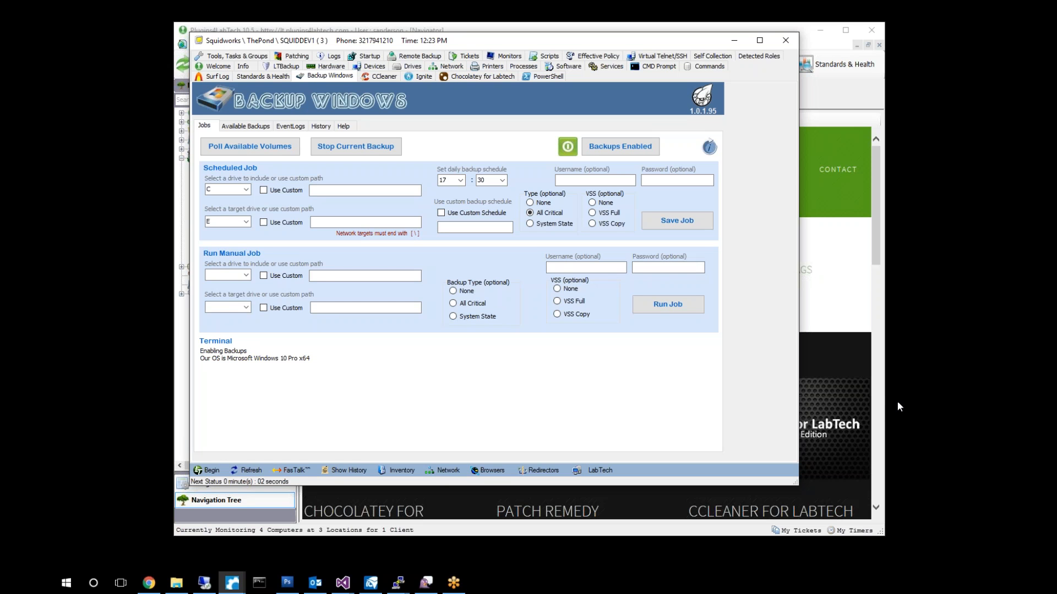
{"action": "mouse_move", "coordinate": [596, 256]}
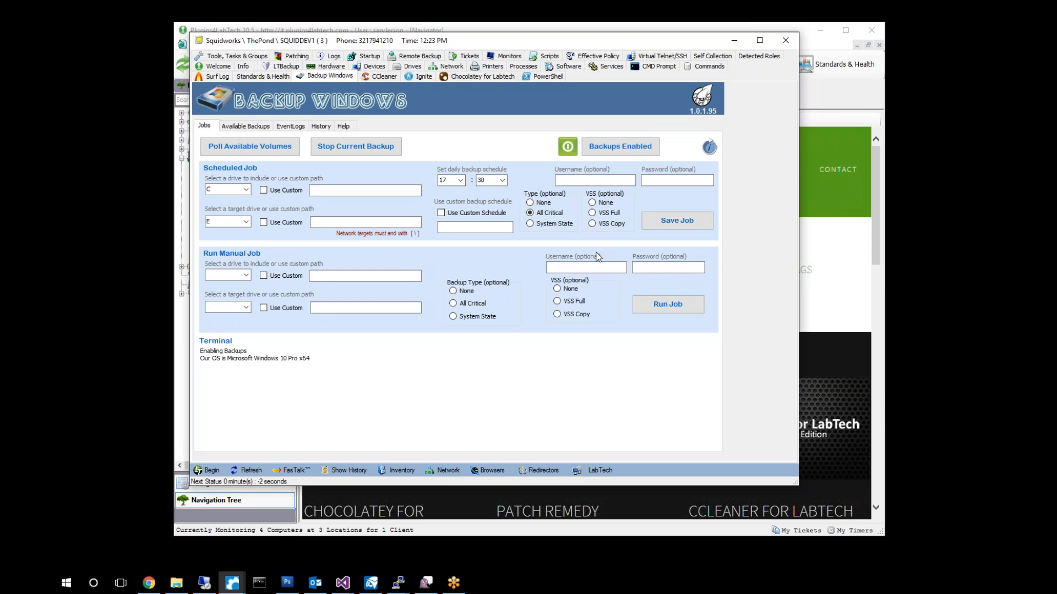
{"action": "mouse_move", "coordinate": [543, 214]}
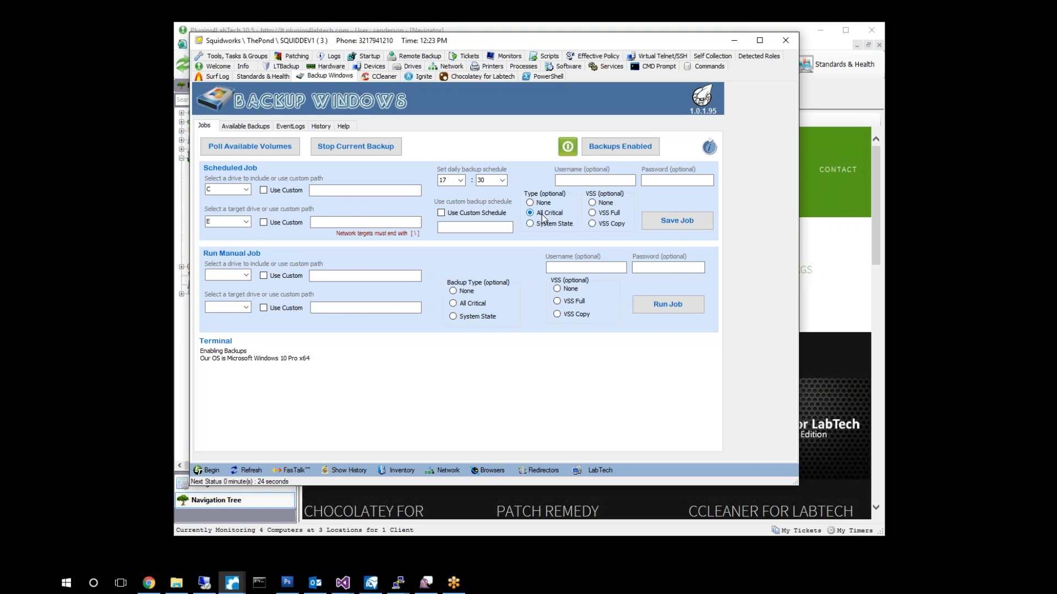
{"action": "mouse_move", "coordinate": [540, 244]}
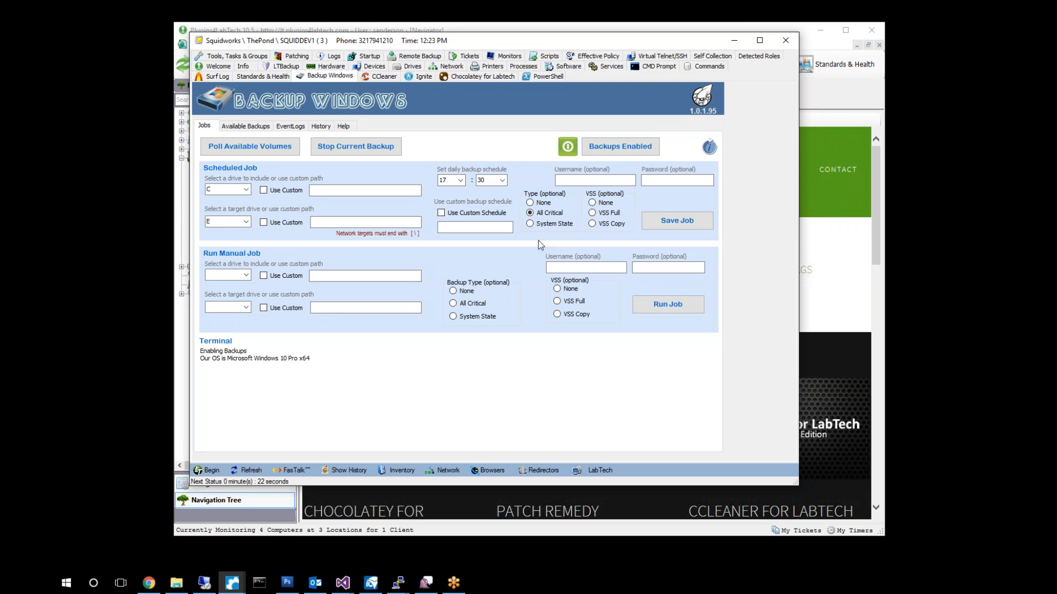
{"action": "mouse_move", "coordinate": [677, 221]}
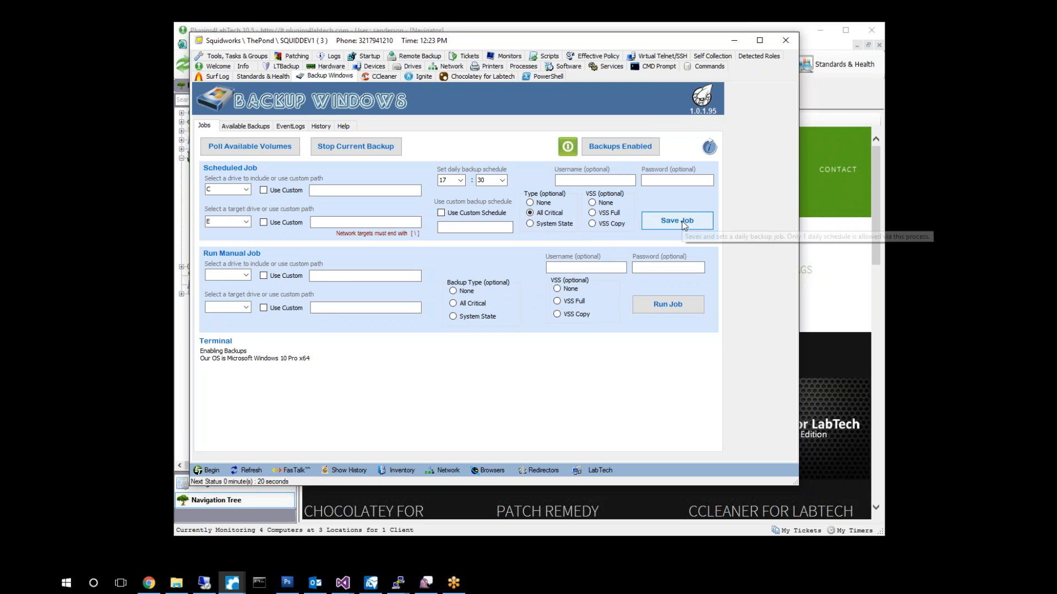
Save the daily 17:30 C: to E: job so the scheduled backup is enabled.
{"action": "left_click", "coordinate": [676, 220]}
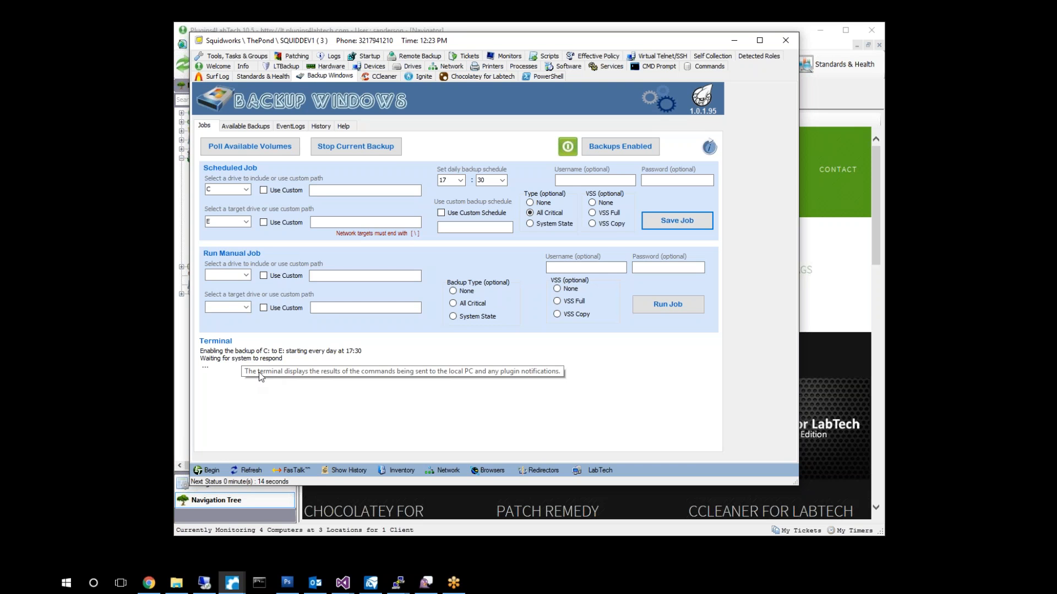
{"action": "mouse_move", "coordinate": [407, 393]}
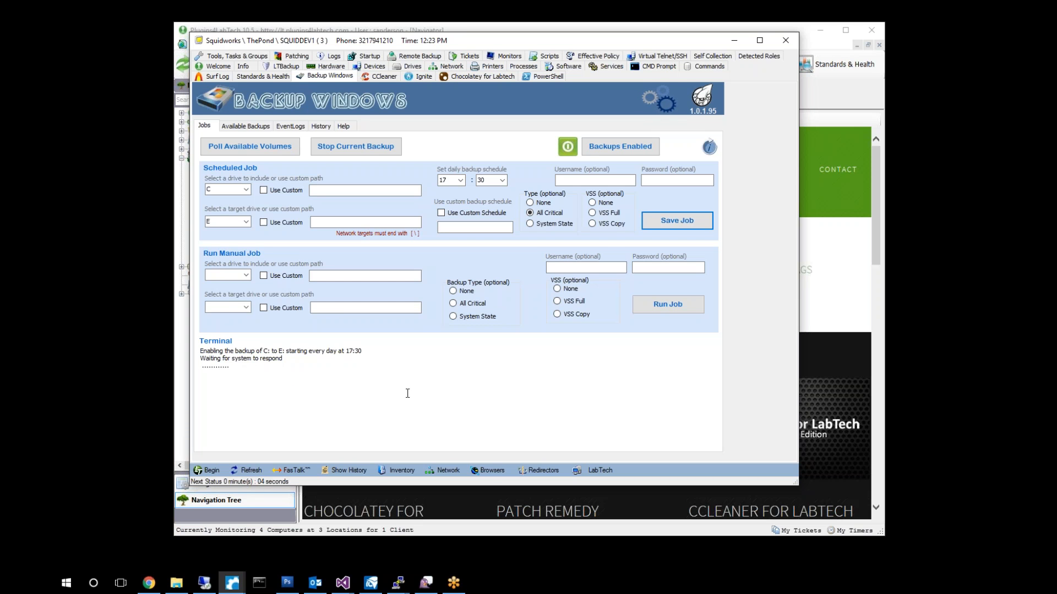
{"action": "mouse_move", "coordinate": [407, 393]}
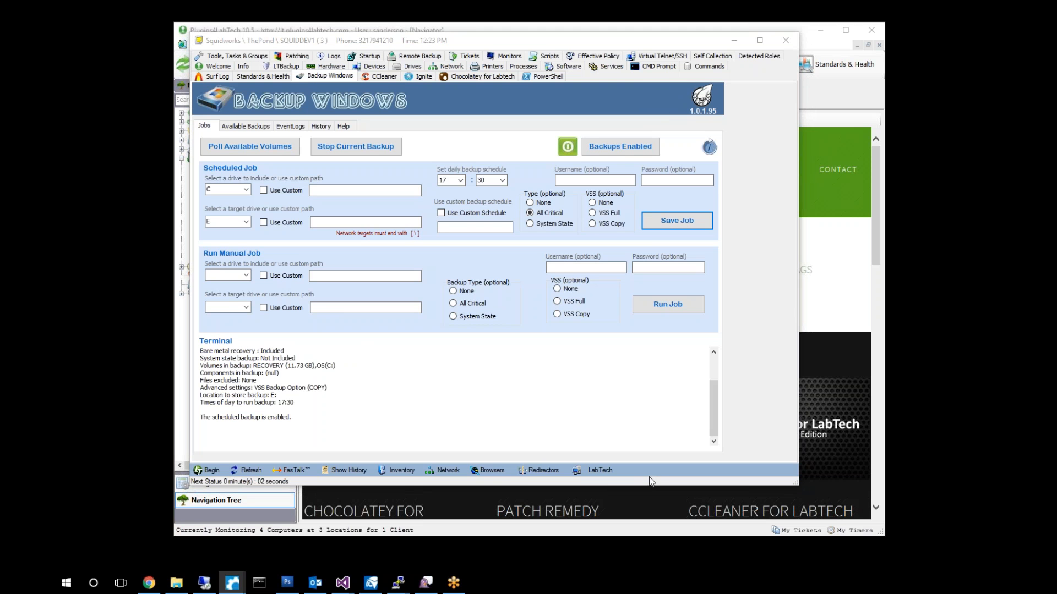
Confirm in the terminal output the 17:30 run time and the scheduled-backup-enabled message.
{"action": "left_click", "coordinate": [250, 470]}
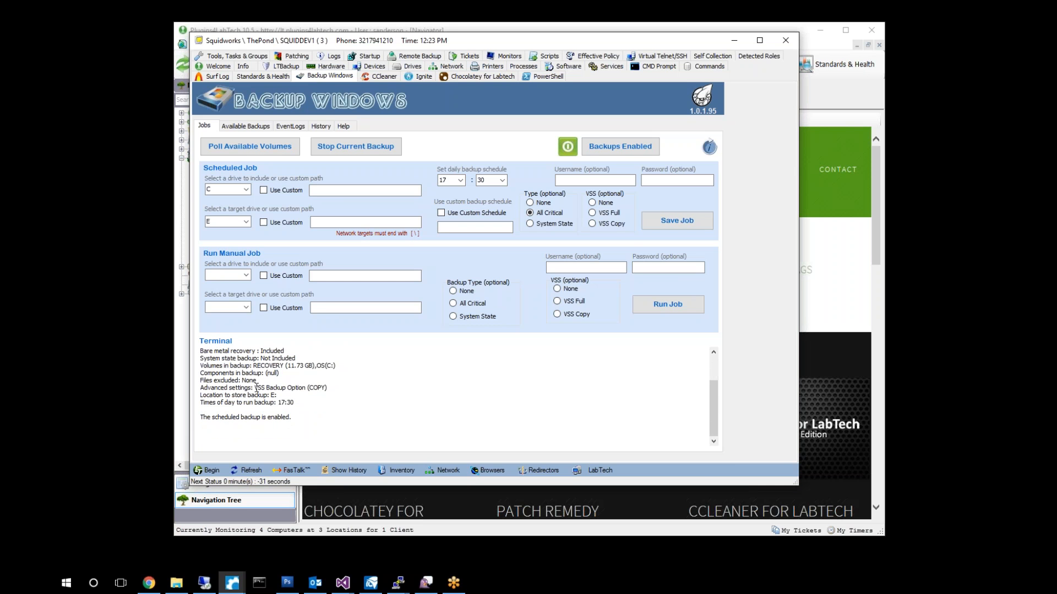
{"action": "double_click", "coordinate": [290, 388]}
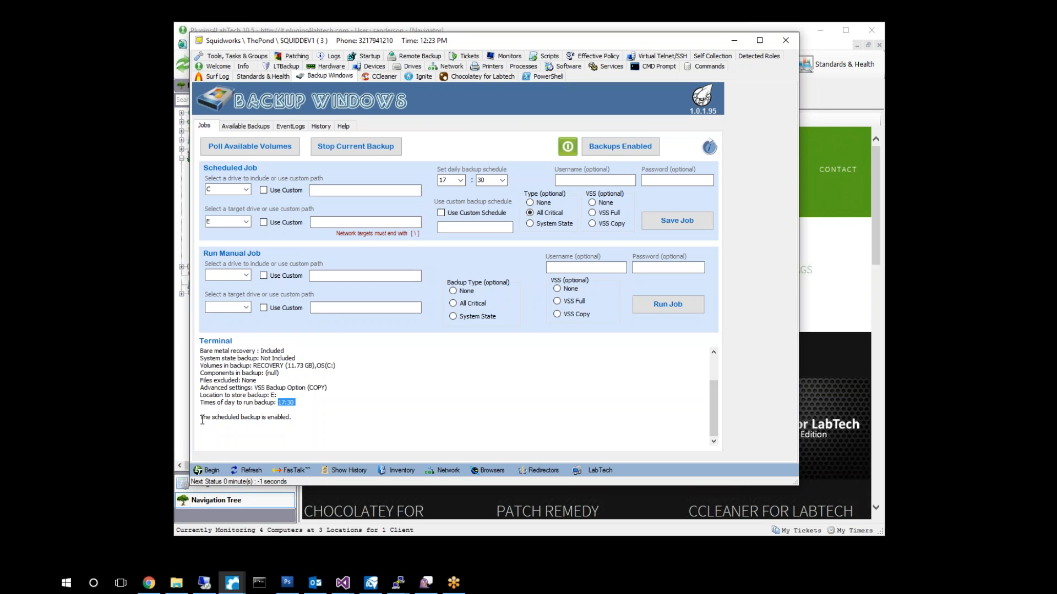
{"action": "double_click", "coordinate": [245, 416]}
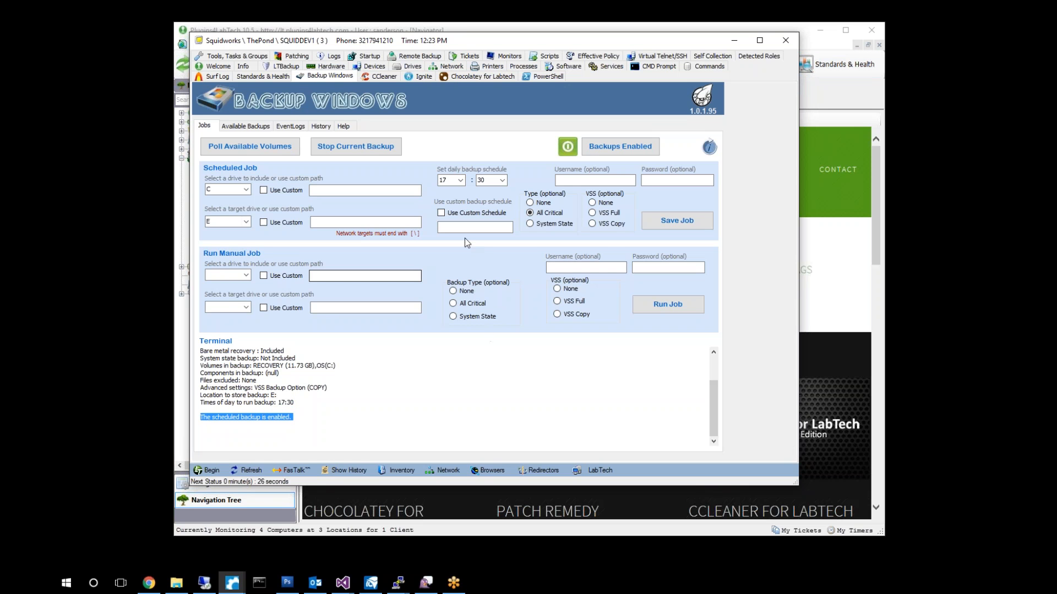
{"action": "mouse_move", "coordinate": [406, 151]}
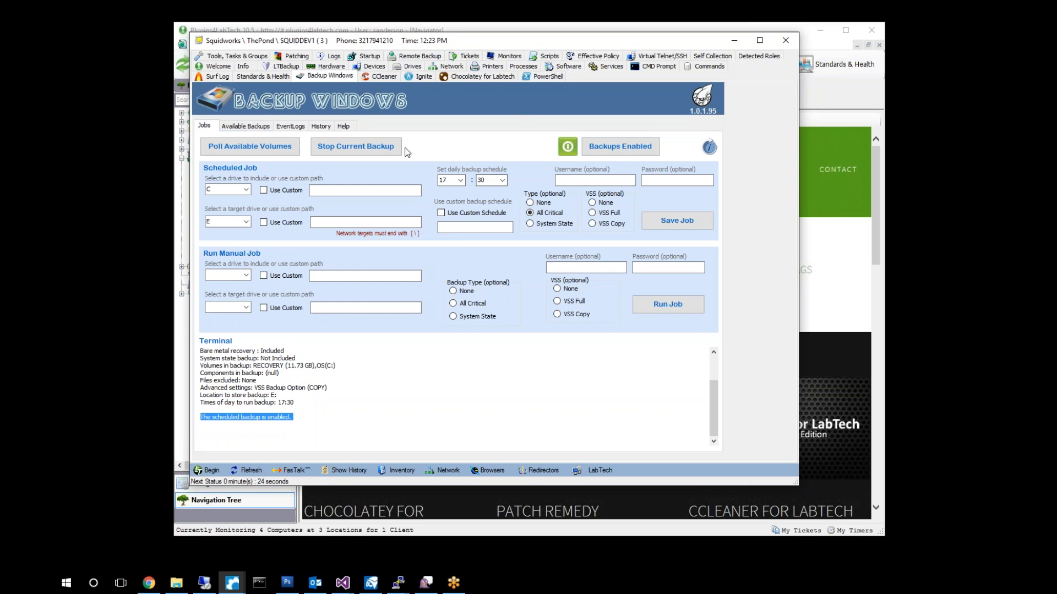
{"action": "mouse_move", "coordinate": [460, 199]}
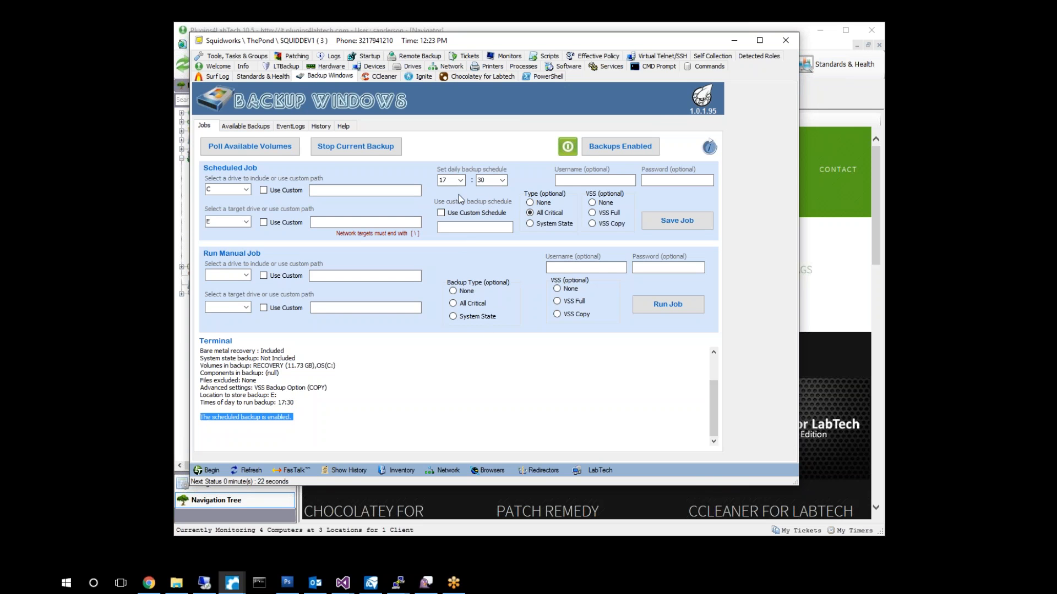
{"action": "mouse_move", "coordinate": [480, 155]}
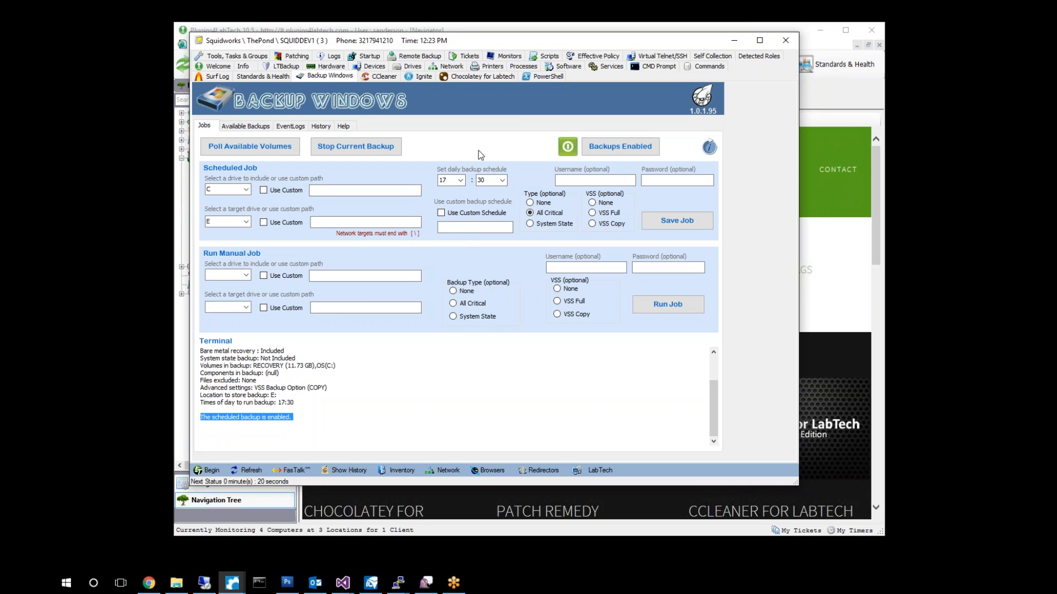
{"action": "mouse_move", "coordinate": [490, 536]}
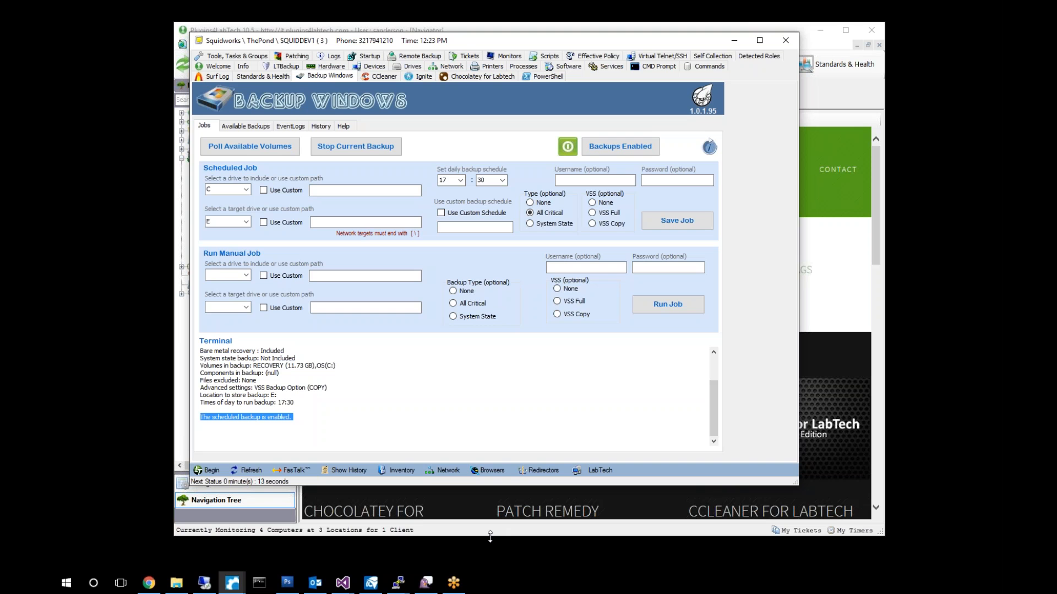
{"action": "mouse_move", "coordinate": [113, 364]}
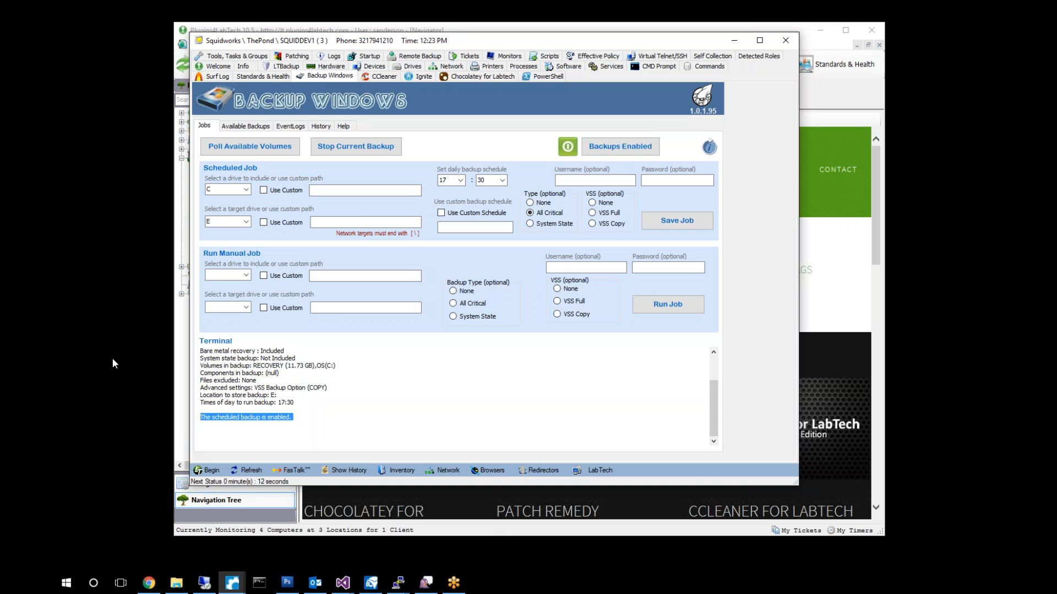
Check the empty Available Backups list, then view the mid-March to May restore point timeline.
{"action": "left_click", "coordinate": [246, 126]}
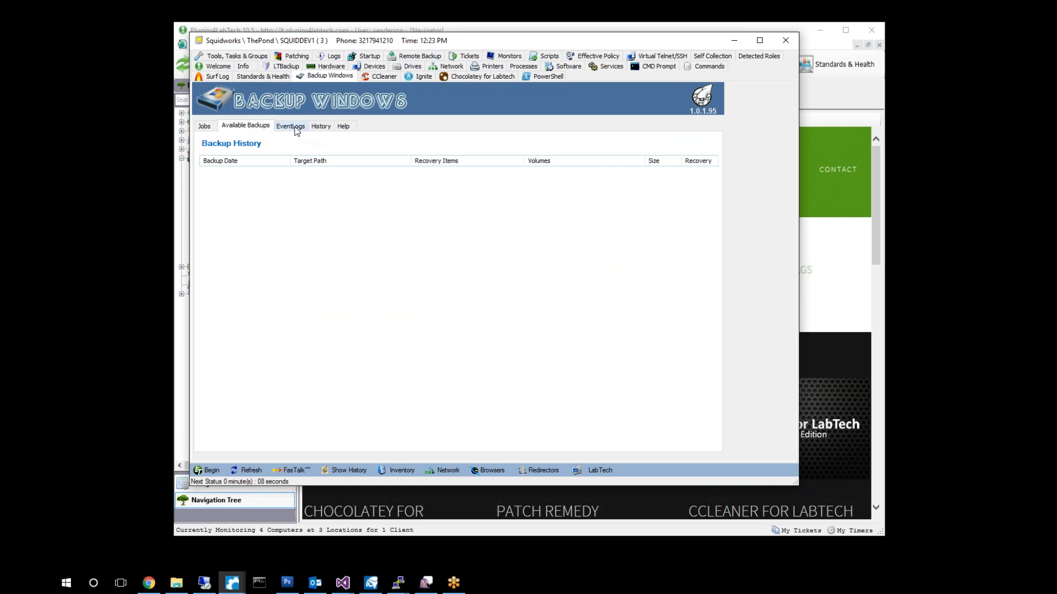
{"action": "left_click", "coordinate": [320, 126]}
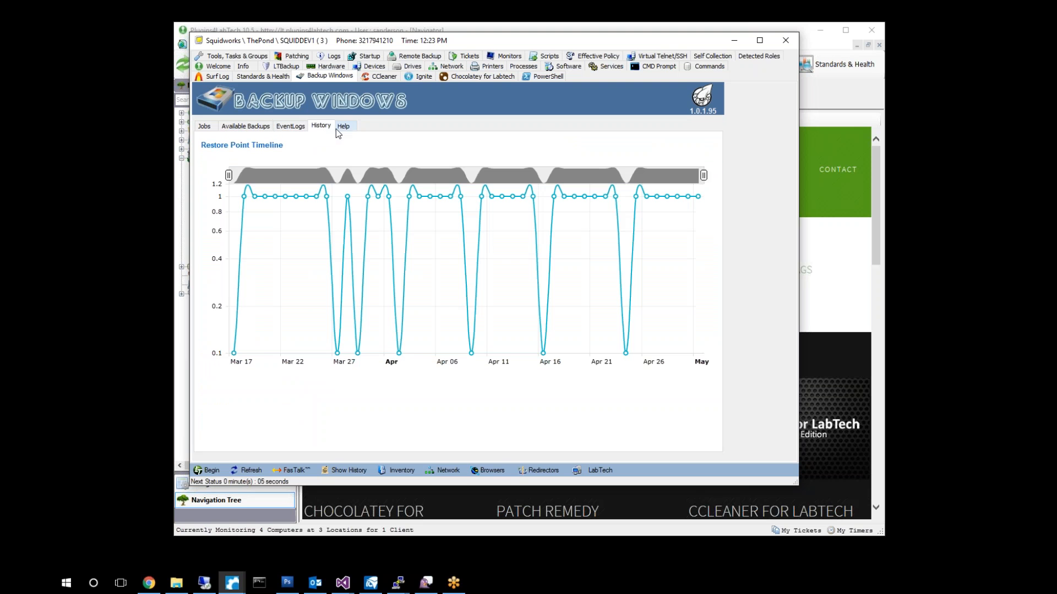
{"action": "mouse_move", "coordinate": [335, 130]}
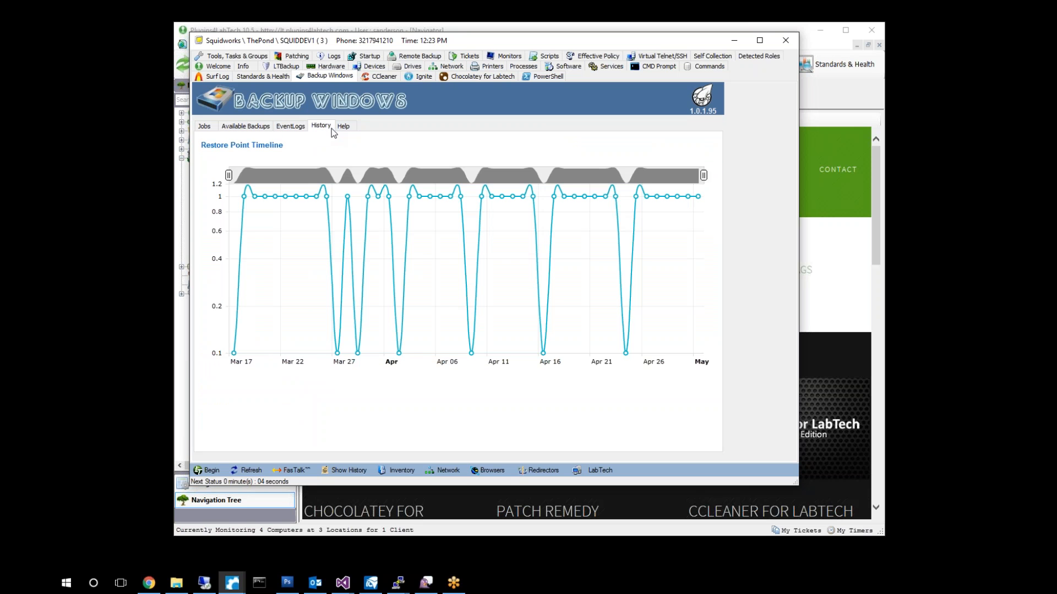
{"action": "mouse_move", "coordinate": [317, 76]}
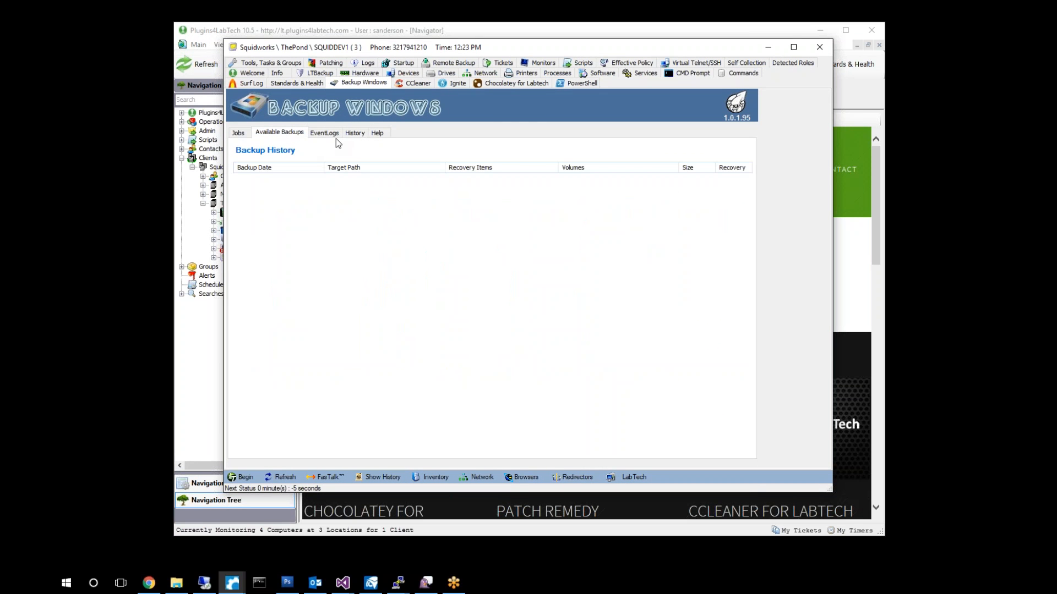
{"action": "left_click", "coordinate": [355, 133]}
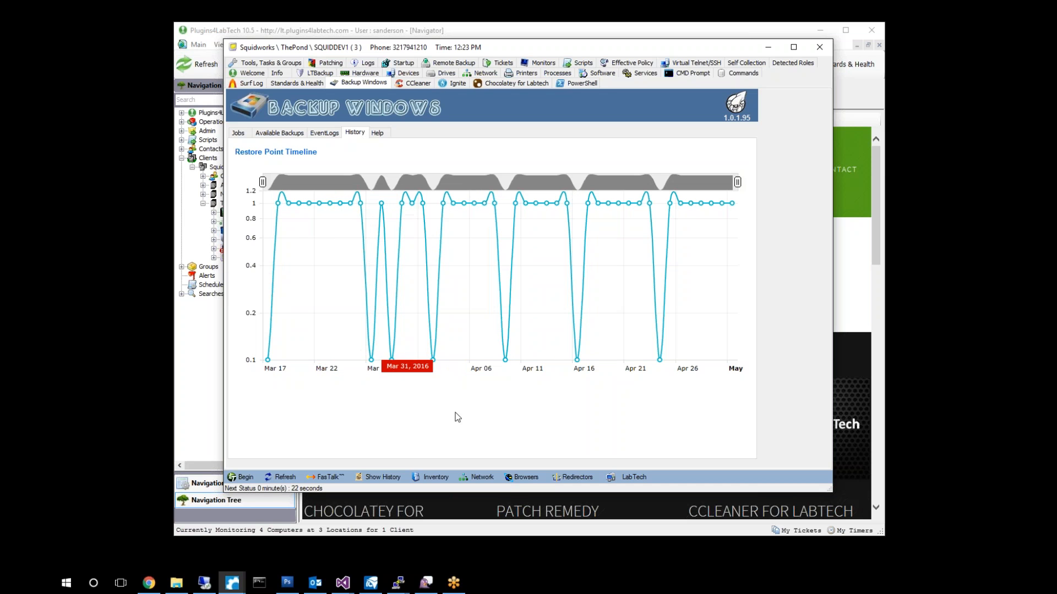
{"action": "mouse_move", "coordinate": [963, 544]}
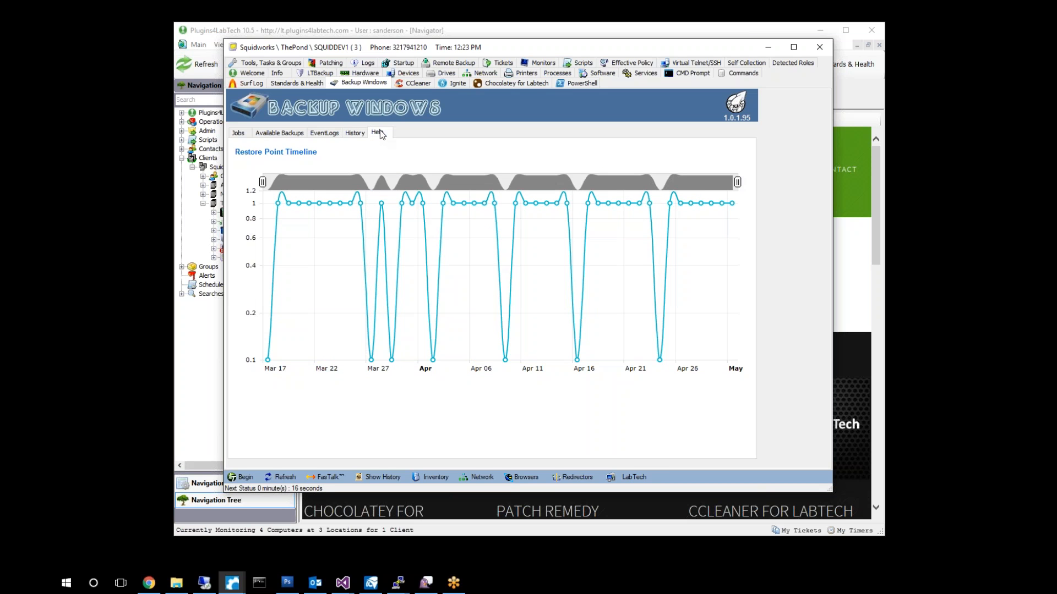
Read the backup Help notes, then return to the Jobs settings showing the 17:30 job.
{"action": "left_click", "coordinate": [377, 133]}
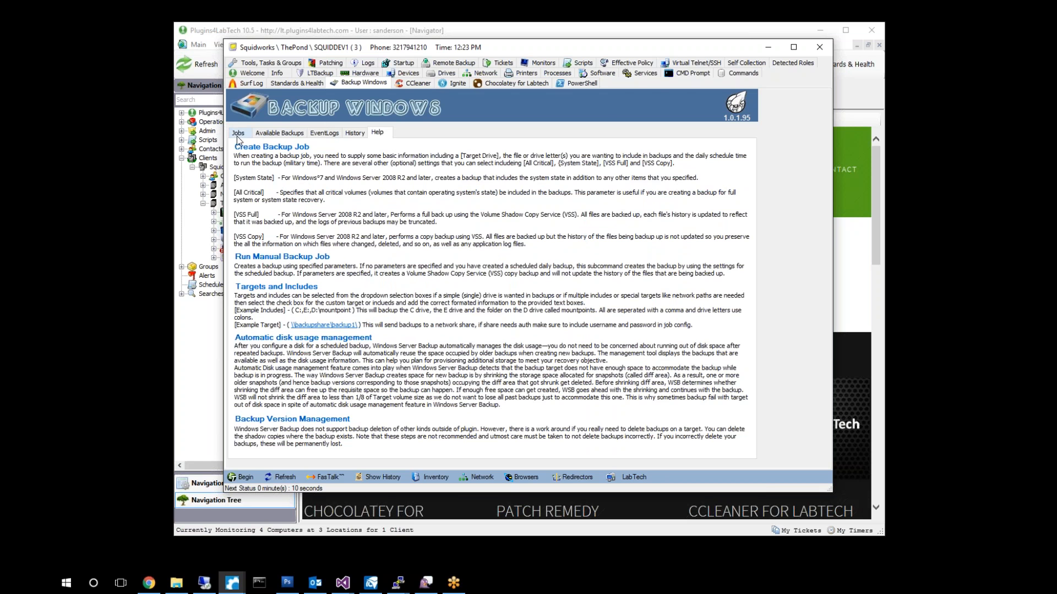
{"action": "left_click", "coordinate": [237, 132]}
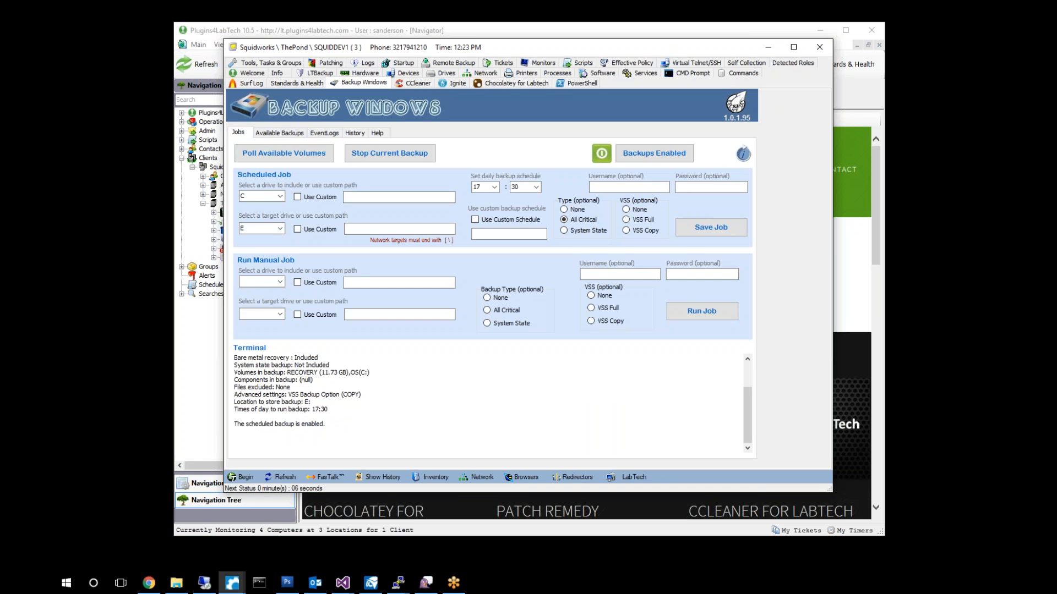
{"action": "mouse_move", "coordinate": [818, 48]}
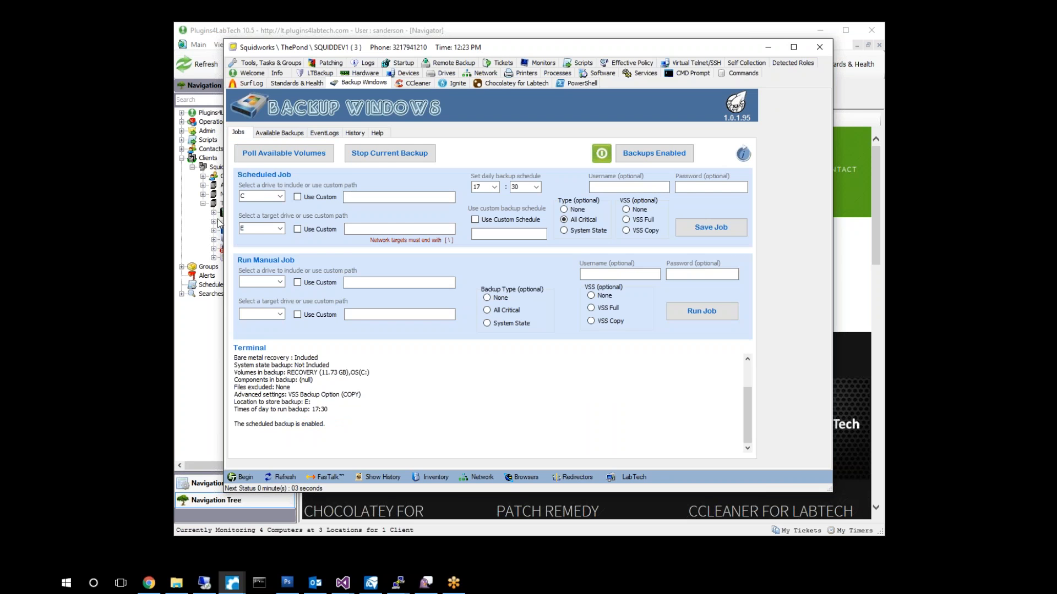
Close SQUIDDEV1's window and bring up the main View menu listing Squidworks Backup Windows.
{"action": "left_click", "coordinate": [819, 46]}
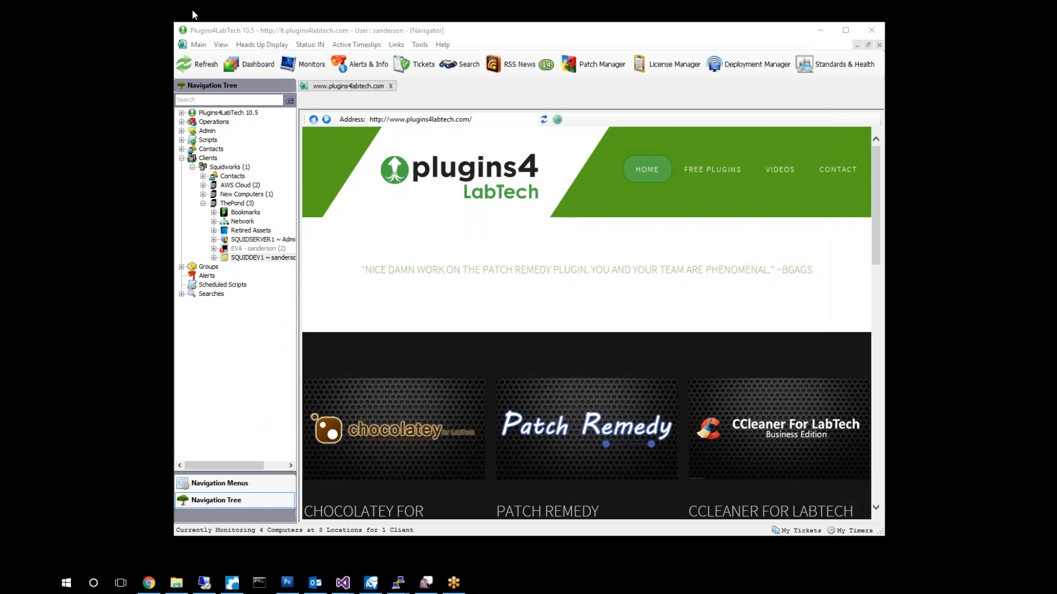
{"action": "left_click", "coordinate": [220, 44]}
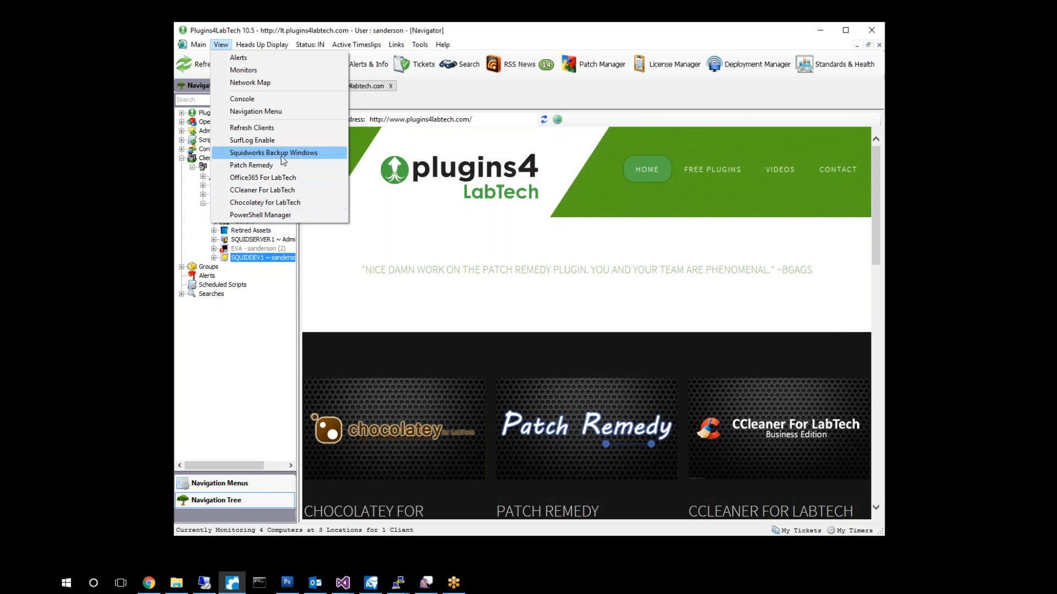
{"action": "mouse_move", "coordinate": [286, 162]}
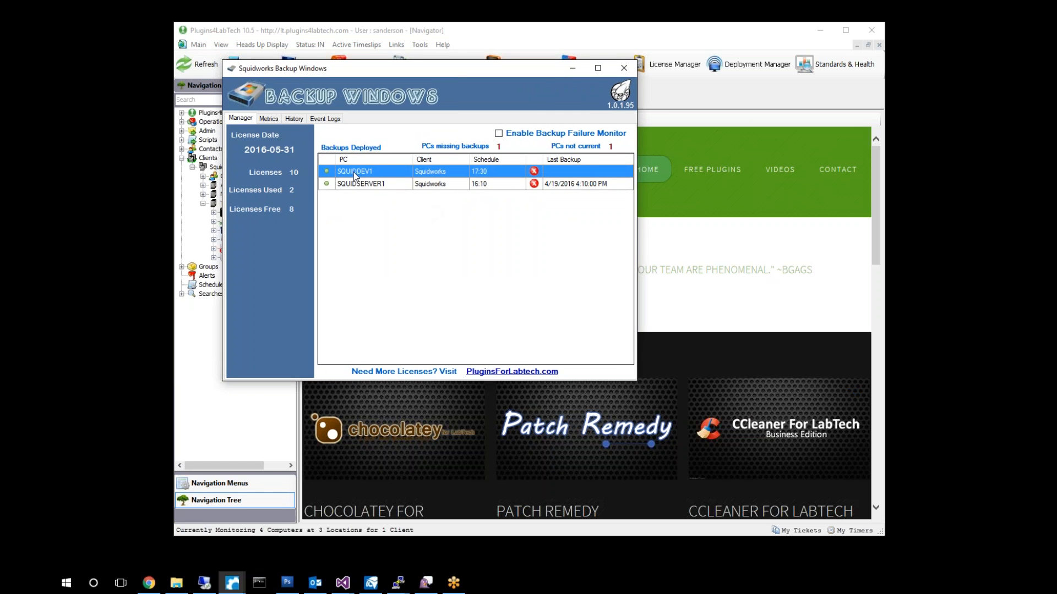
{"action": "mouse_move", "coordinate": [534, 175]}
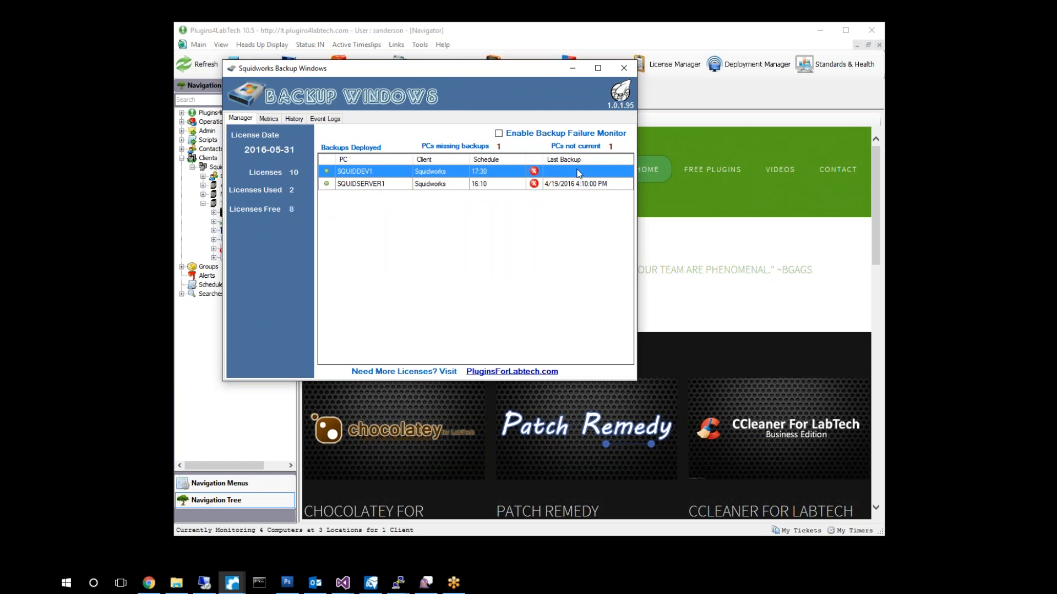
{"action": "mouse_move", "coordinate": [594, 172]}
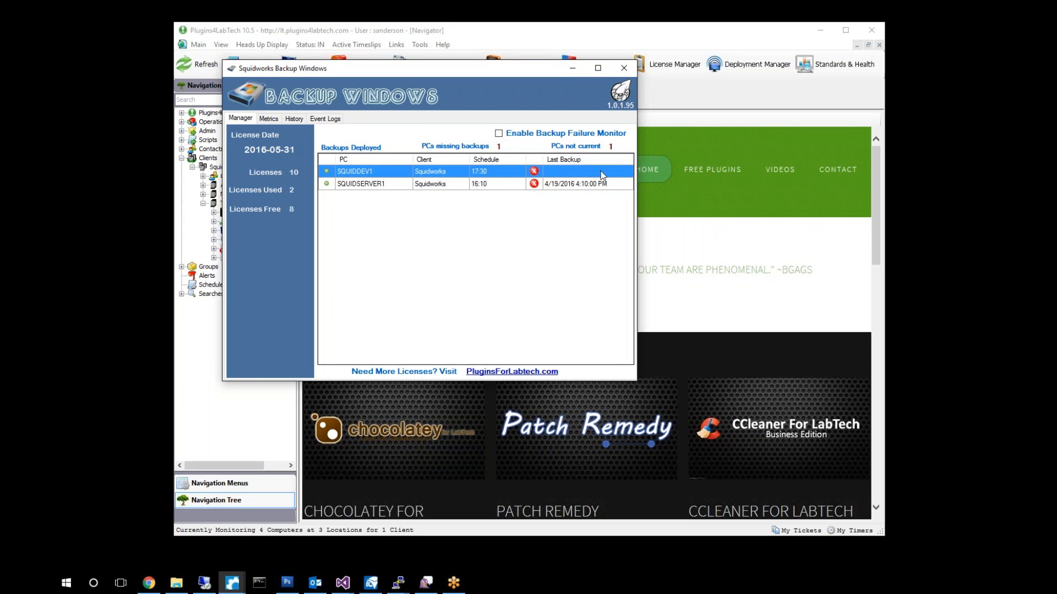
{"action": "mouse_move", "coordinate": [531, 174]}
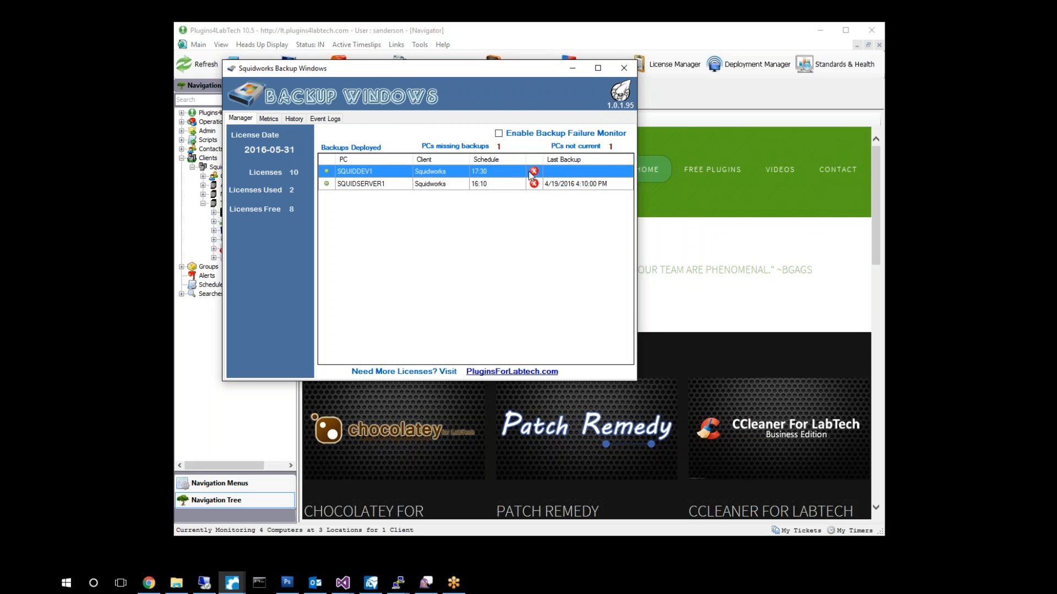
{"action": "mouse_move", "coordinate": [463, 213]}
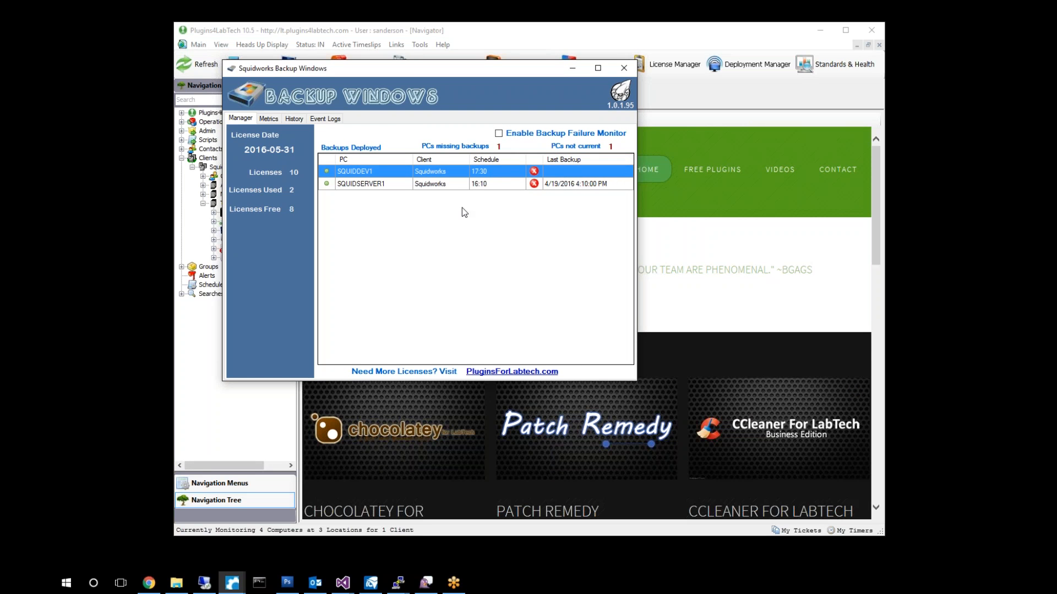
{"action": "mouse_move", "coordinate": [373, 192]}
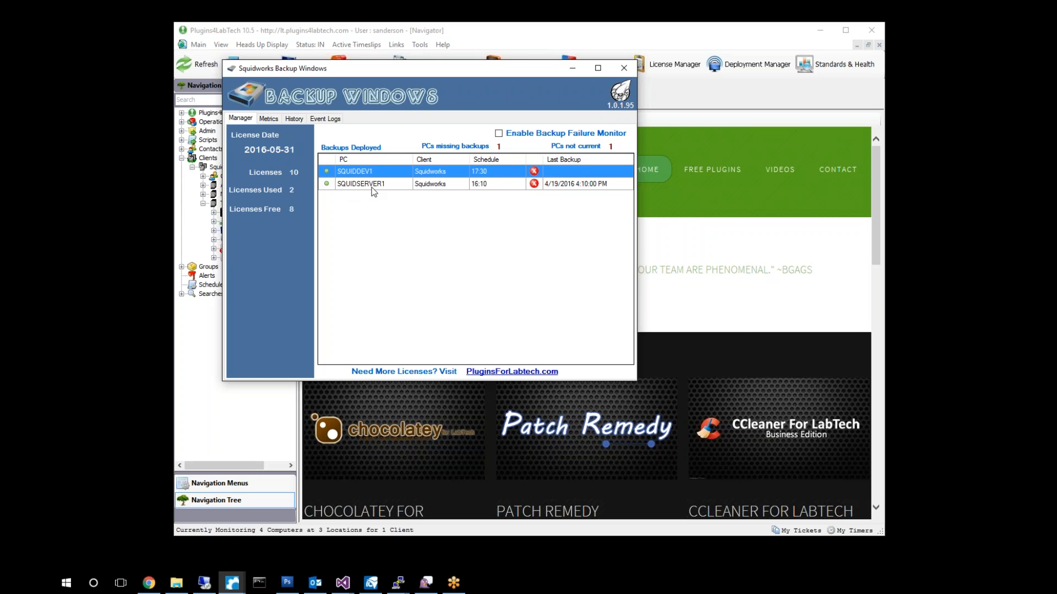
{"action": "mouse_move", "coordinate": [489, 196]}
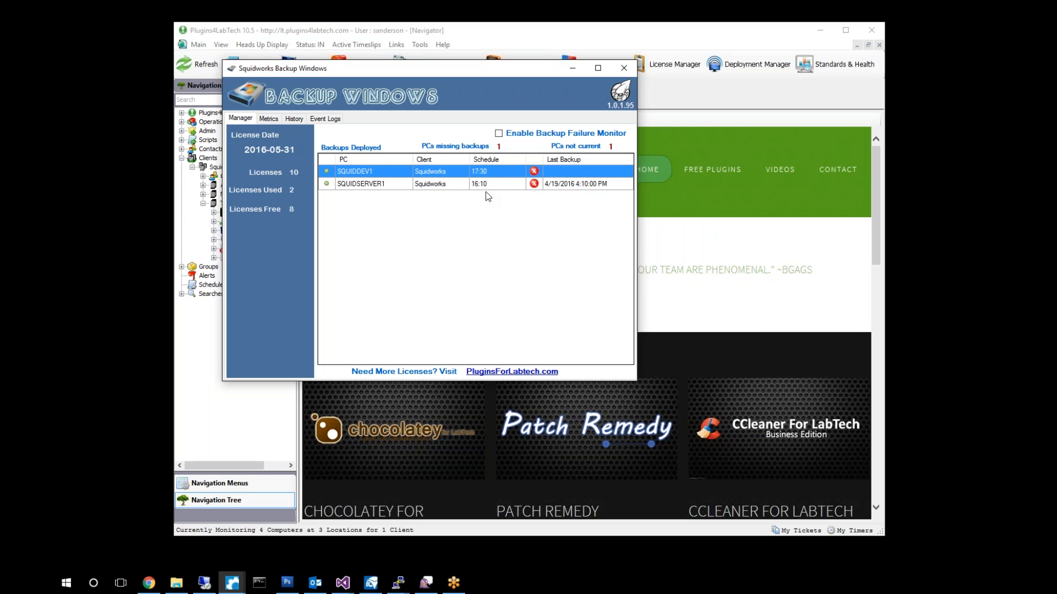
{"action": "mouse_move", "coordinate": [564, 197]}
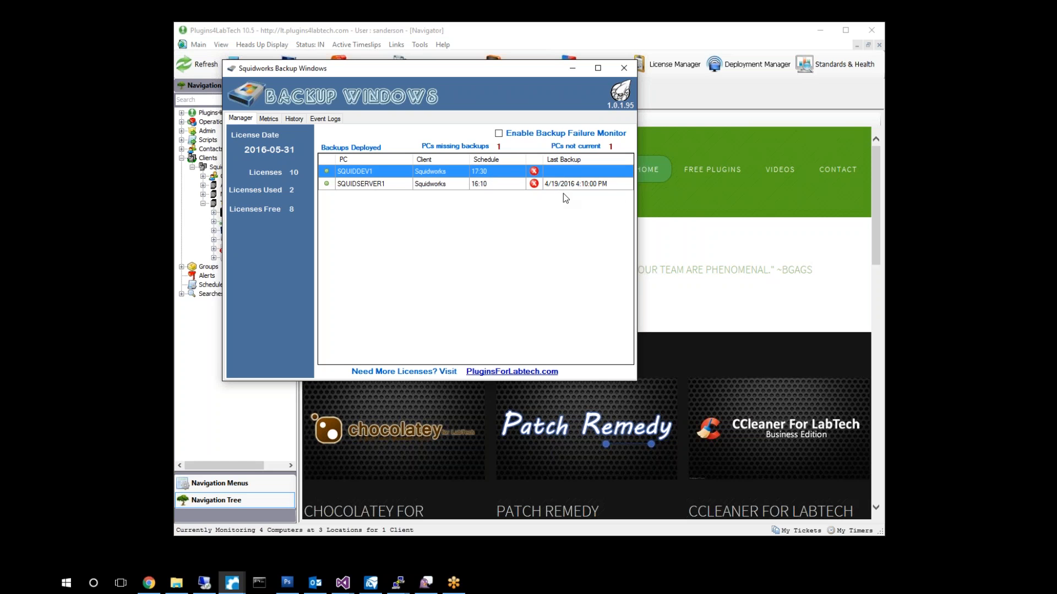
{"action": "mouse_move", "coordinate": [531, 187]}
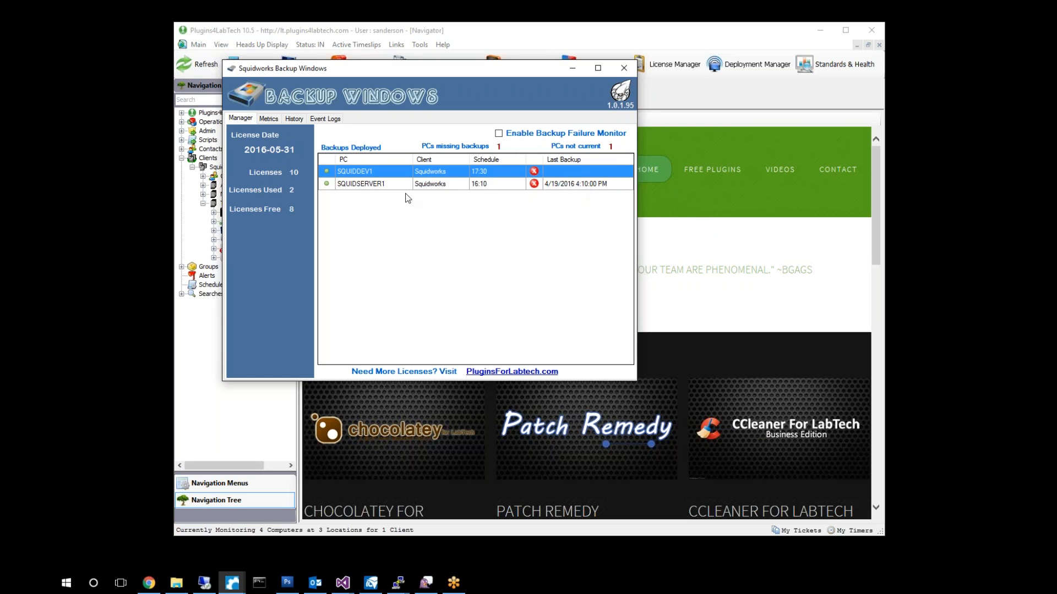
Select SQUIDSERVER1 in the Manager list and bring up its actions to open its computer window.
{"action": "left_click", "coordinate": [362, 184]}
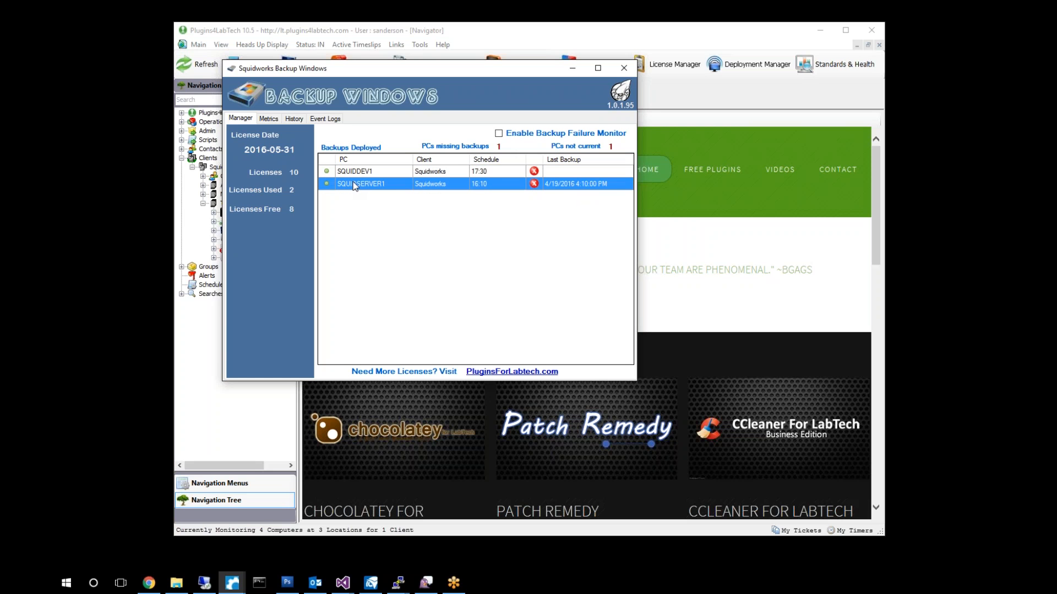
{"action": "mouse_move", "coordinate": [349, 188]}
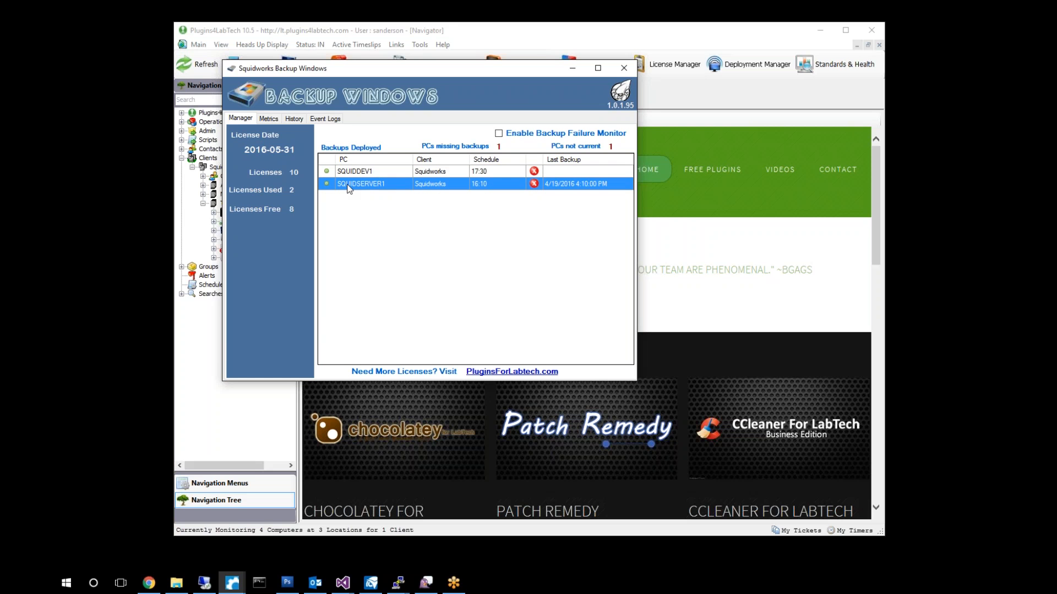
{"action": "mouse_move", "coordinate": [370, 187]}
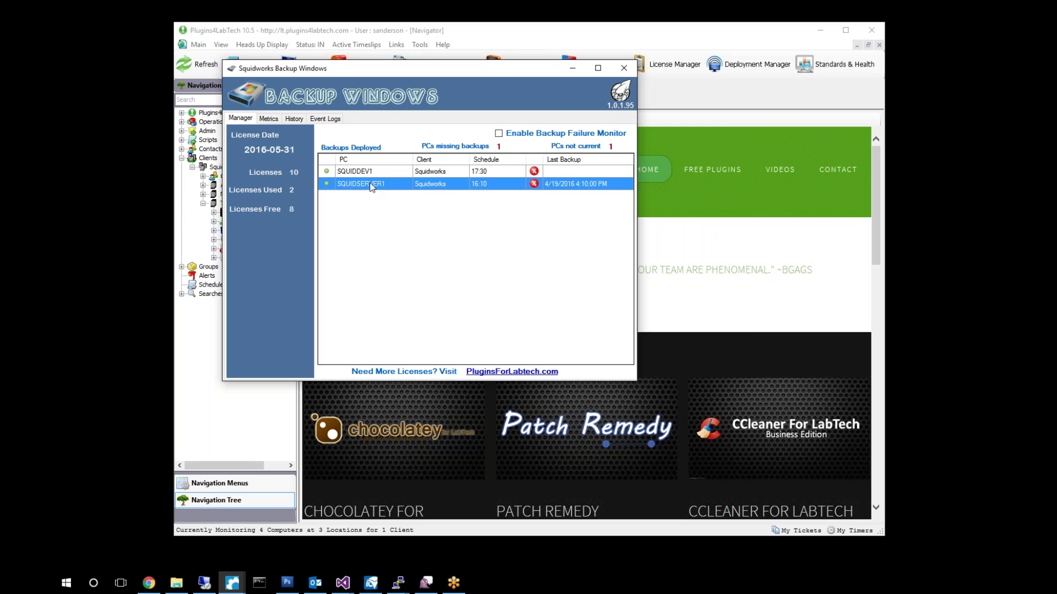
{"action": "right_click", "coordinate": [360, 183]}
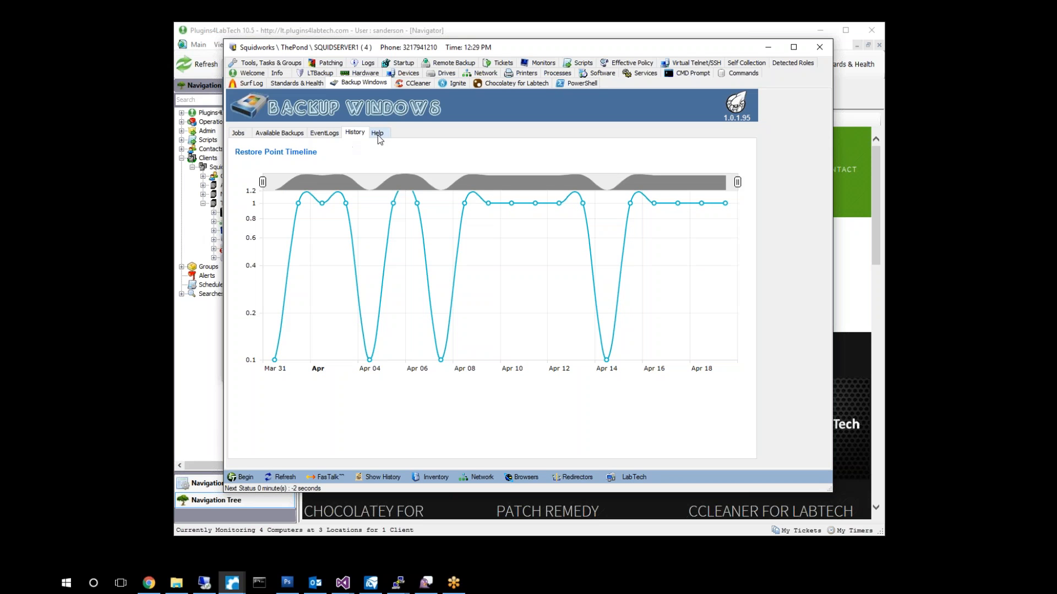
Show SQUIDSERVER1's backup EventLogs listing VSS and Windows Backup service entries.
{"action": "left_click", "coordinate": [323, 133]}
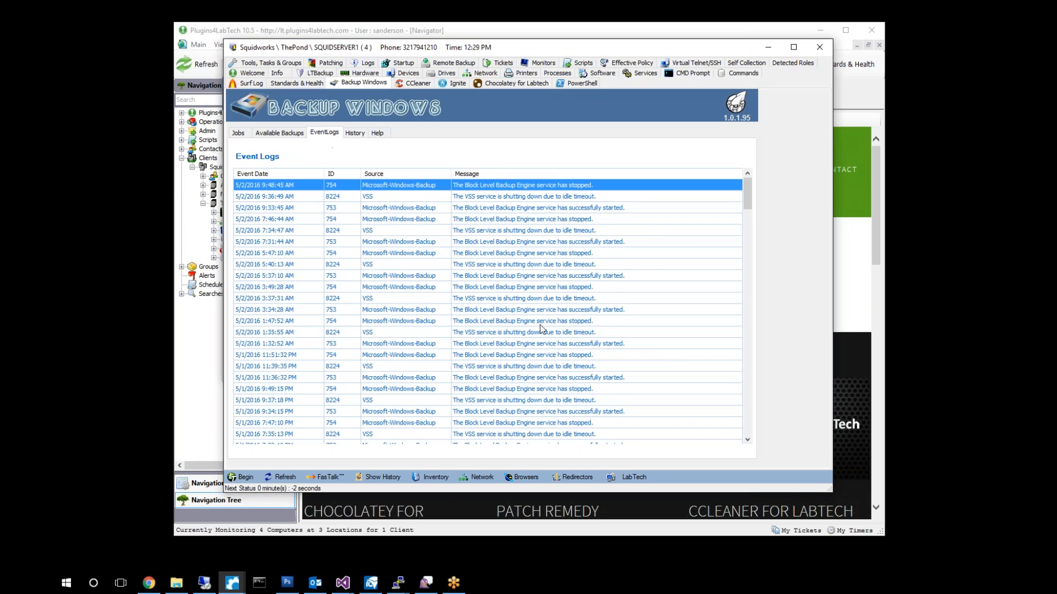
{"action": "scroll", "scroll_direction": "down", "scroll_amount": 3}
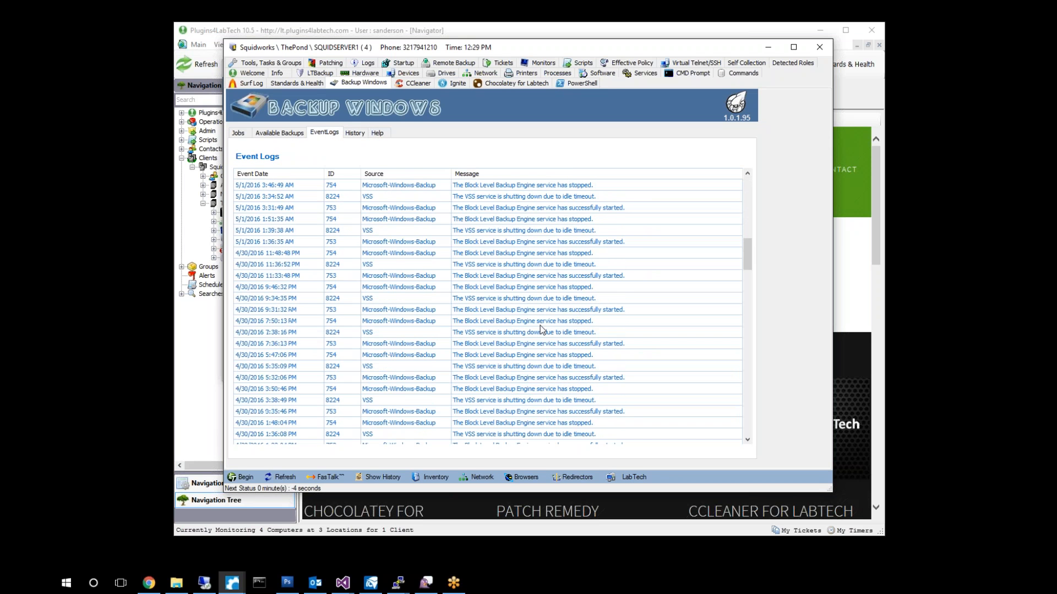
{"action": "mouse_move", "coordinate": [533, 381]}
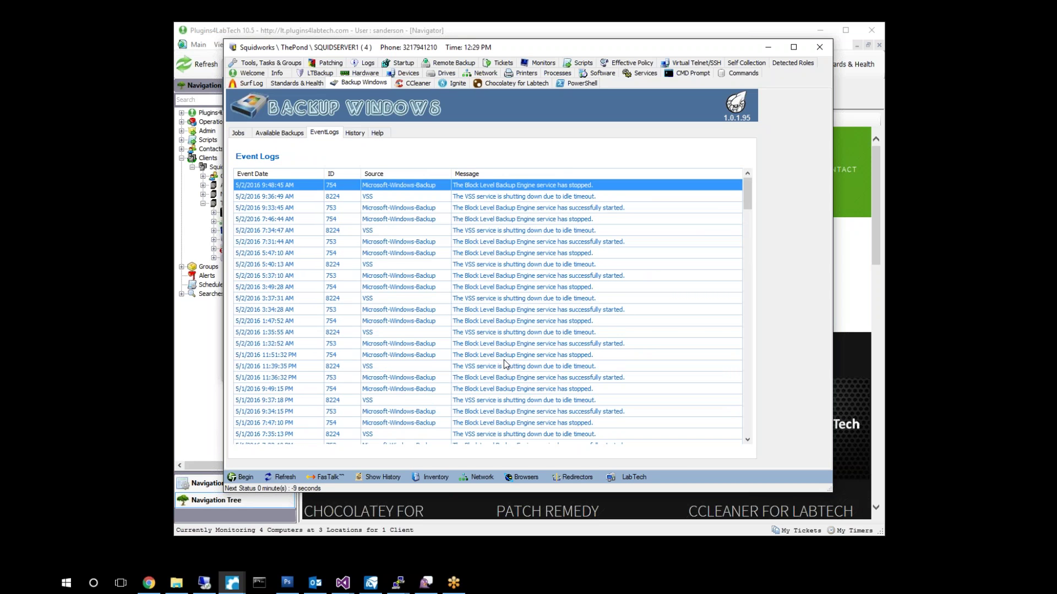
Check Available Backups, then view the Jobs page with the daily 16:10 C: network-share job.
{"action": "left_click", "coordinate": [279, 132]}
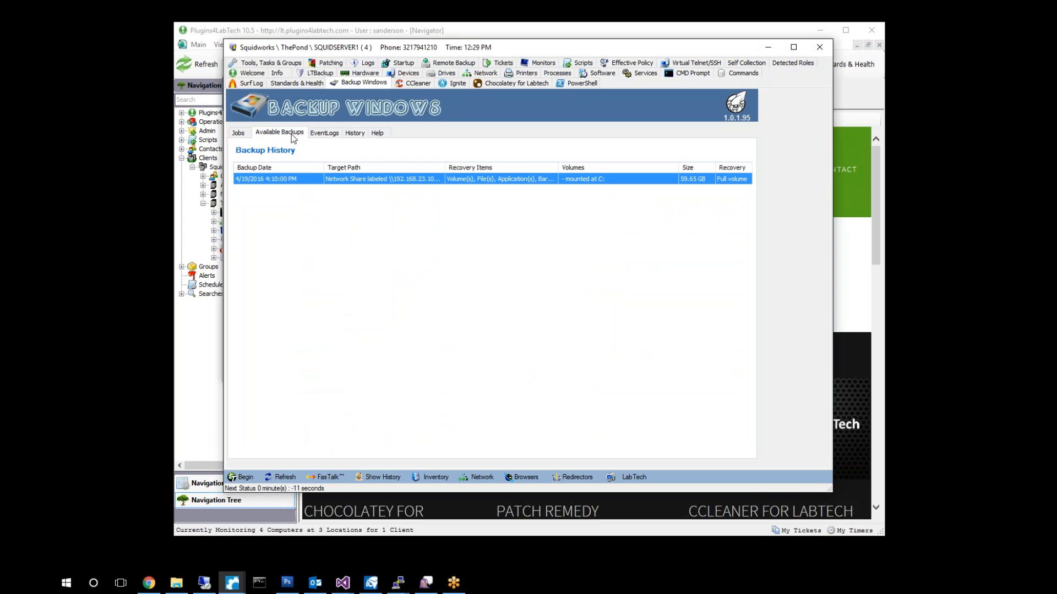
{"action": "mouse_move", "coordinate": [394, 192]}
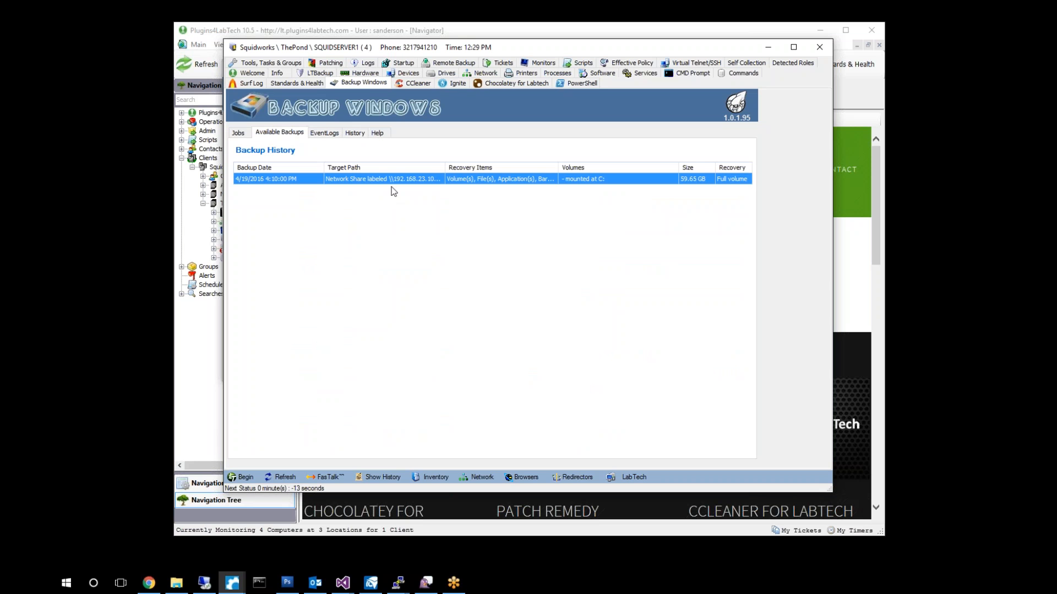
{"action": "mouse_move", "coordinate": [255, 167]}
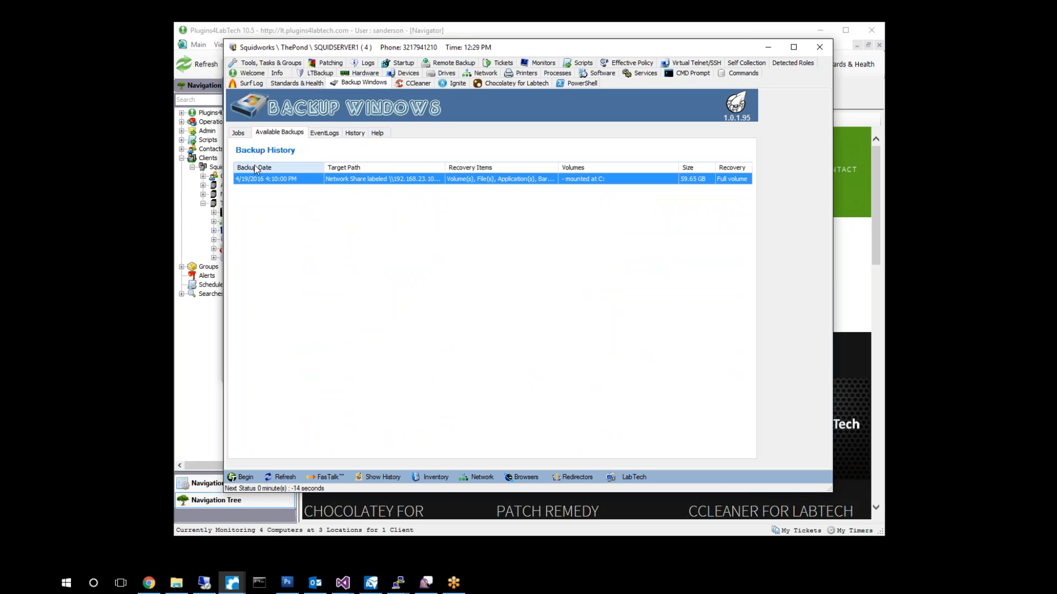
{"action": "left_click", "coordinate": [238, 132]}
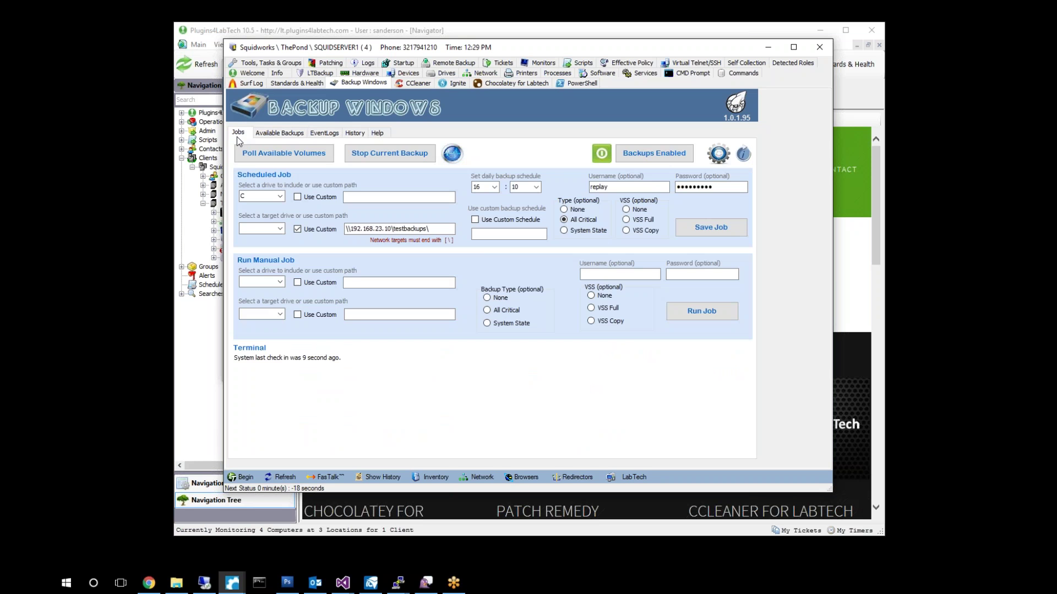
{"action": "mouse_move", "coordinate": [341, 337]}
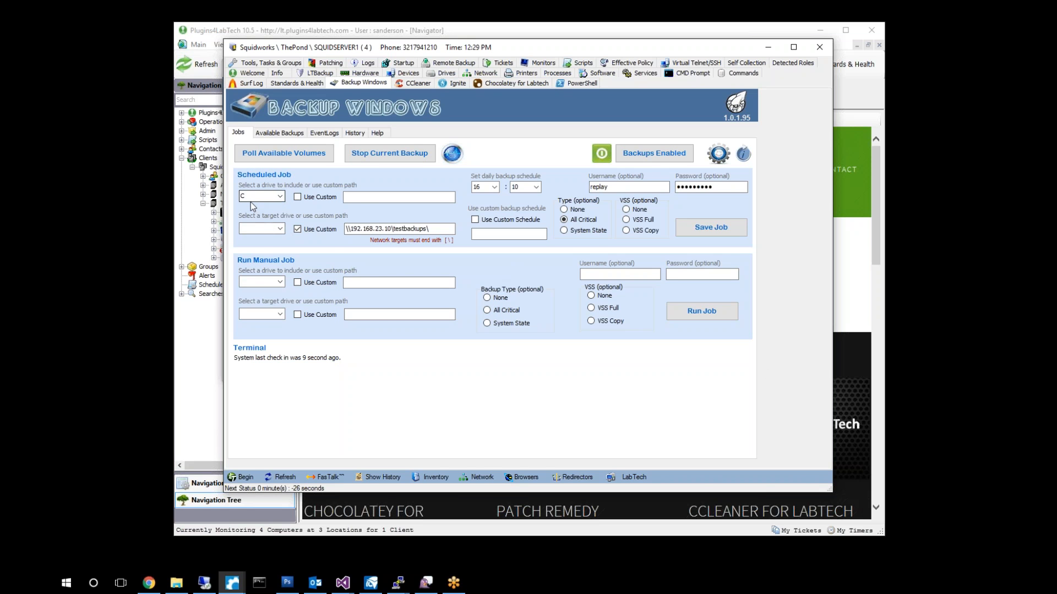
{"action": "mouse_move", "coordinate": [320, 242]}
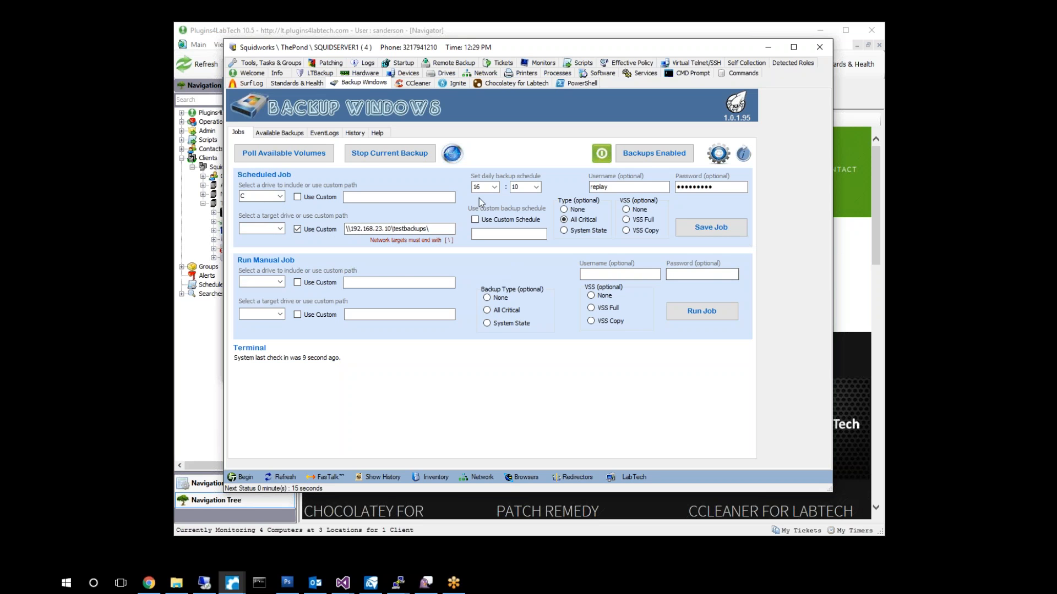
{"action": "mouse_move", "coordinate": [564, 219]}
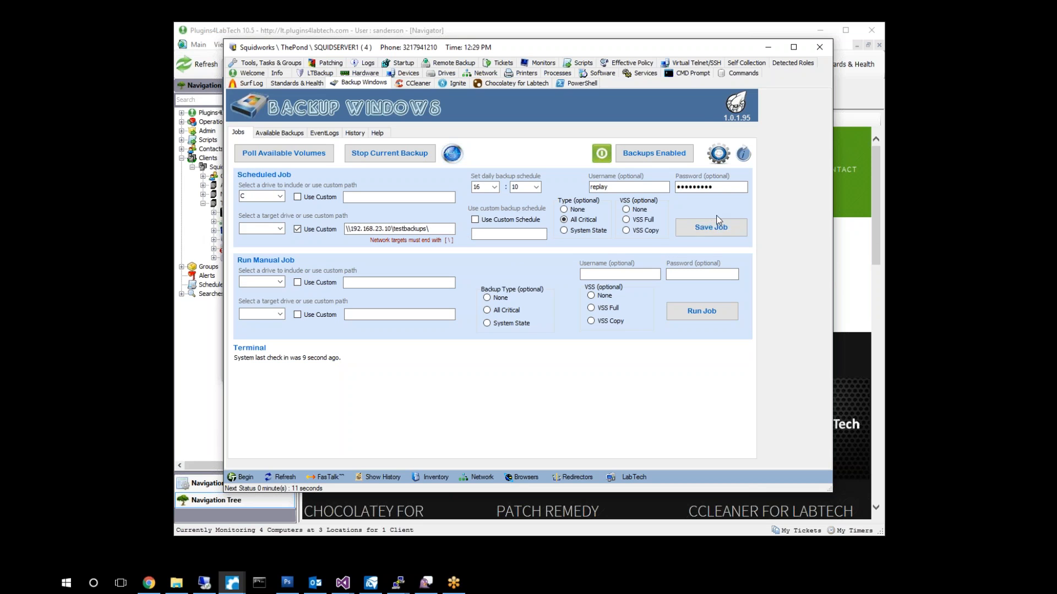
{"action": "mouse_move", "coordinate": [710, 226]}
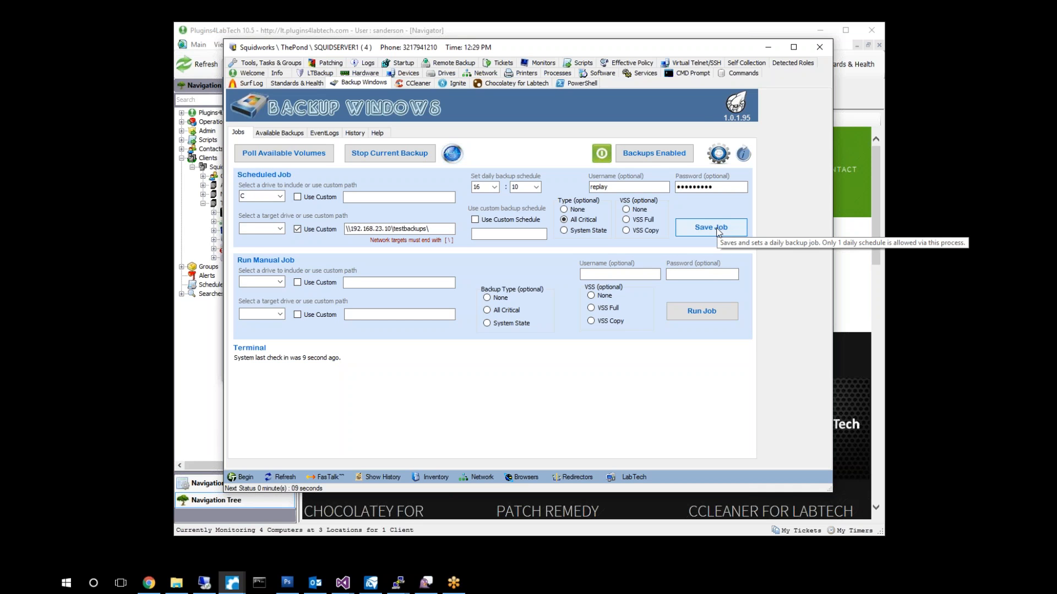
Save the 16:10 network-share job and select the terminal's 'password has expired' message.
{"action": "left_click", "coordinate": [709, 227]}
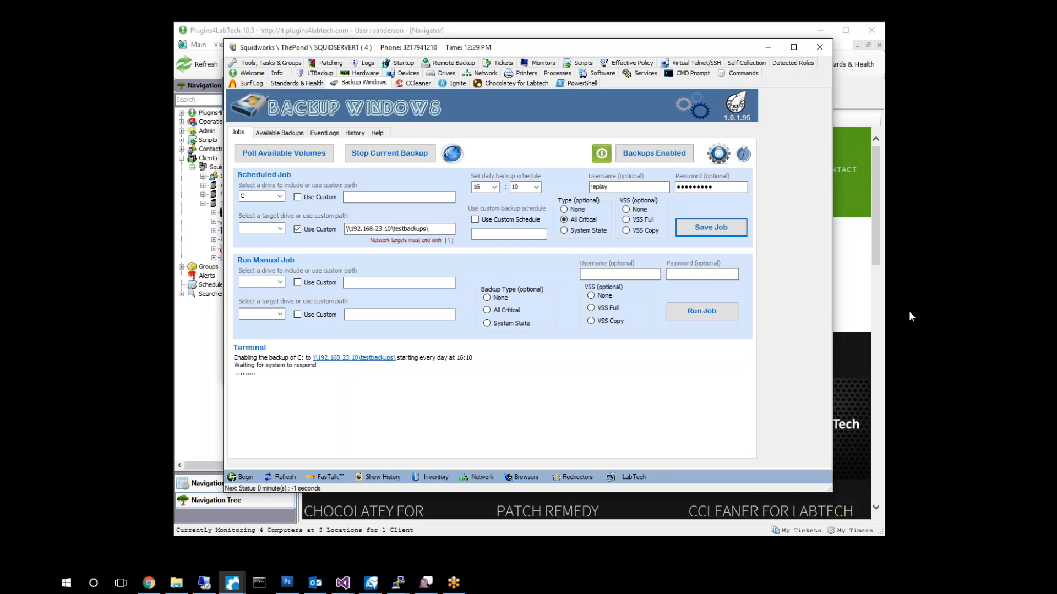
{"action": "mouse_move", "coordinate": [667, 176]}
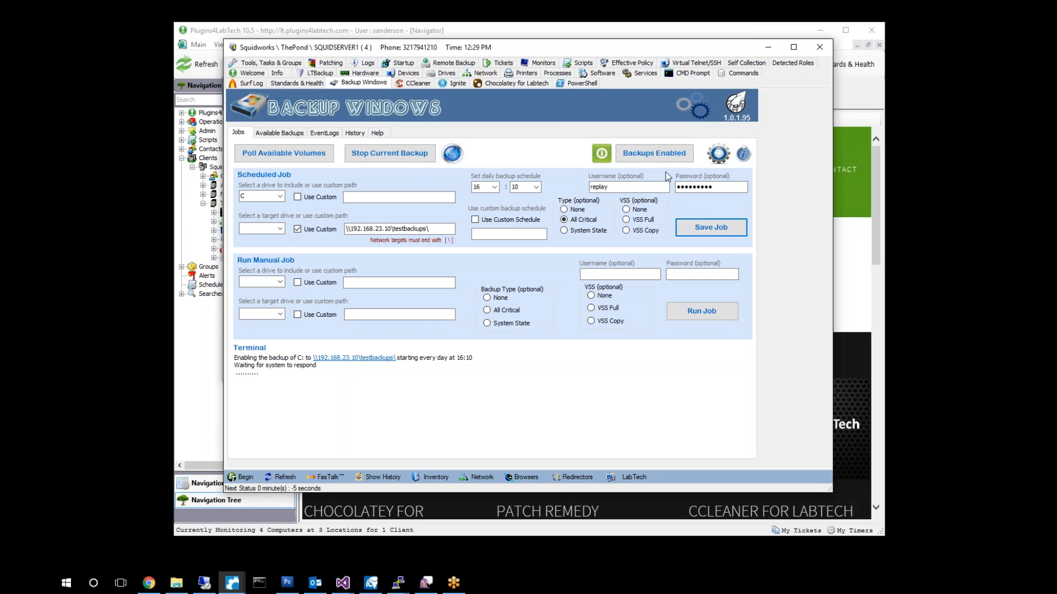
{"action": "left_click", "coordinate": [710, 227]}
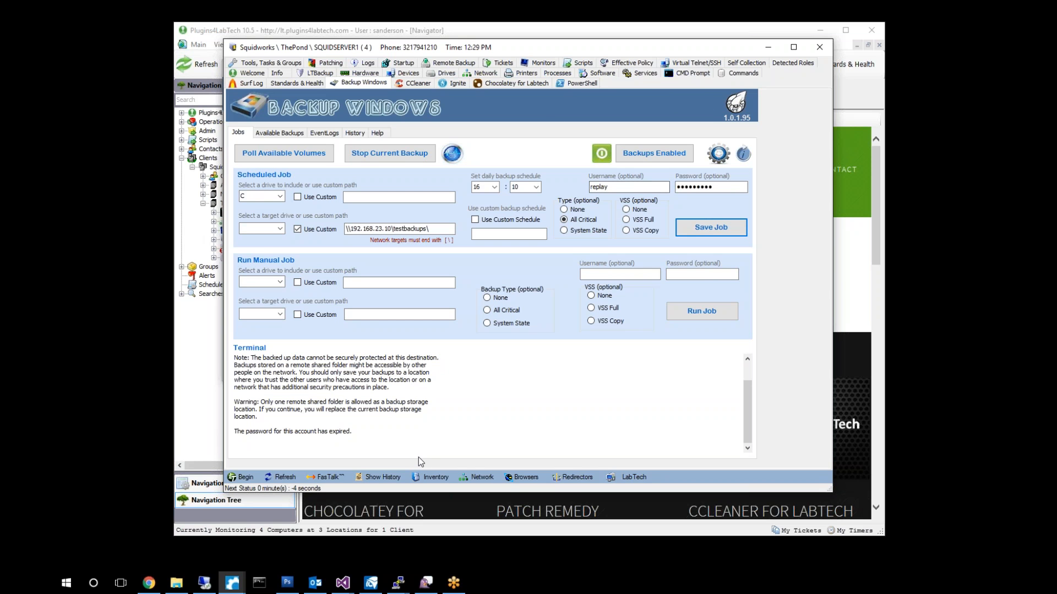
{"action": "mouse_move", "coordinate": [406, 403]}
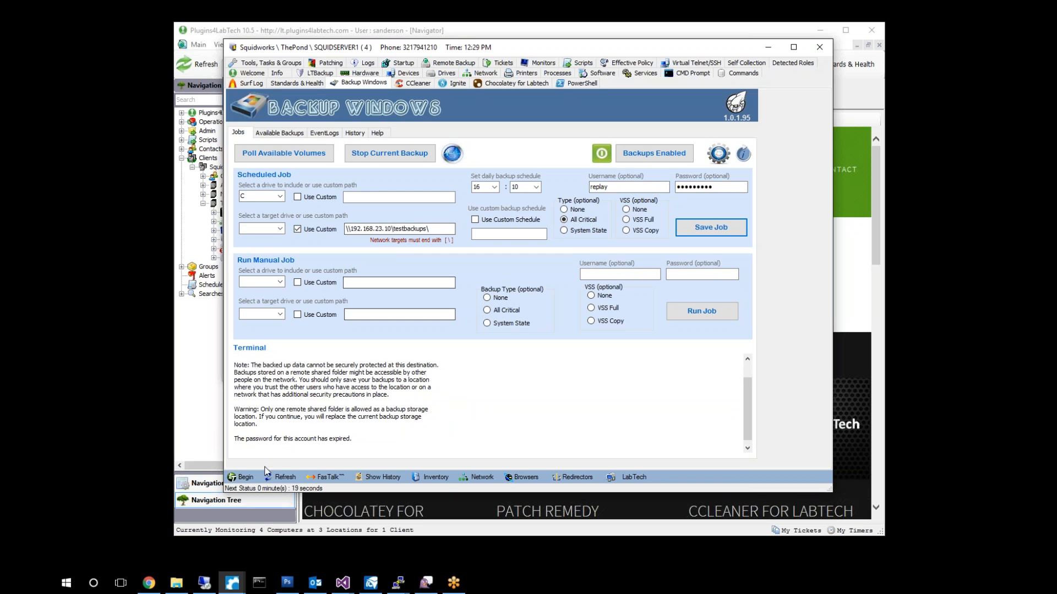
{"action": "mouse_move", "coordinate": [328, 421]}
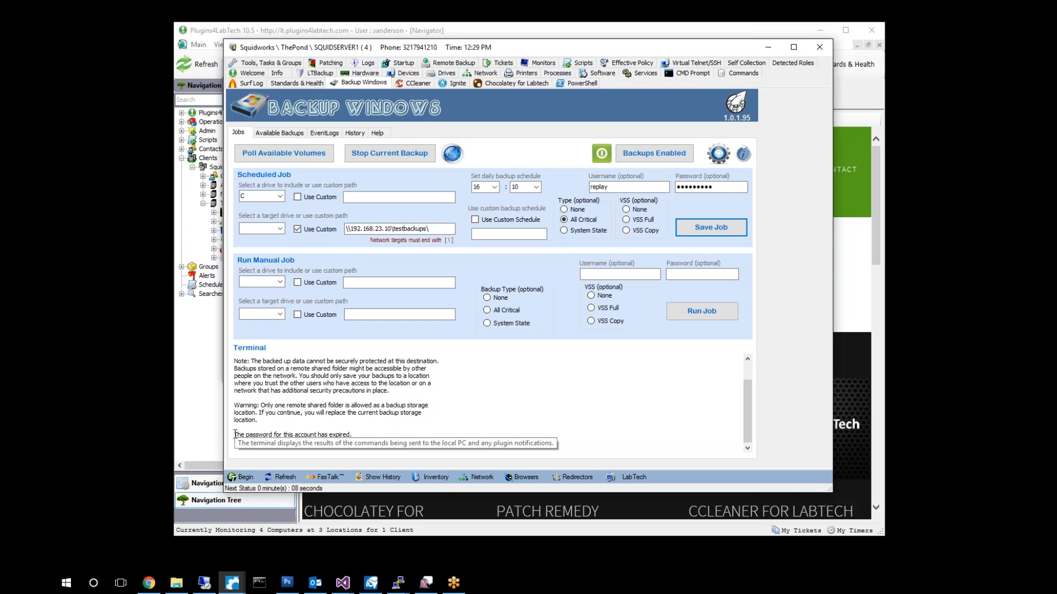
{"action": "double_click", "coordinate": [291, 435]}
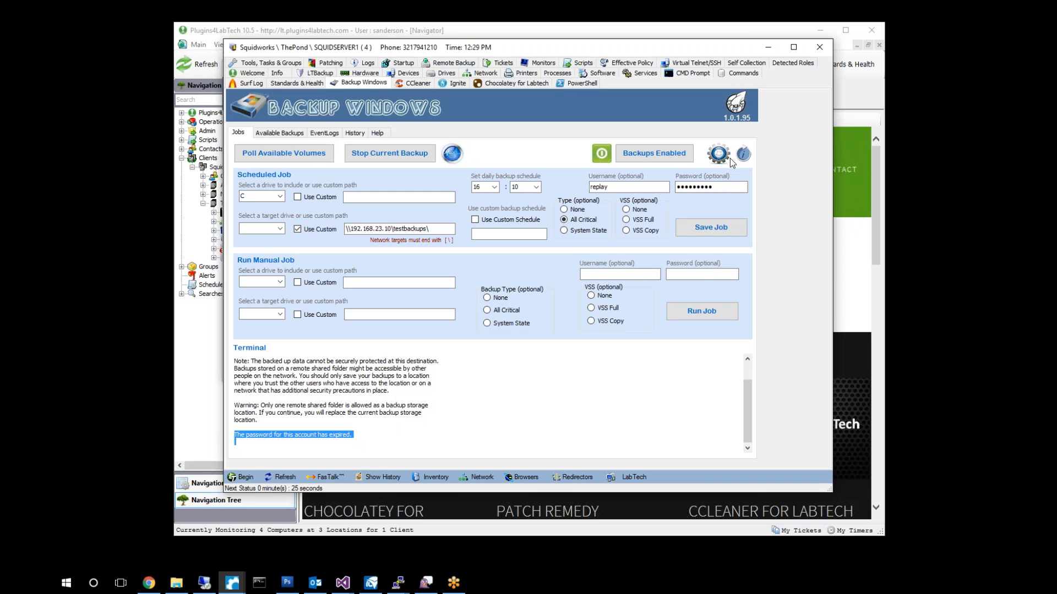
{"action": "mouse_move", "coordinate": [286, 101]}
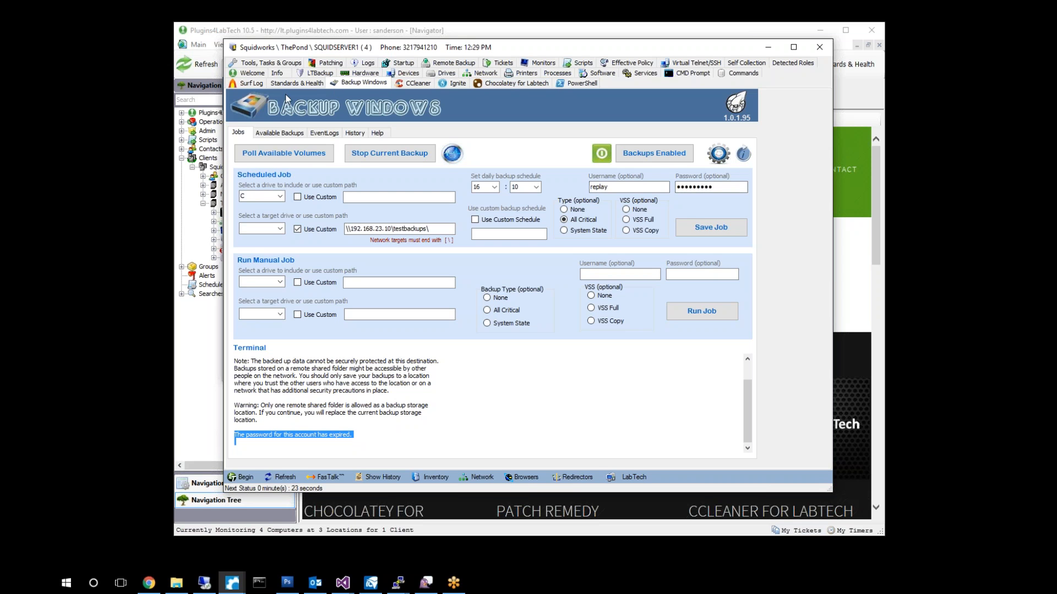
Under Hardware User Accounts, start Change Password for the backup (replay) account.
{"action": "left_click", "coordinate": [365, 82]}
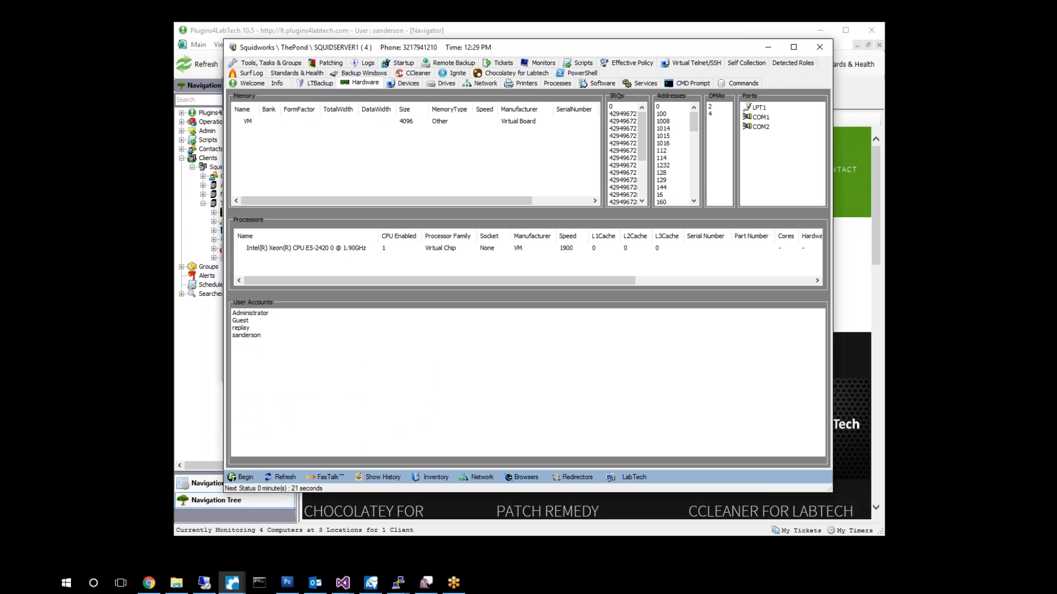
{"action": "left_click", "coordinate": [241, 328]}
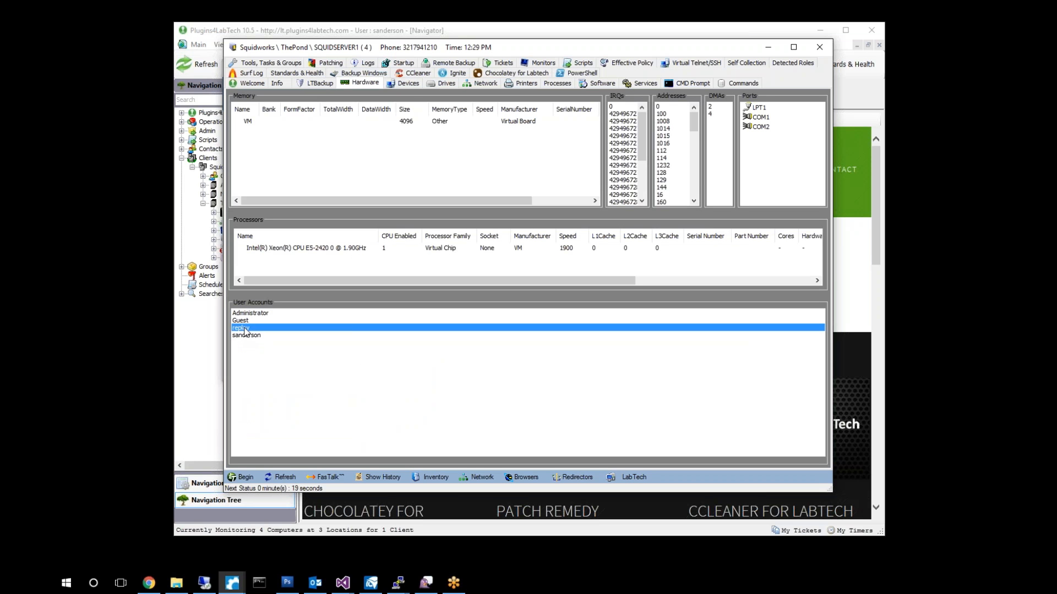
{"action": "right_click", "coordinate": [241, 328]}
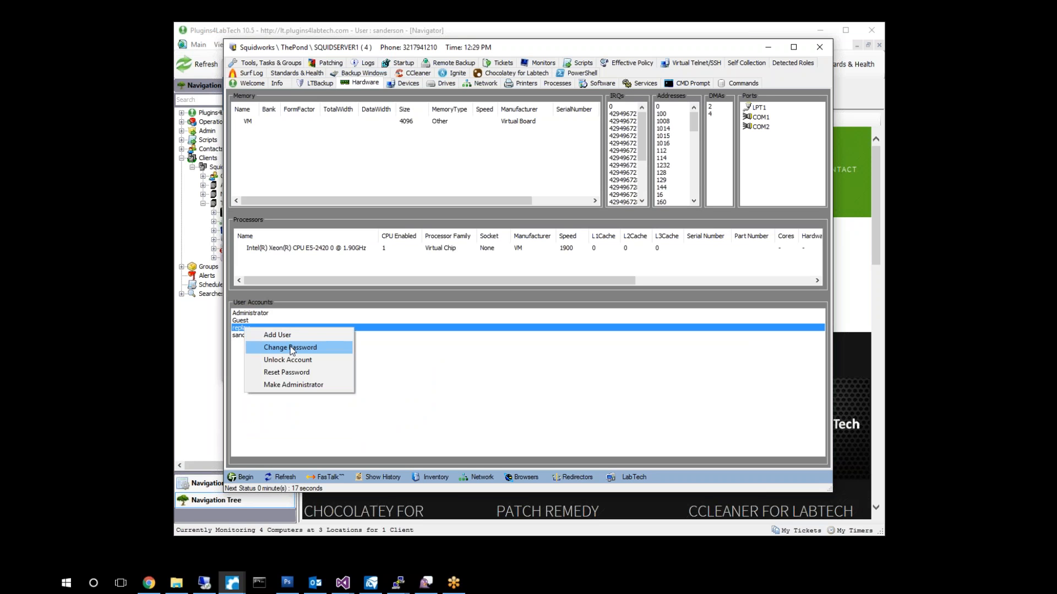
{"action": "left_click", "coordinate": [289, 346]}
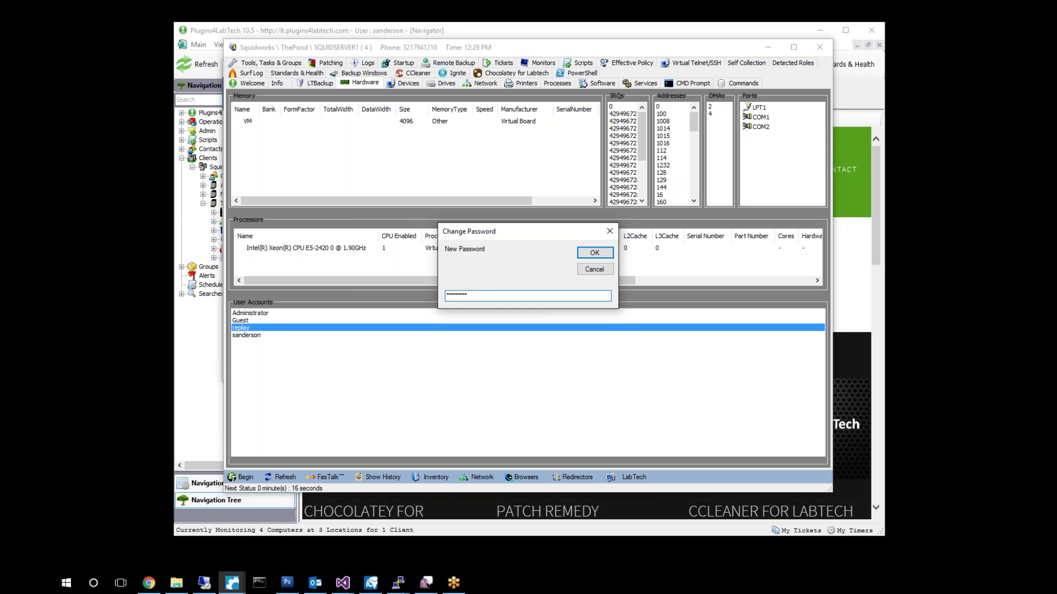
Confirm the new and repeated password and verify the Change Password command succeeded.
{"action": "left_click", "coordinate": [594, 252]}
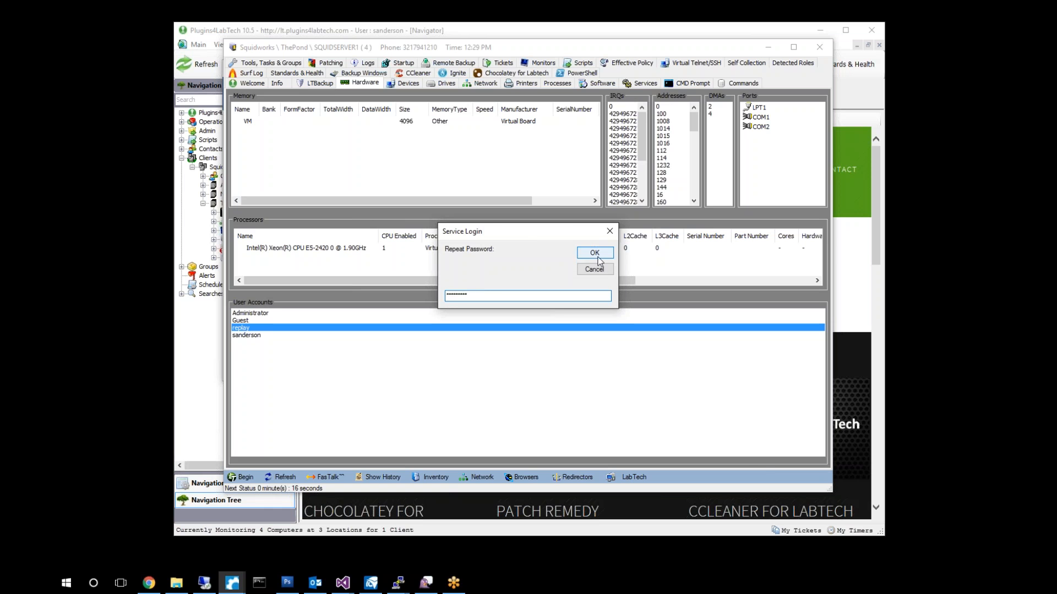
{"action": "left_click", "coordinate": [594, 253]}
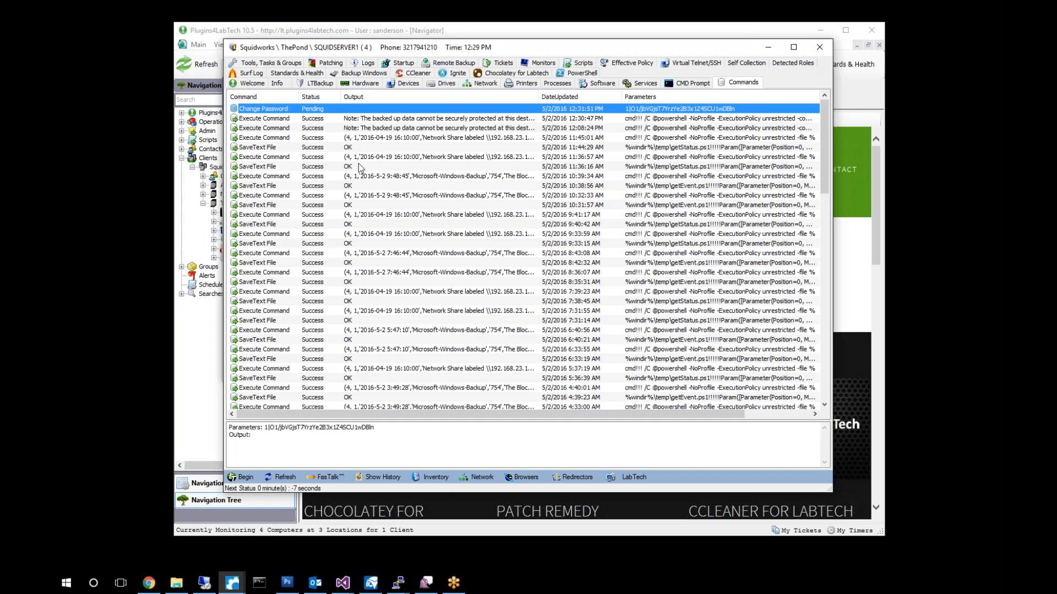
{"action": "left_click", "coordinate": [283, 476]}
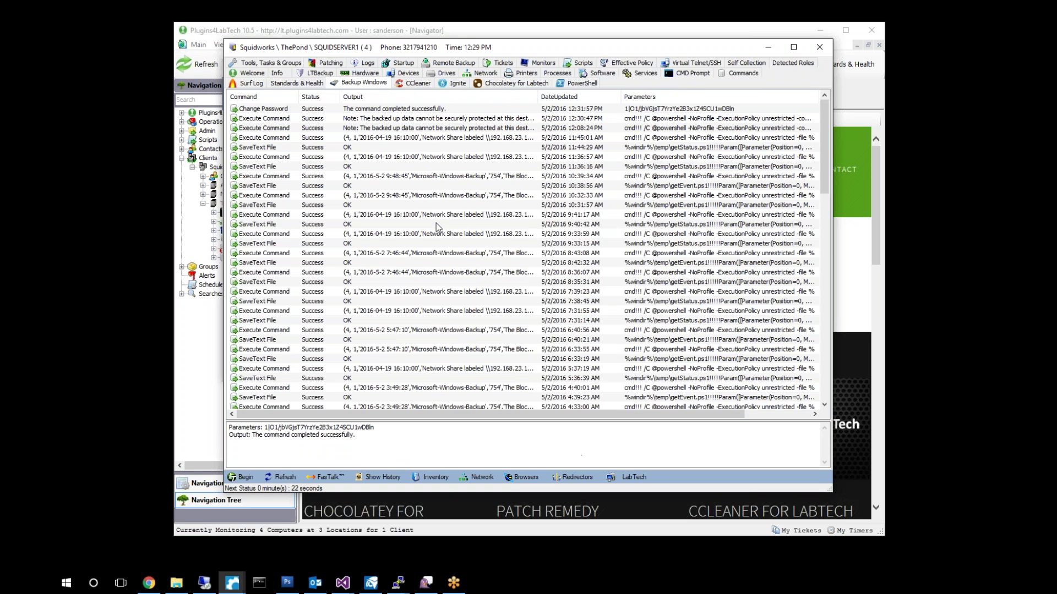
Back in Backup Windows, save the daily 16:10 C: job again and await the system response.
{"action": "left_click", "coordinate": [364, 82]}
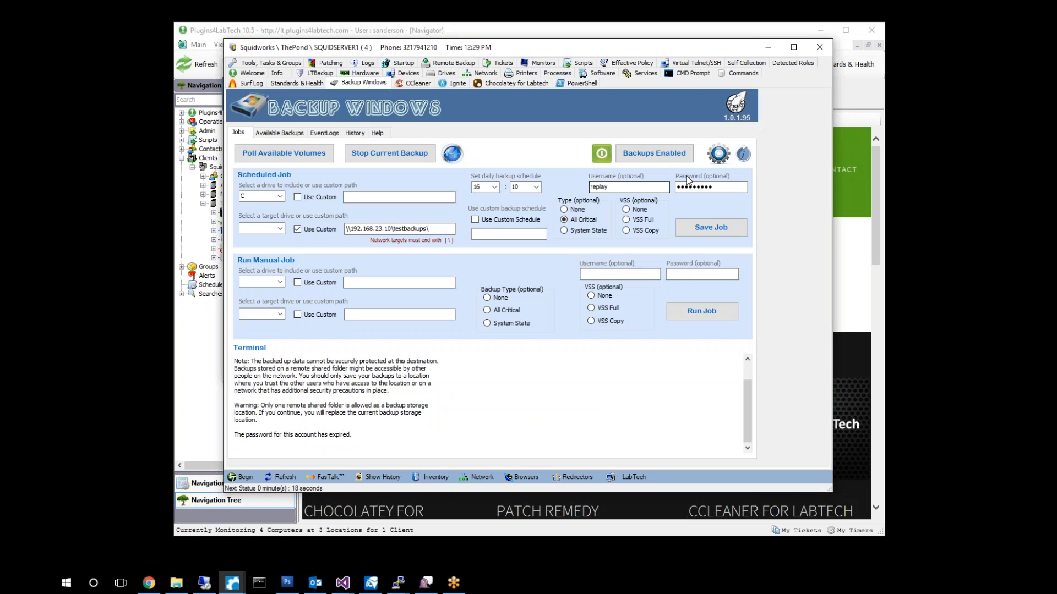
{"action": "mouse_move", "coordinate": [710, 226]}
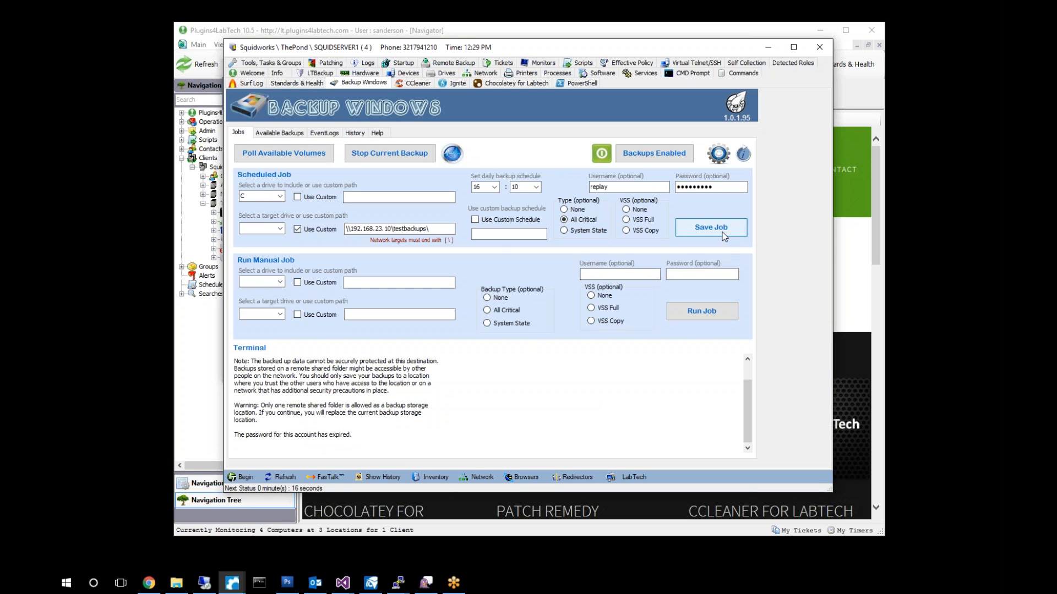
{"action": "left_click", "coordinate": [709, 227]}
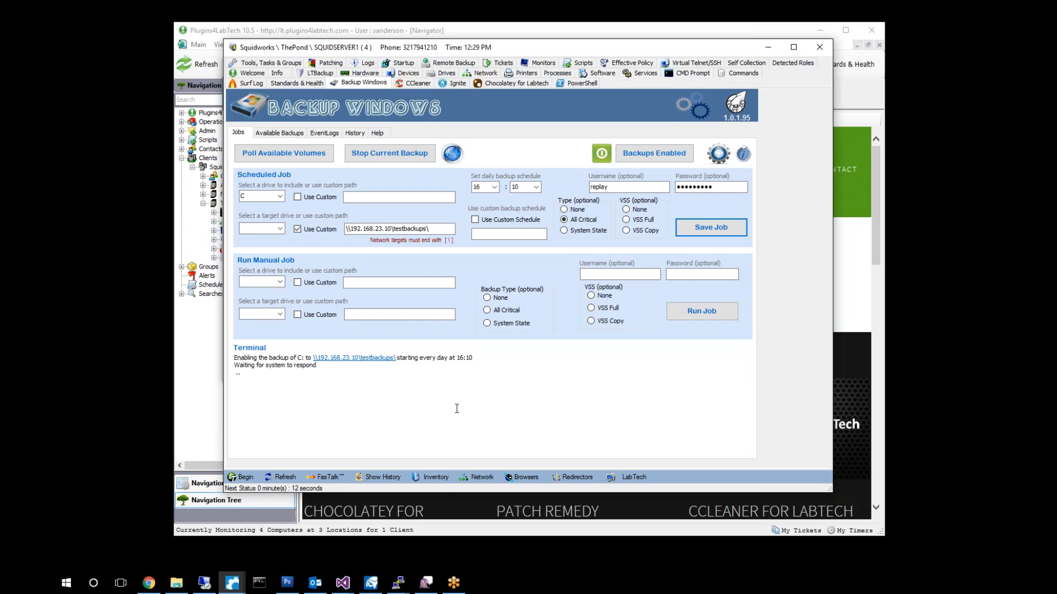
{"action": "mouse_move", "coordinate": [456, 408]}
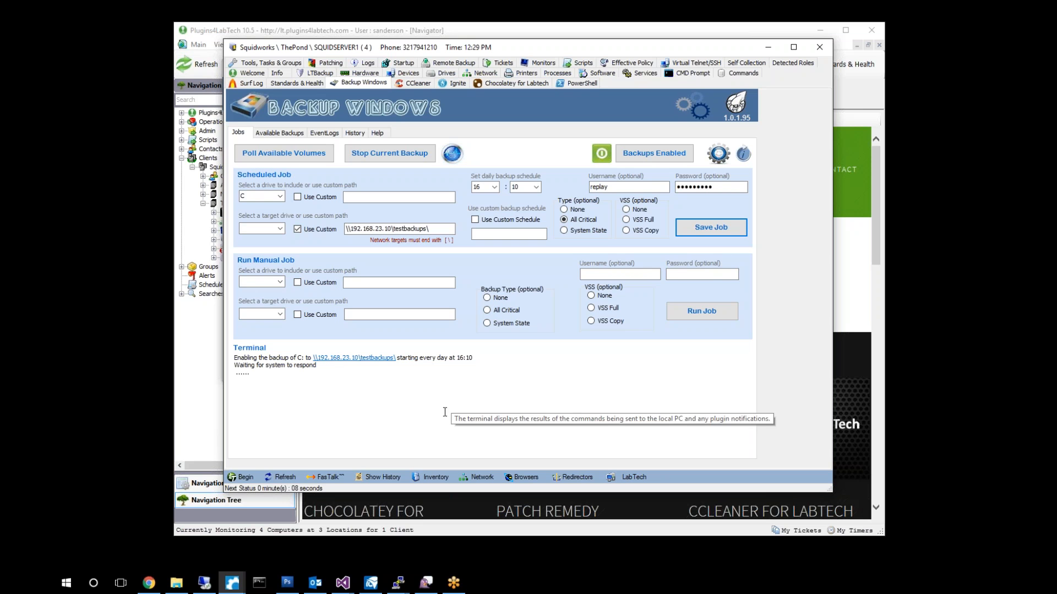
{"action": "mouse_move", "coordinate": [641, 426]}
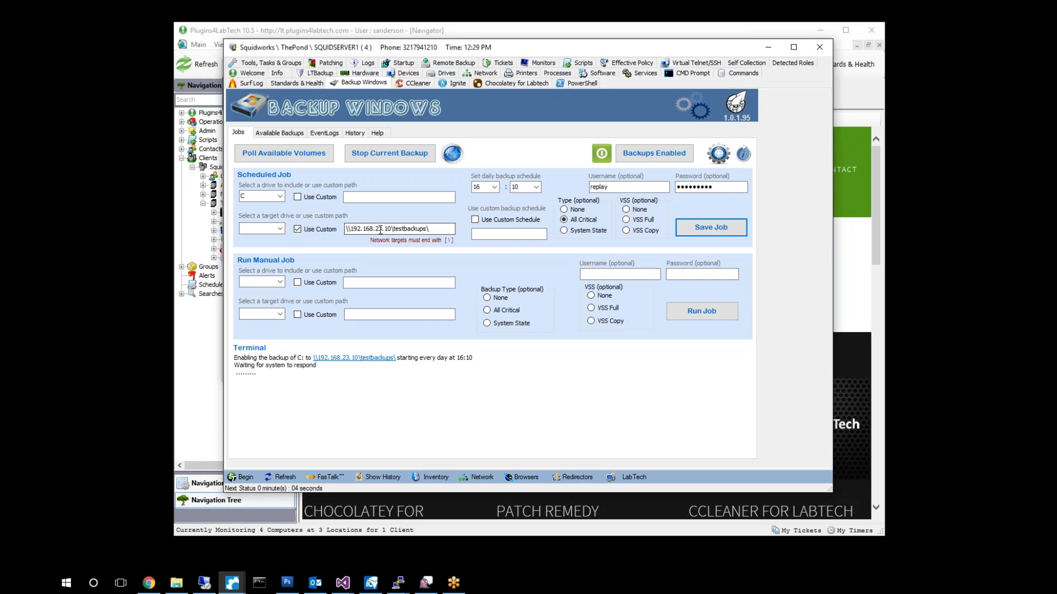
{"action": "mouse_move", "coordinate": [397, 229]}
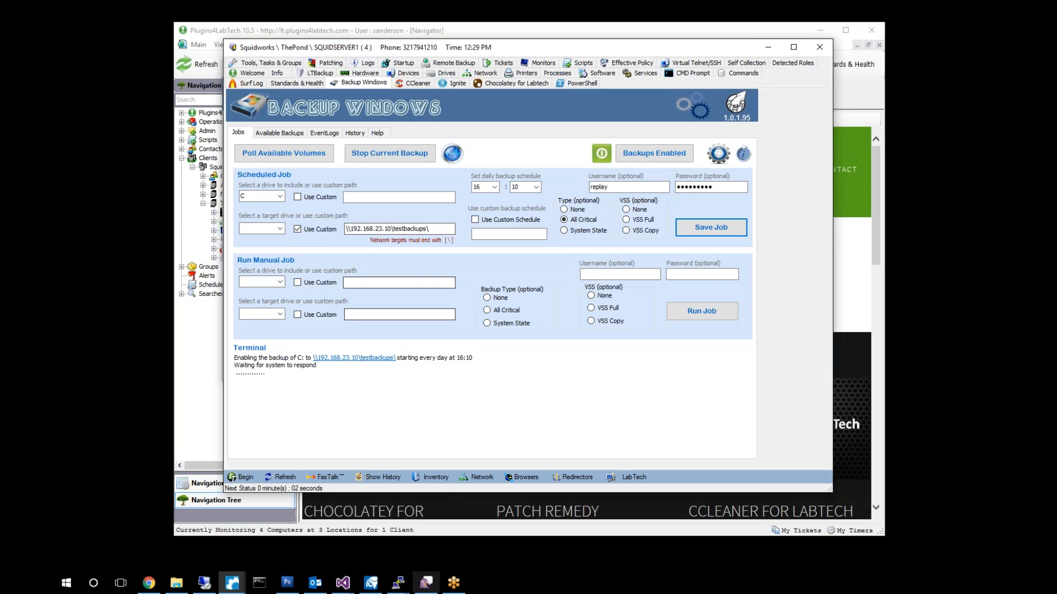
{"action": "mouse_move", "coordinate": [232, 583]}
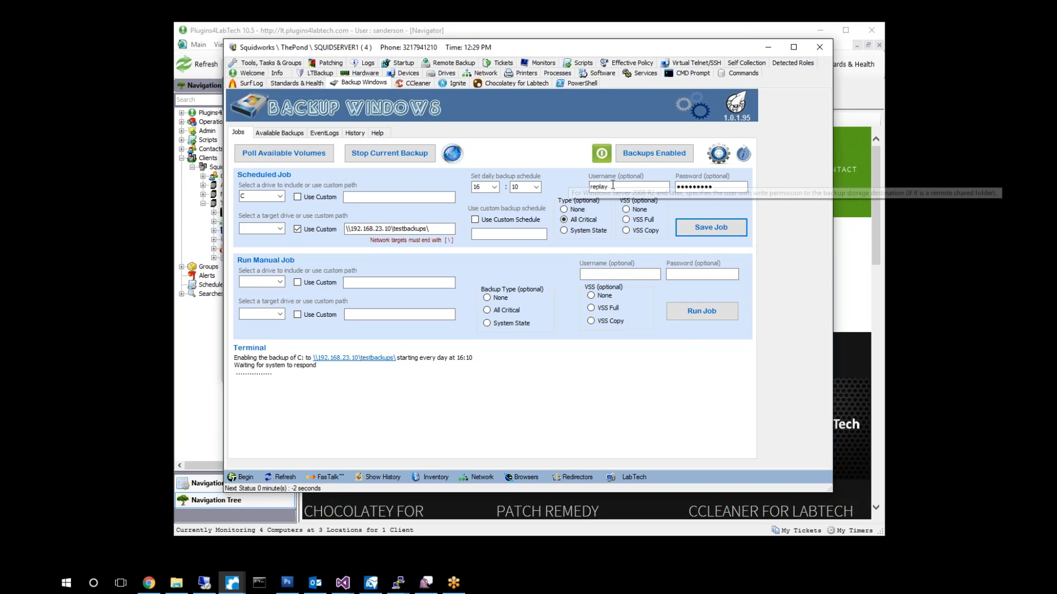
{"action": "mouse_move", "coordinate": [397, 229]}
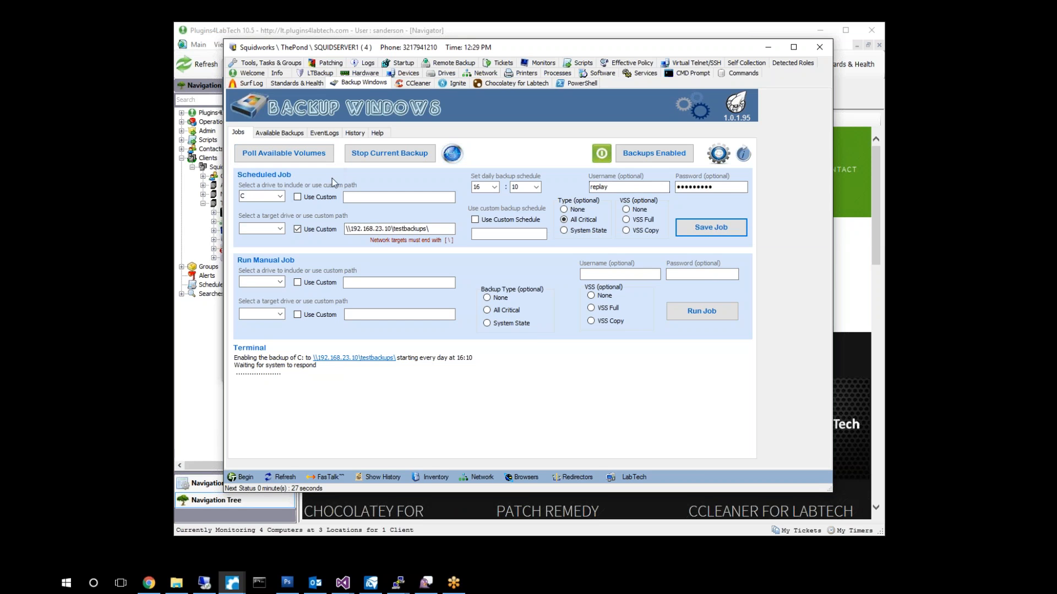
{"action": "mouse_move", "coordinate": [397, 229]}
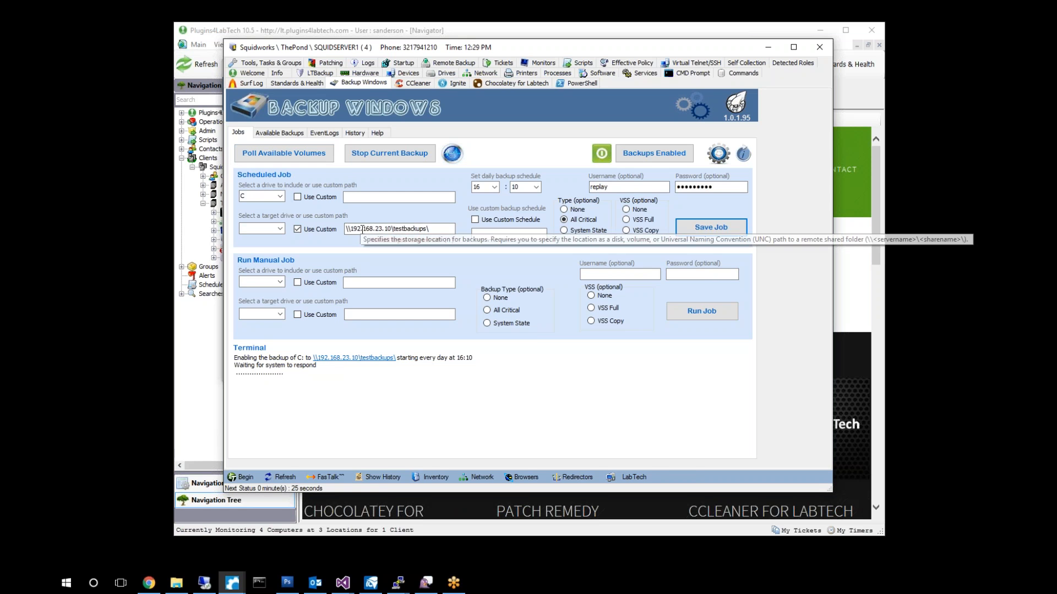
{"action": "mouse_move", "coordinate": [383, 497]}
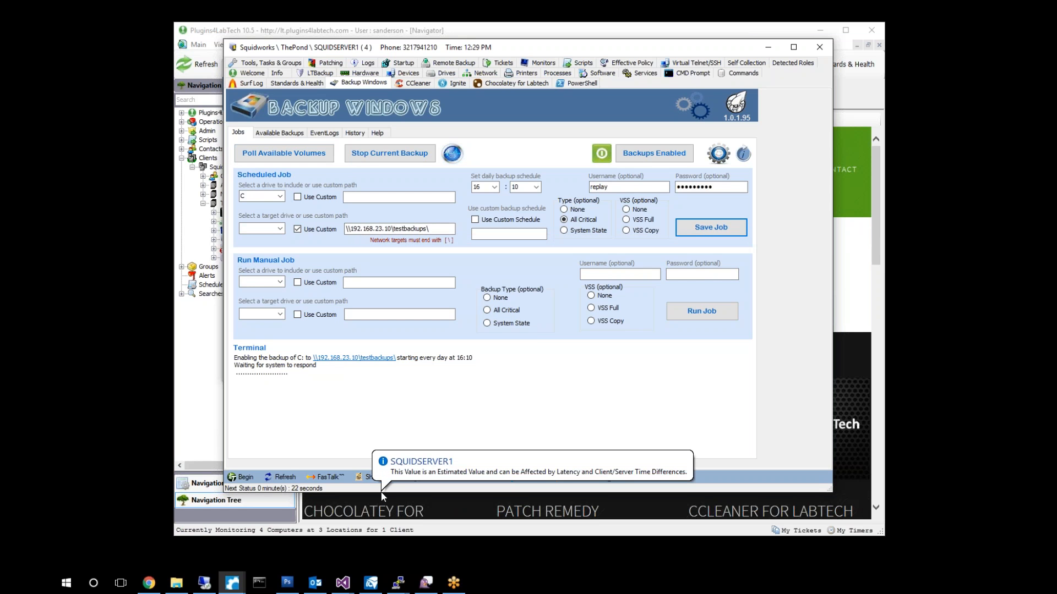
{"action": "mouse_move", "coordinate": [384, 489]}
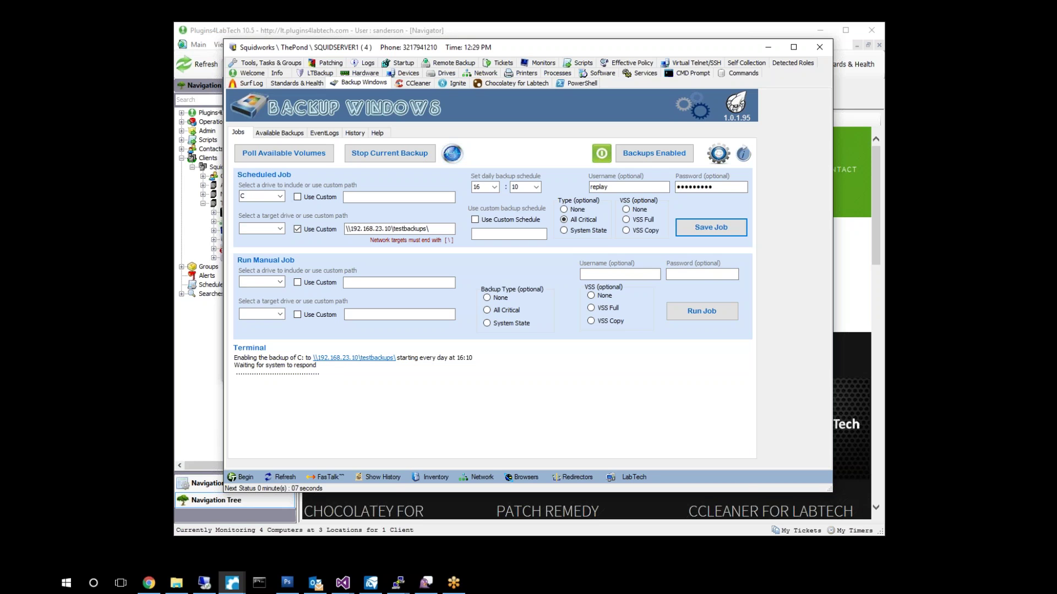
{"action": "left_click", "coordinate": [710, 227]}
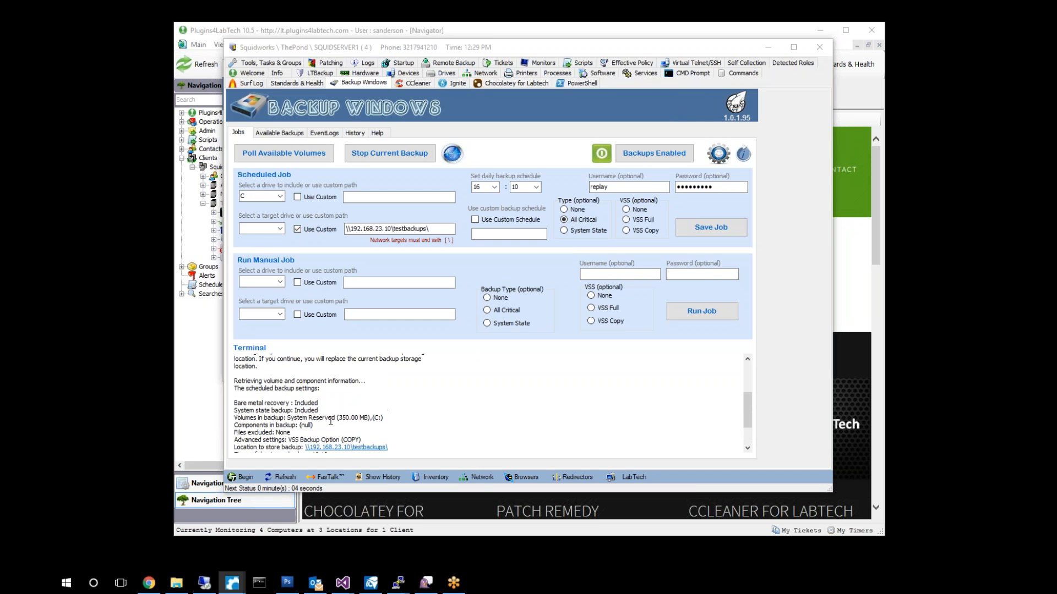
{"action": "mouse_move", "coordinate": [302, 398]}
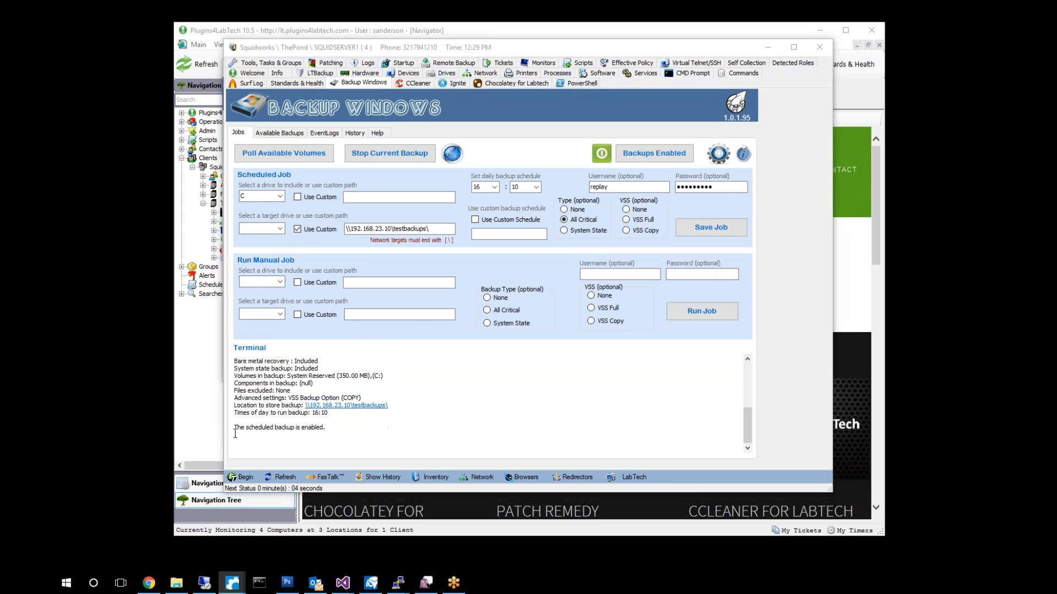
{"action": "mouse_move", "coordinate": [614, 347]}
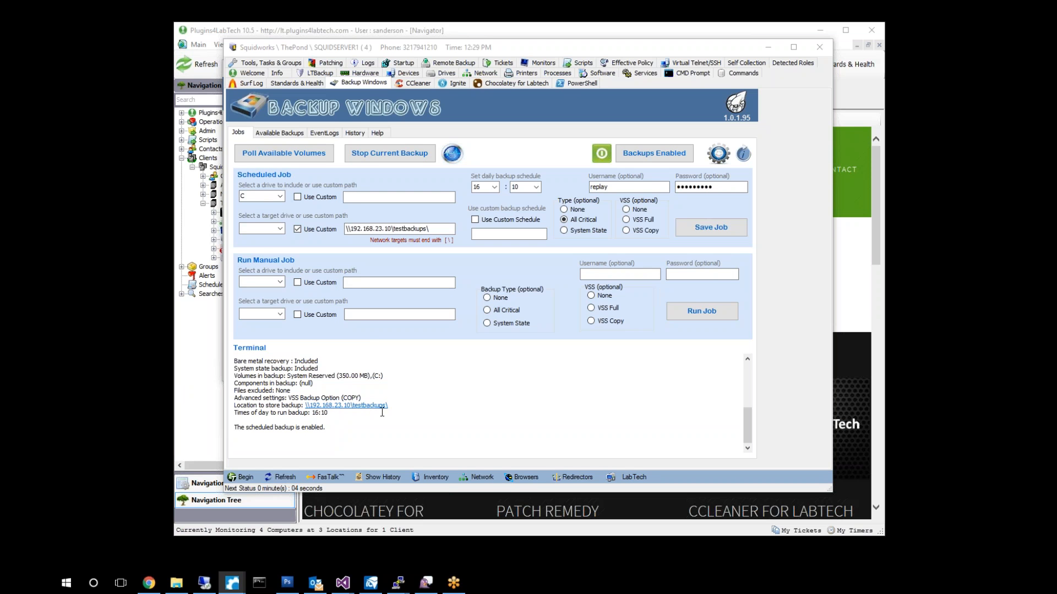
{"action": "mouse_move", "coordinate": [703, 398]}
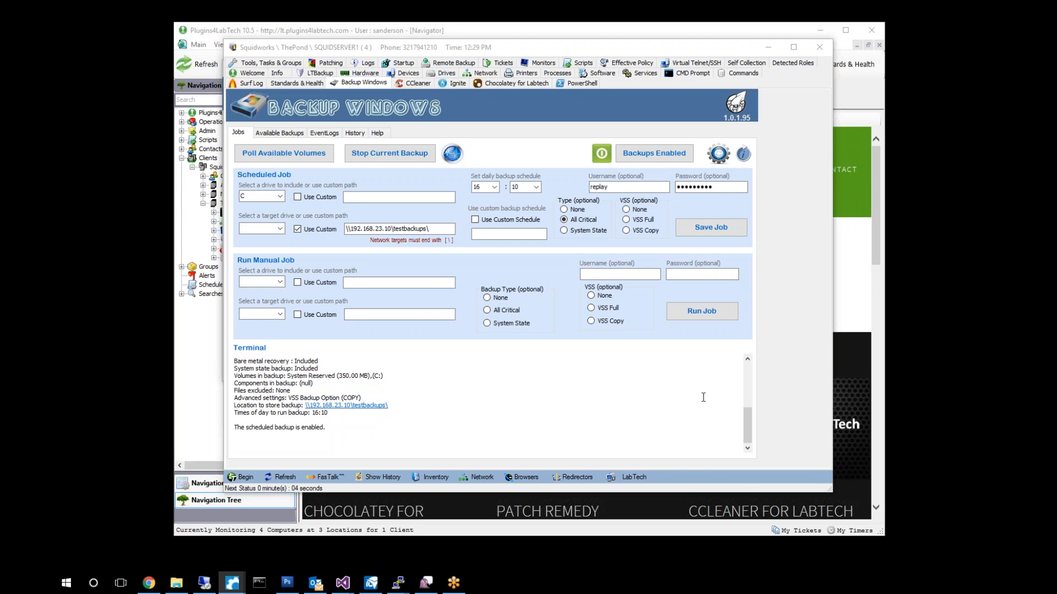
{"action": "mouse_move", "coordinate": [245, 452]}
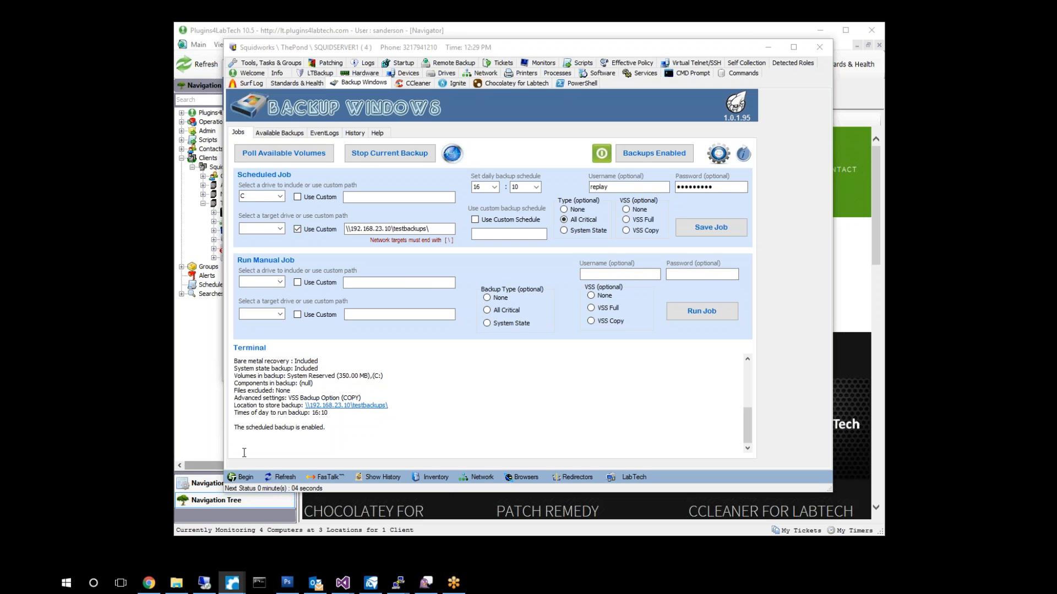
{"action": "mouse_move", "coordinate": [269, 433]}
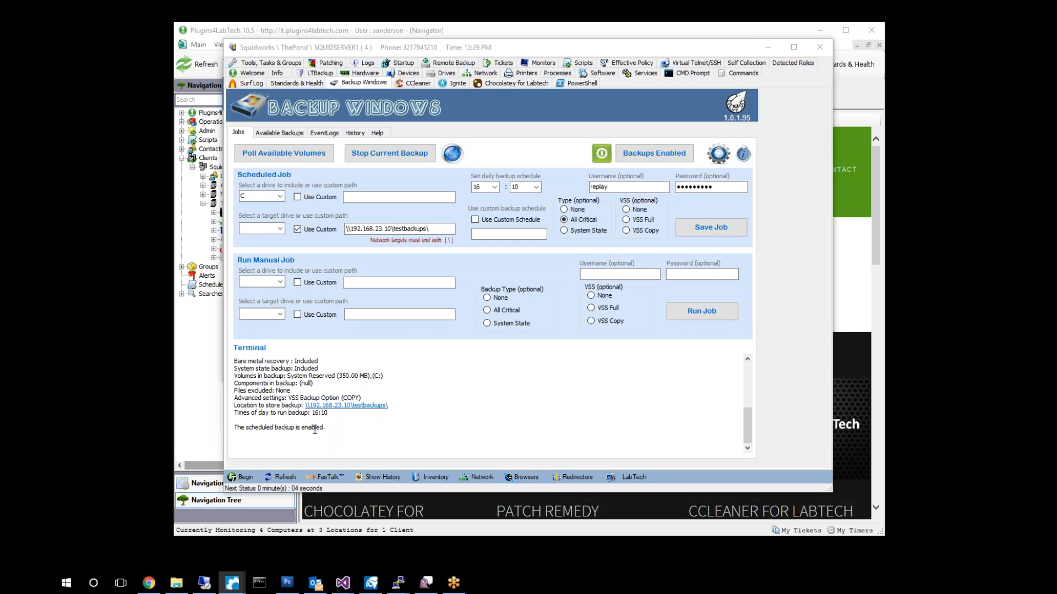
{"action": "mouse_move", "coordinate": [470, 251]}
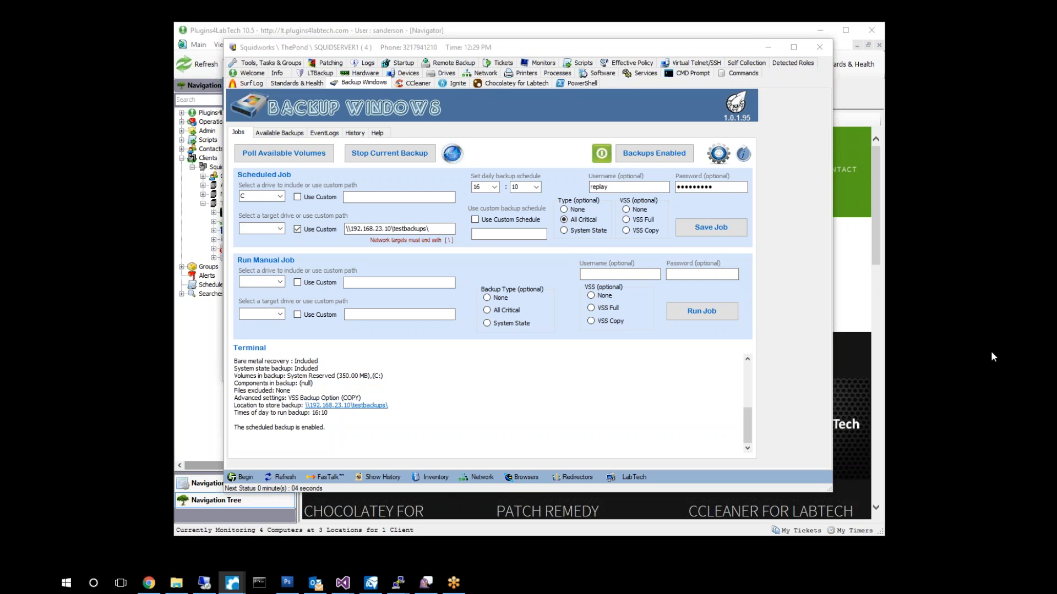
{"action": "mouse_move", "coordinate": [966, 415]}
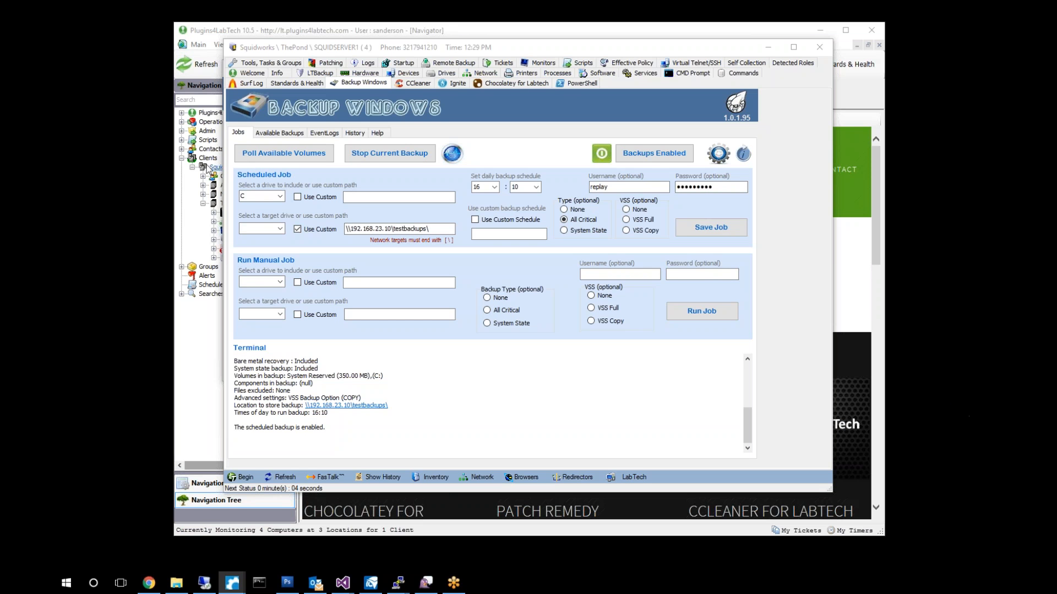
{"action": "mouse_move", "coordinate": [819, 48]}
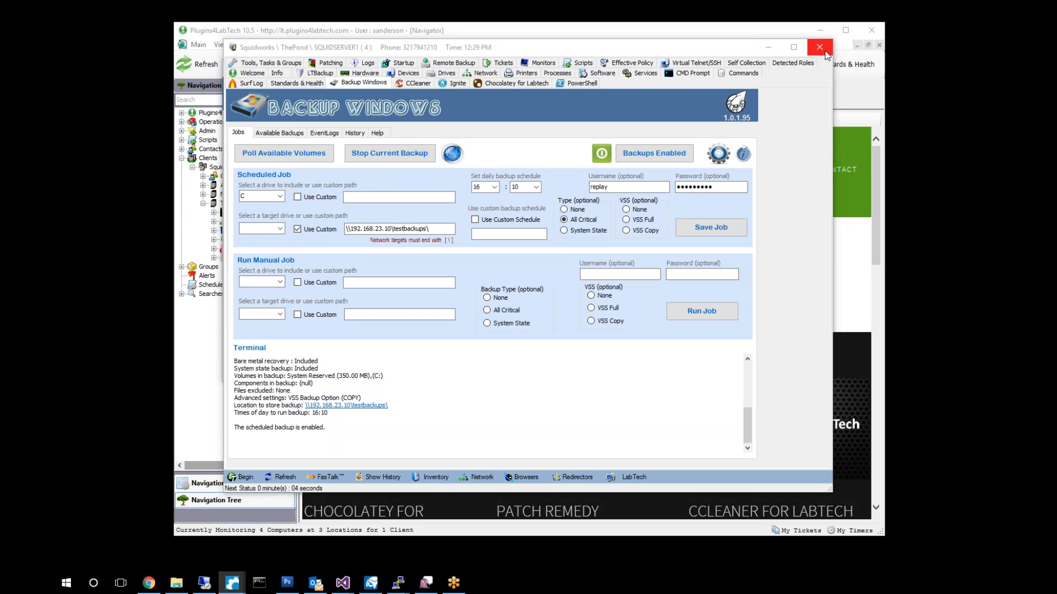
Review Available Backups, EventLogs and the March 31–April 18 restore-point History.
{"action": "left_click", "coordinate": [279, 132]}
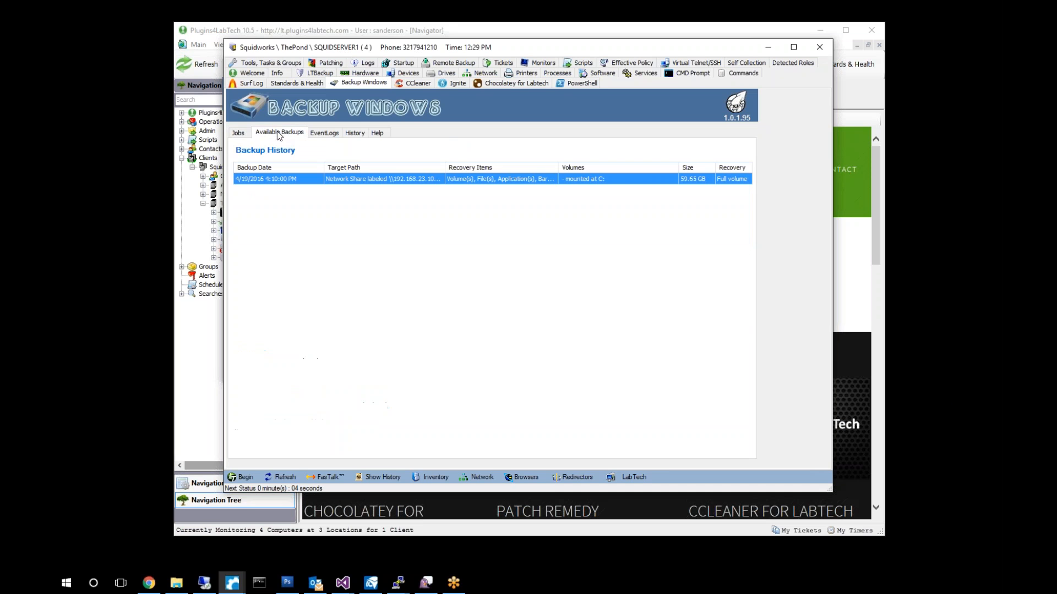
{"action": "left_click", "coordinate": [323, 132]}
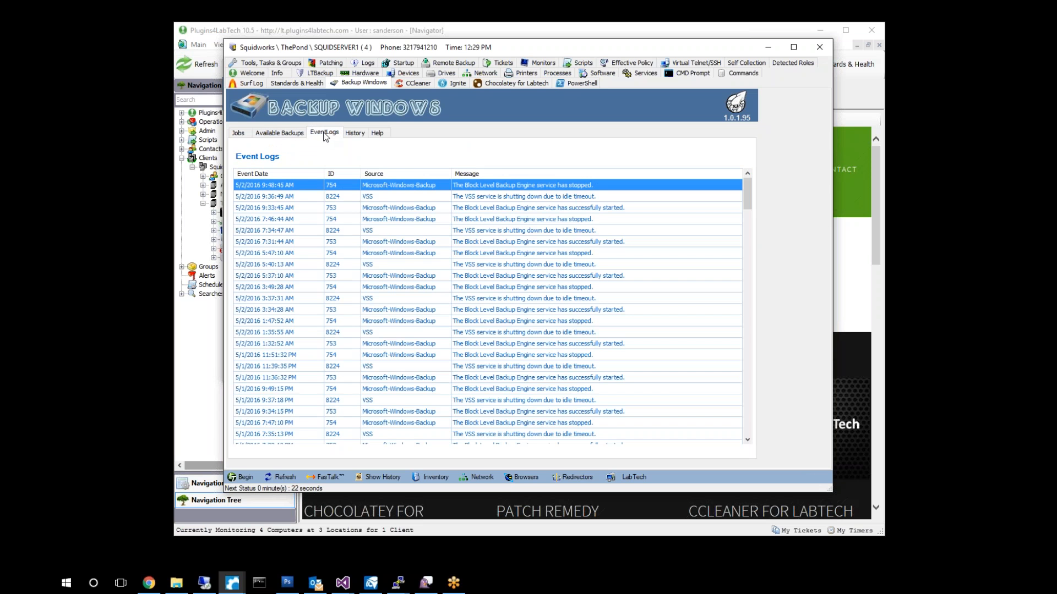
{"action": "mouse_move", "coordinate": [278, 173]}
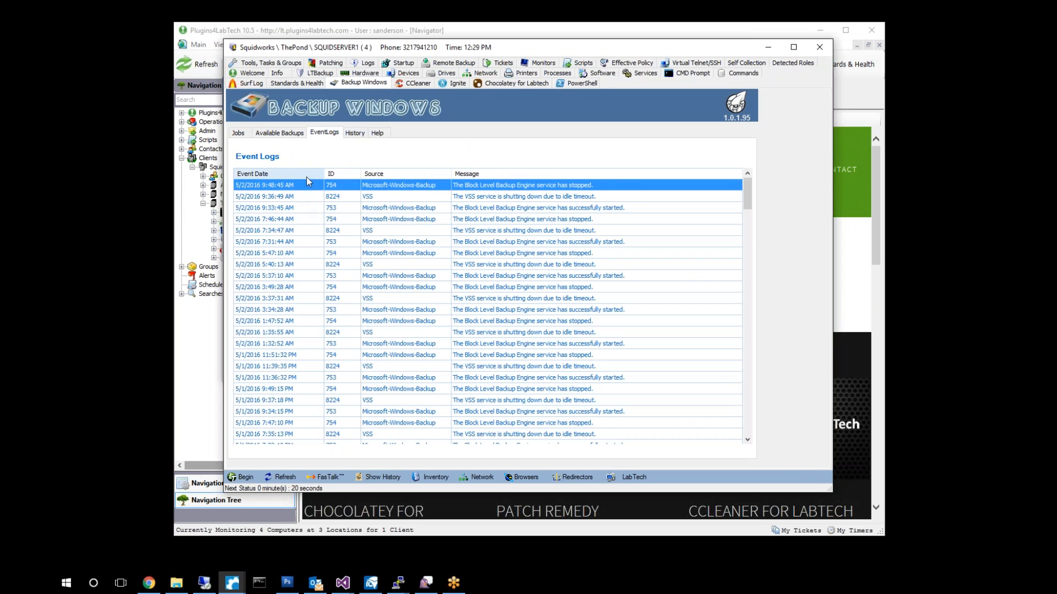
{"action": "left_click", "coordinate": [354, 134]}
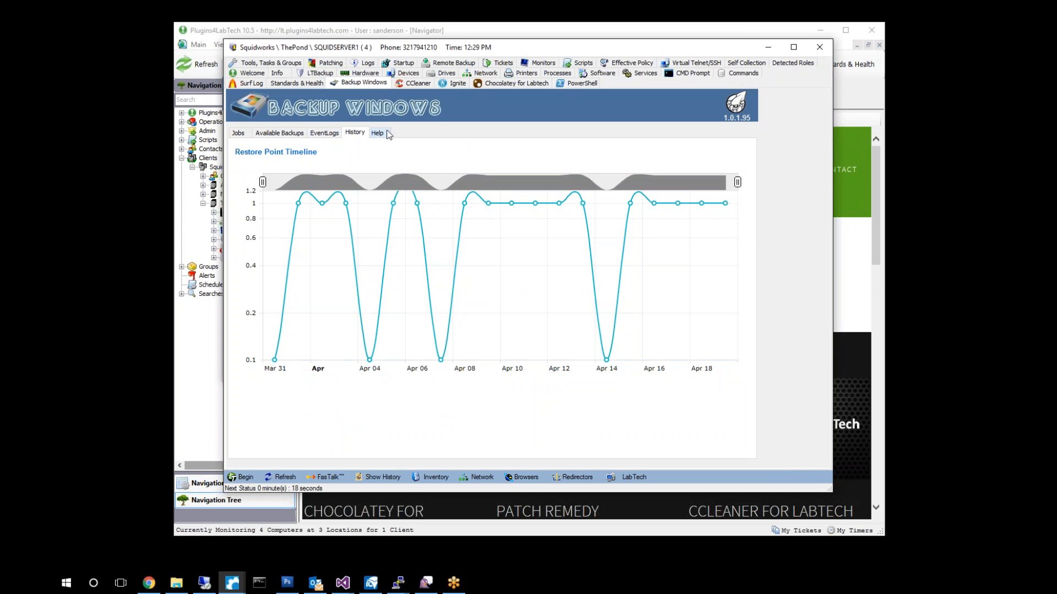
{"action": "mouse_move", "coordinate": [715, 385]}
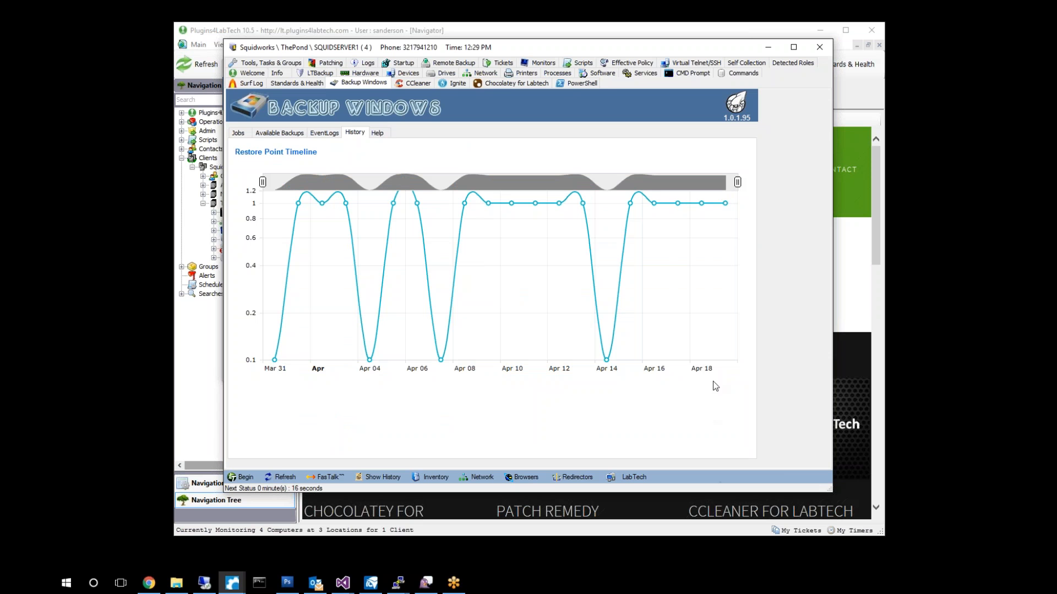
{"action": "mouse_move", "coordinate": [720, 311]}
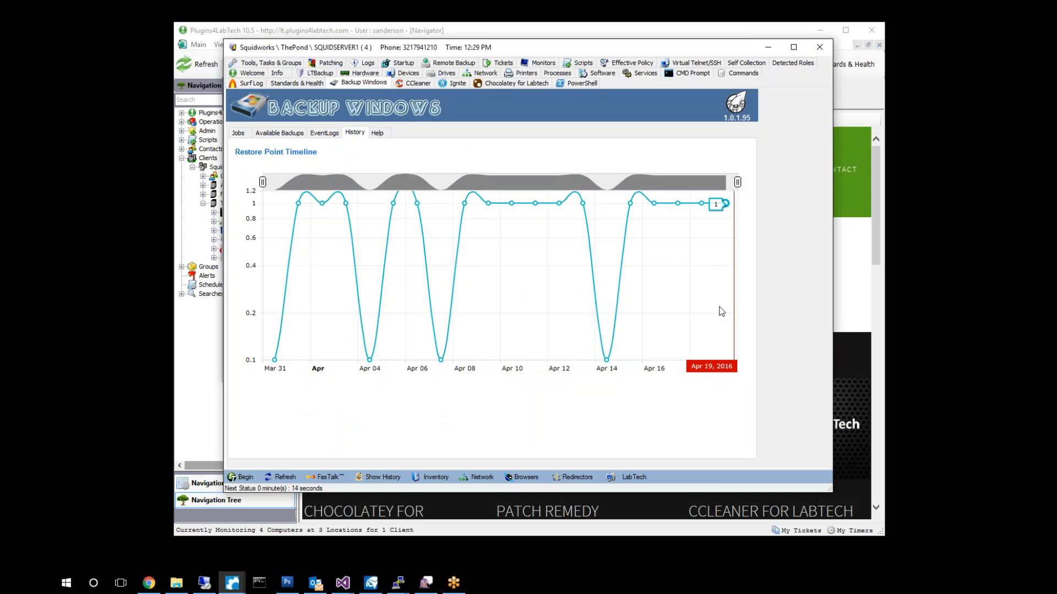
{"action": "mouse_move", "coordinate": [731, 328]}
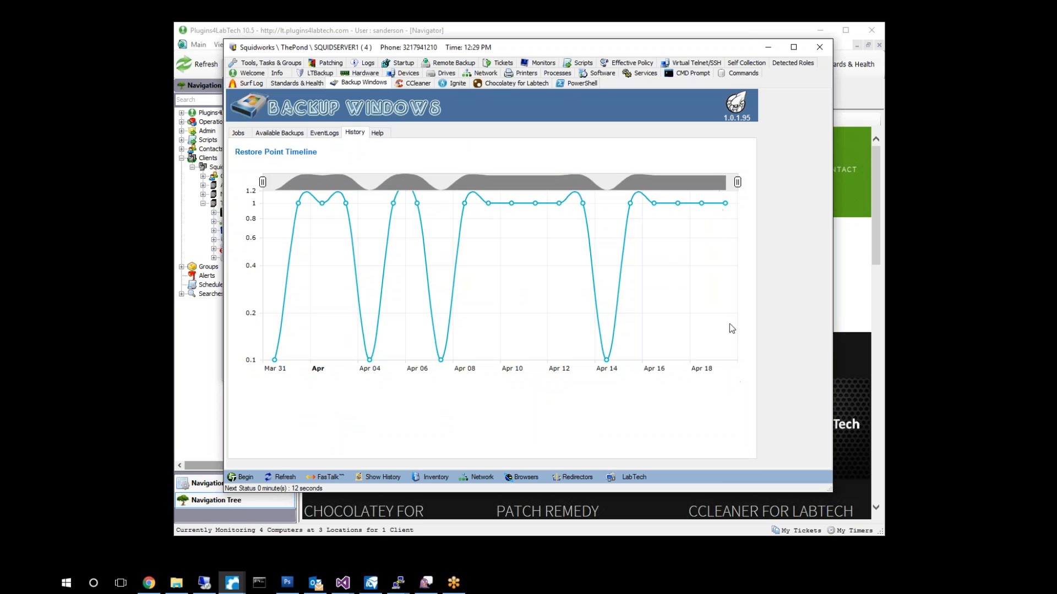
{"action": "mouse_move", "coordinate": [741, 208]}
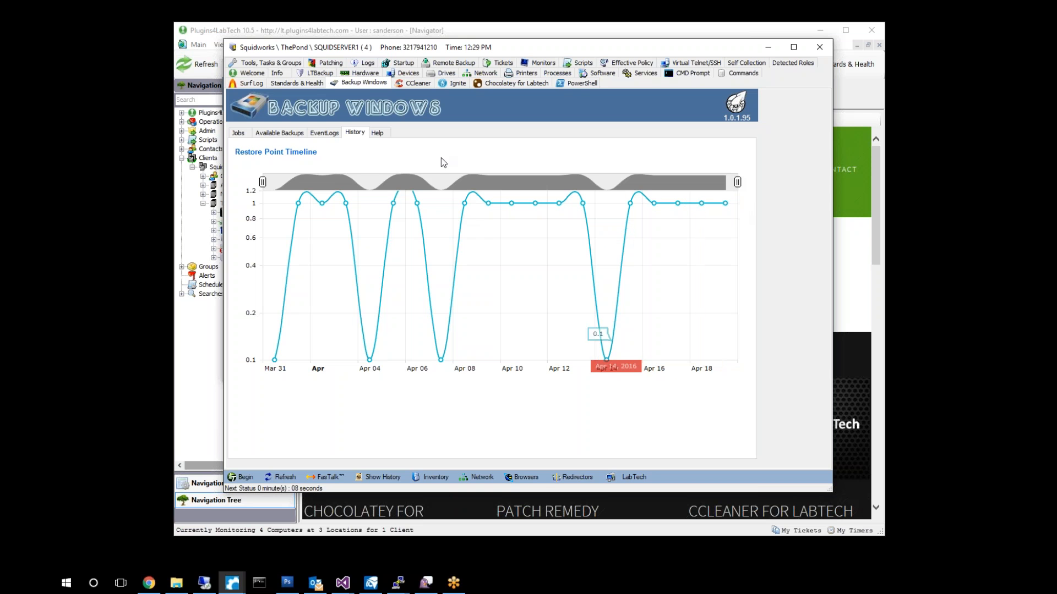
{"action": "mouse_move", "coordinate": [755, 63]}
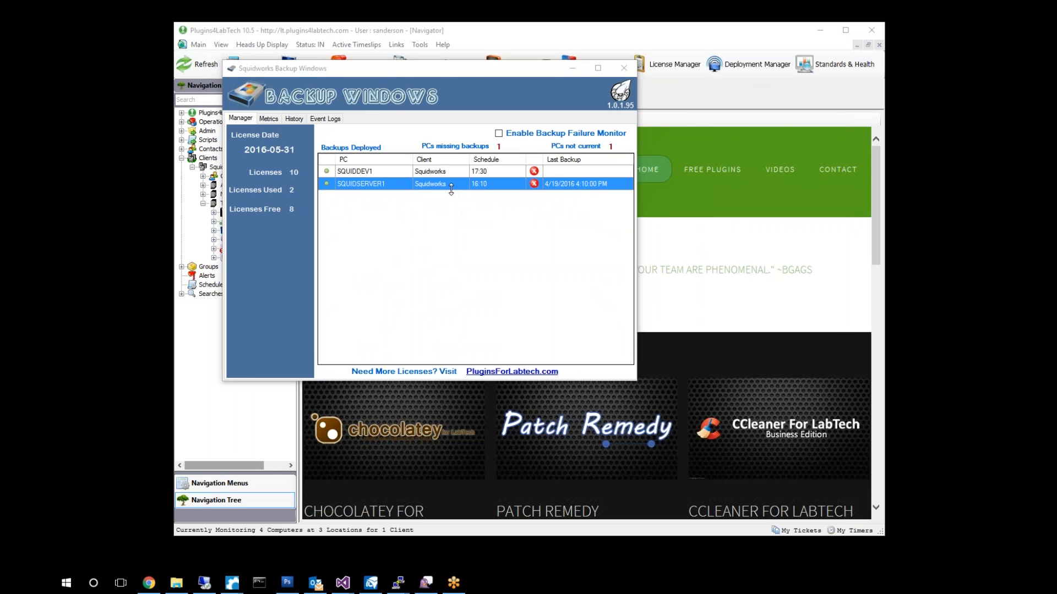
Check global Metrics (50% success), History, and the 190-record Event Logs for all computers.
{"action": "left_click", "coordinate": [268, 118]}
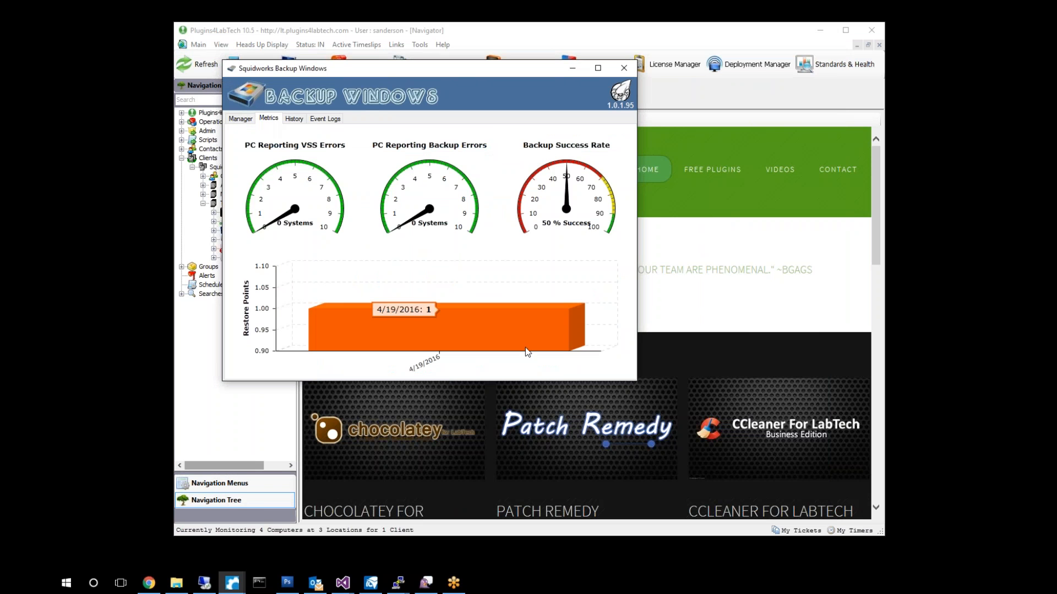
{"action": "mouse_move", "coordinate": [486, 181]}
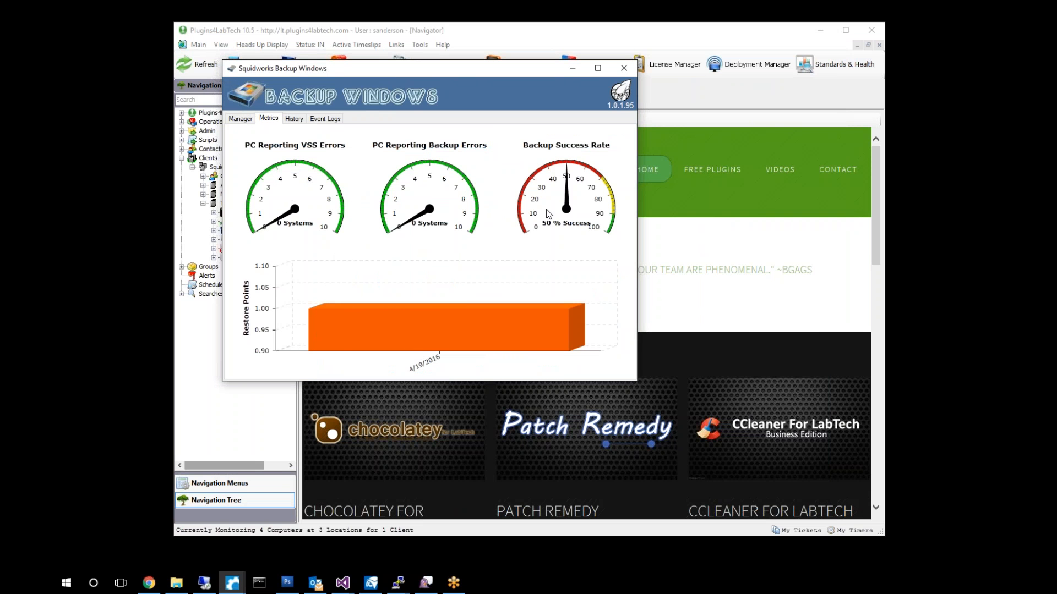
{"action": "left_click", "coordinate": [292, 119]}
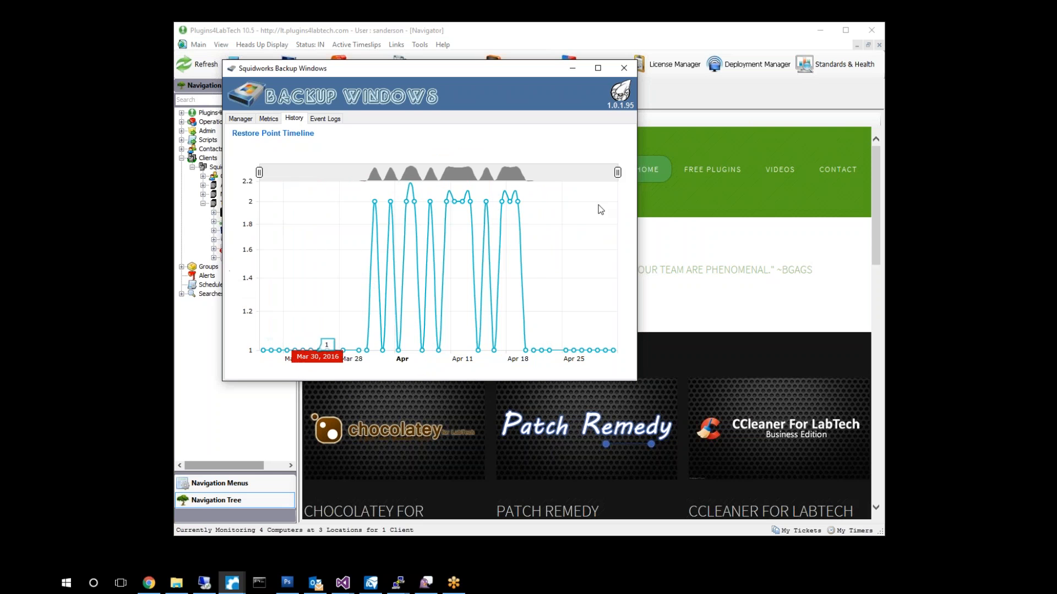
{"action": "left_click", "coordinate": [324, 119]}
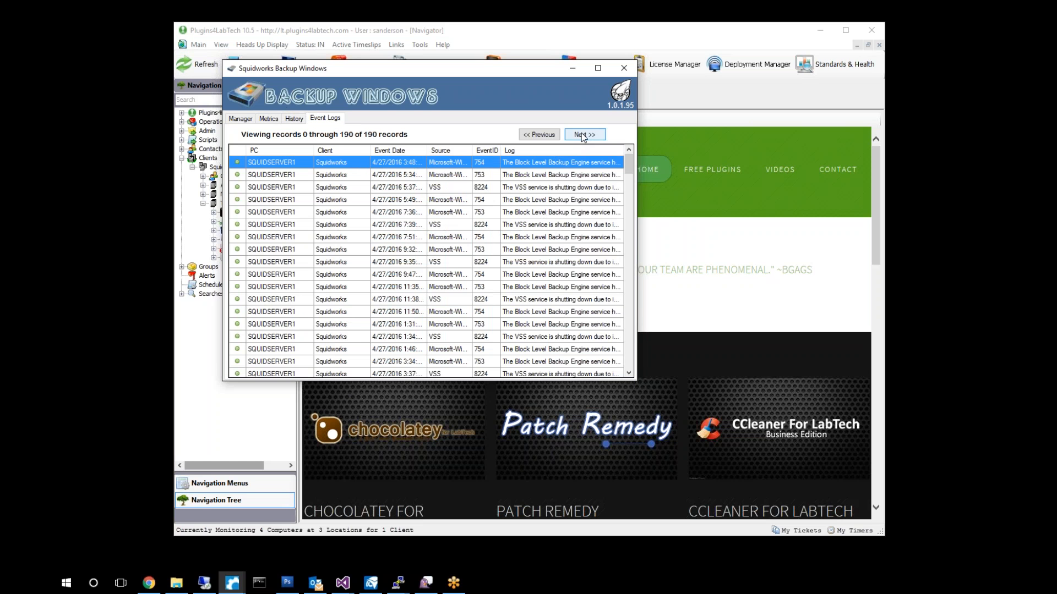
{"action": "mouse_move", "coordinate": [361, 142]}
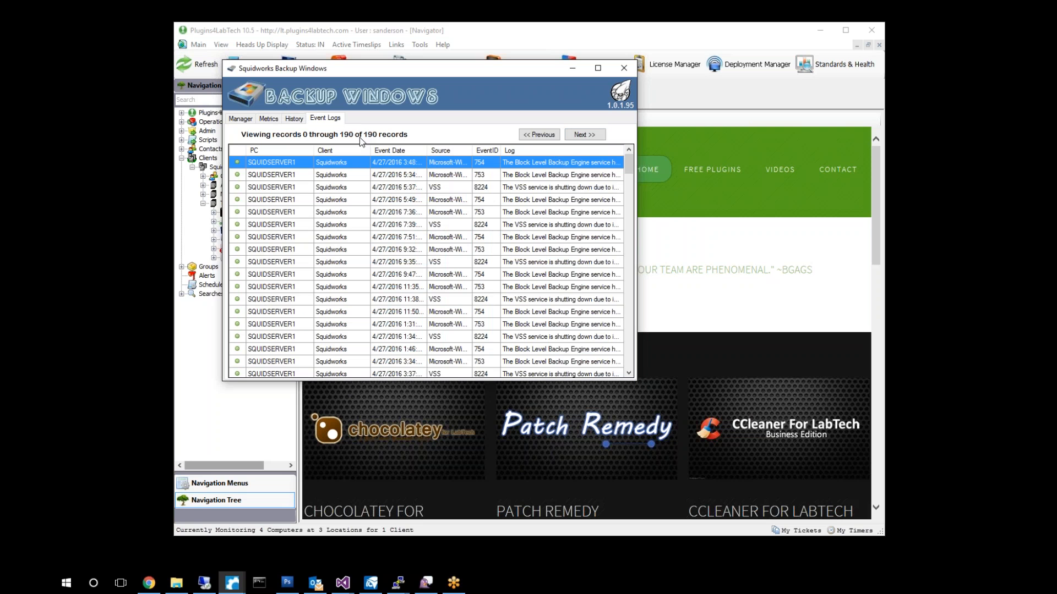
{"action": "scroll", "scroll_direction": "down", "scroll_amount": 3}
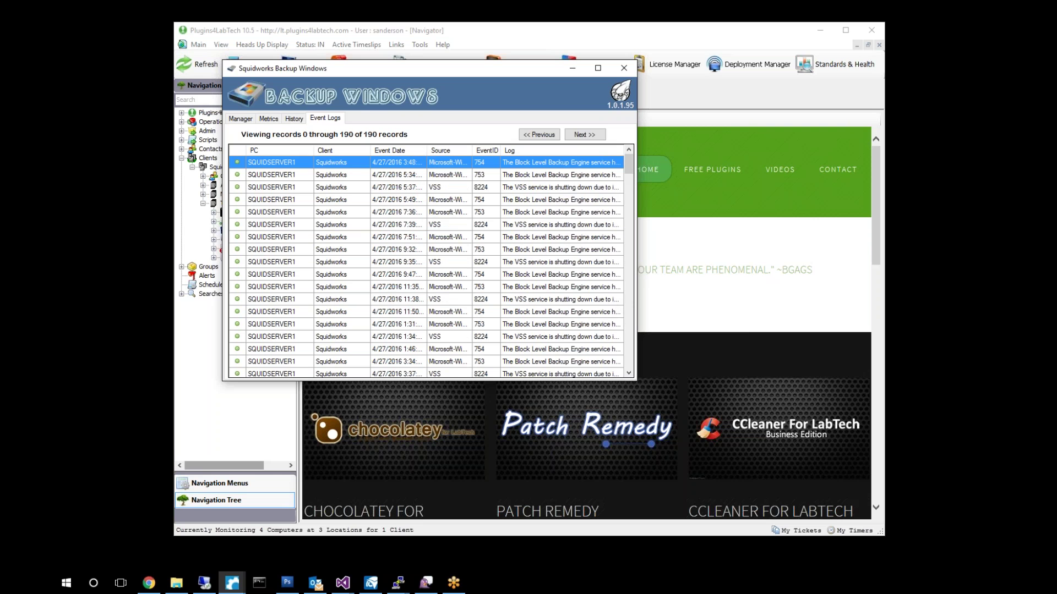
{"action": "mouse_move", "coordinate": [362, 244]}
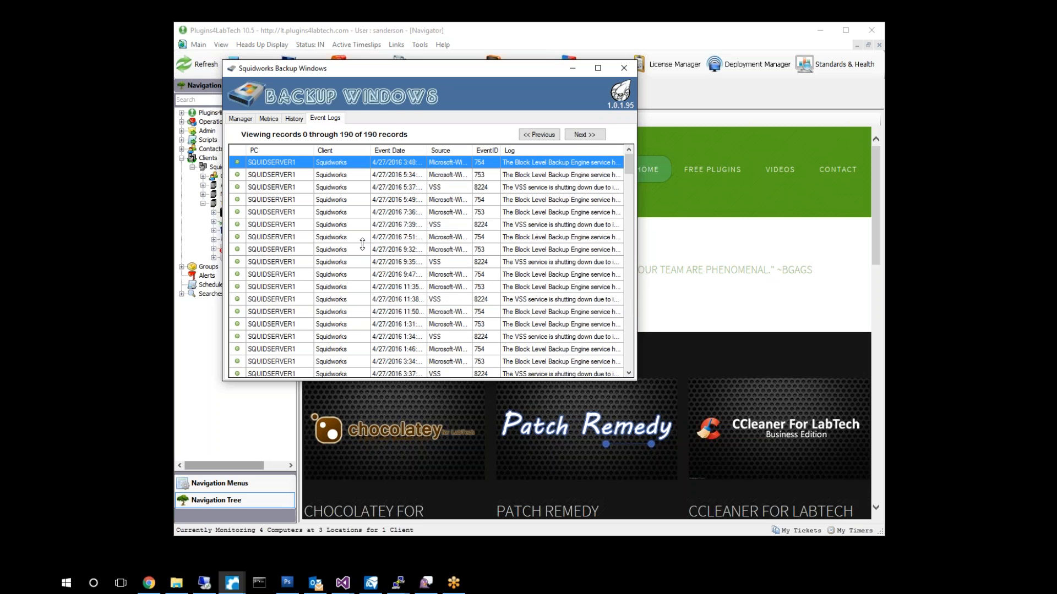
{"action": "mouse_move", "coordinate": [246, 127]}
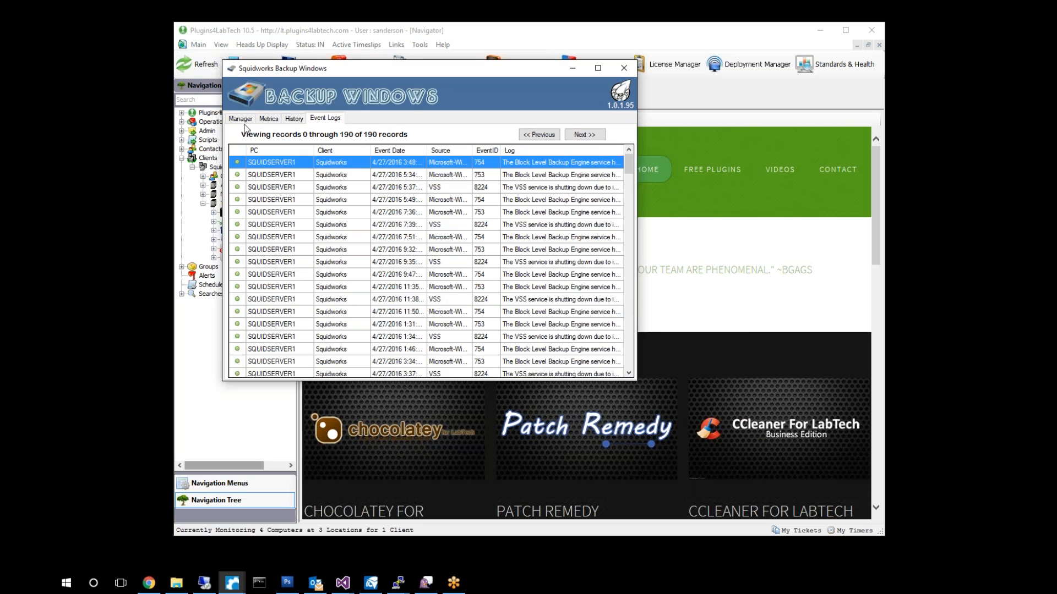
Return to the Manager list of SQUIDDEV1 and SQUIDSERVER1 and enable the backup failure monitor.
{"action": "left_click", "coordinate": [239, 119]}
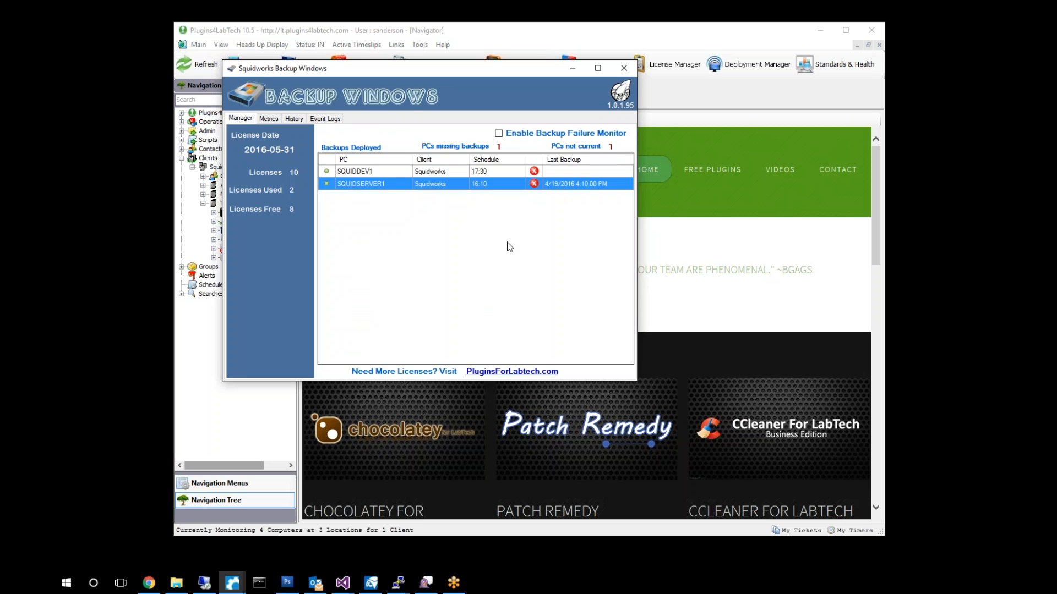
{"action": "mouse_move", "coordinate": [537, 162]}
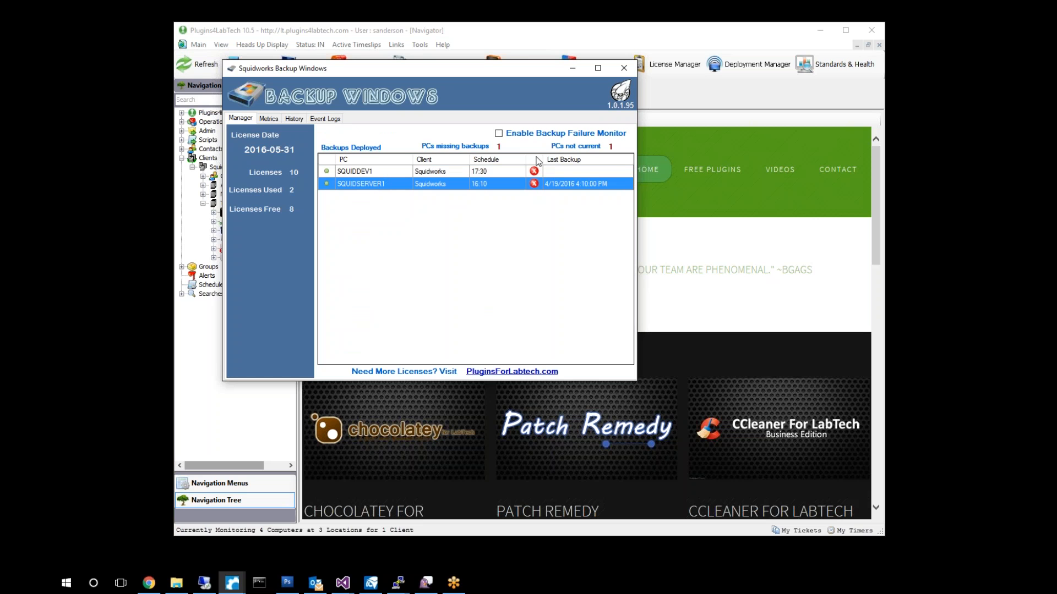
{"action": "mouse_move", "coordinate": [543, 196]}
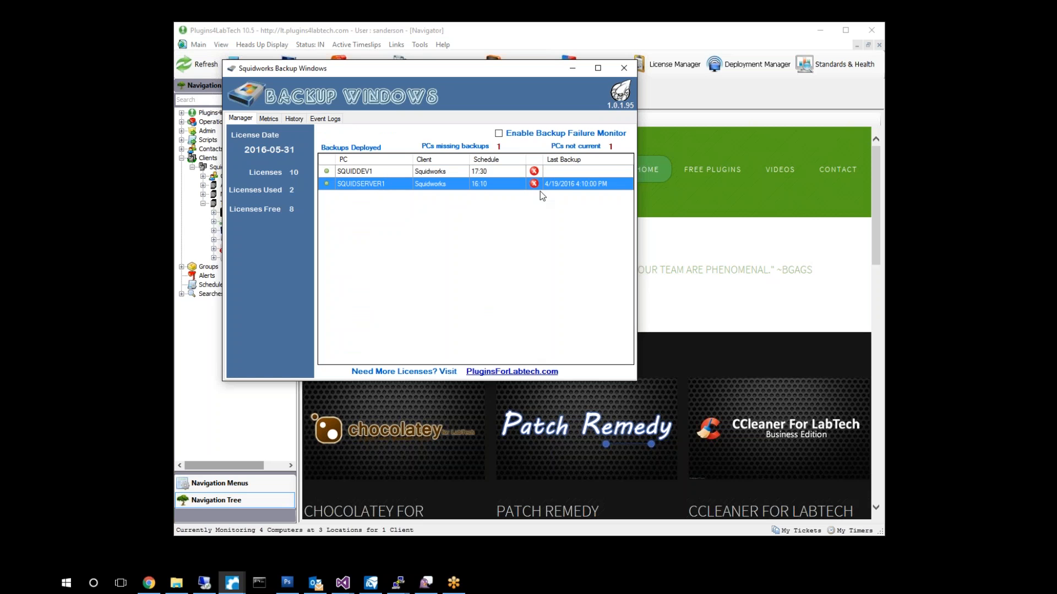
{"action": "mouse_move", "coordinate": [546, 327]}
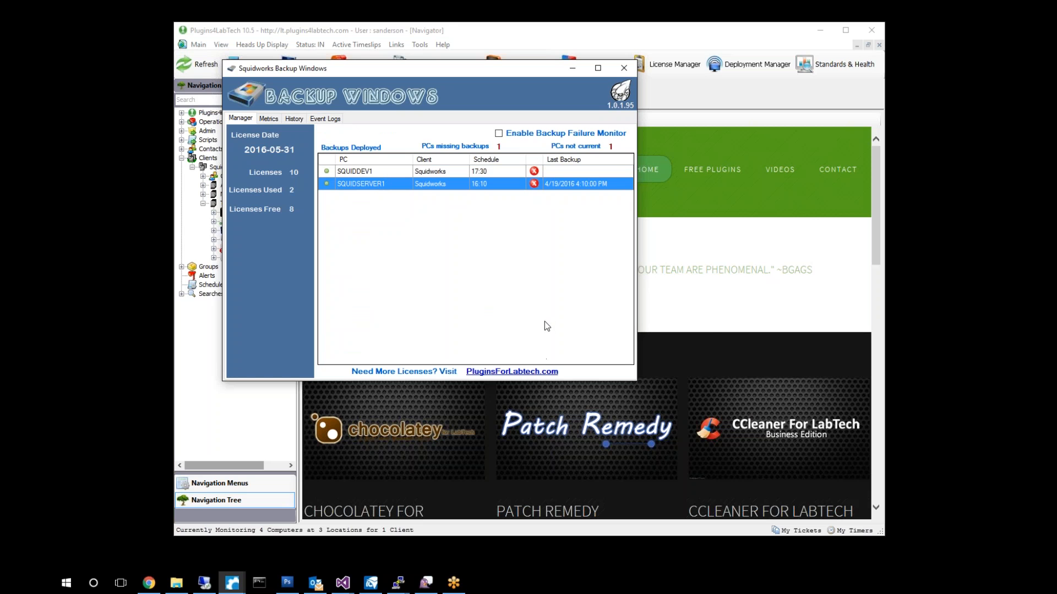
{"action": "mouse_move", "coordinate": [594, 345]}
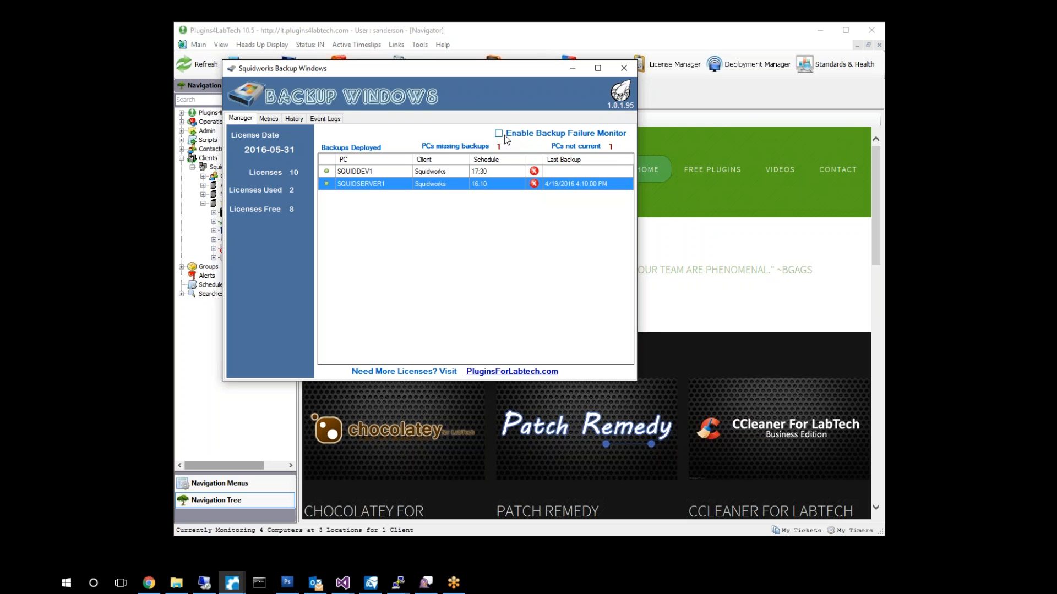
{"action": "mouse_move", "coordinate": [588, 142]}
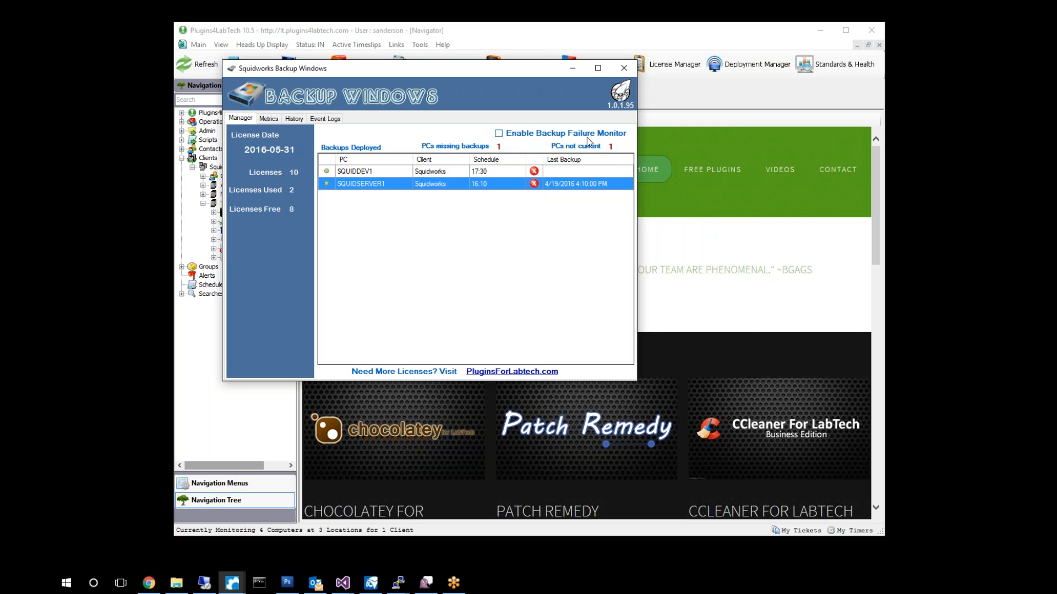
{"action": "mouse_move", "coordinate": [620, 136]}
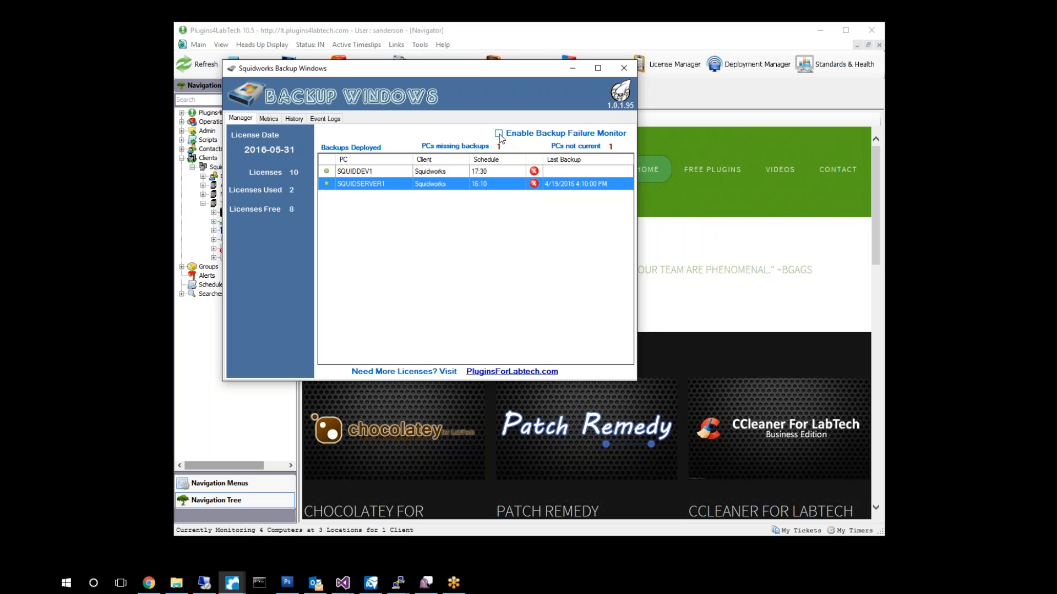
{"action": "left_click", "coordinate": [498, 133]}
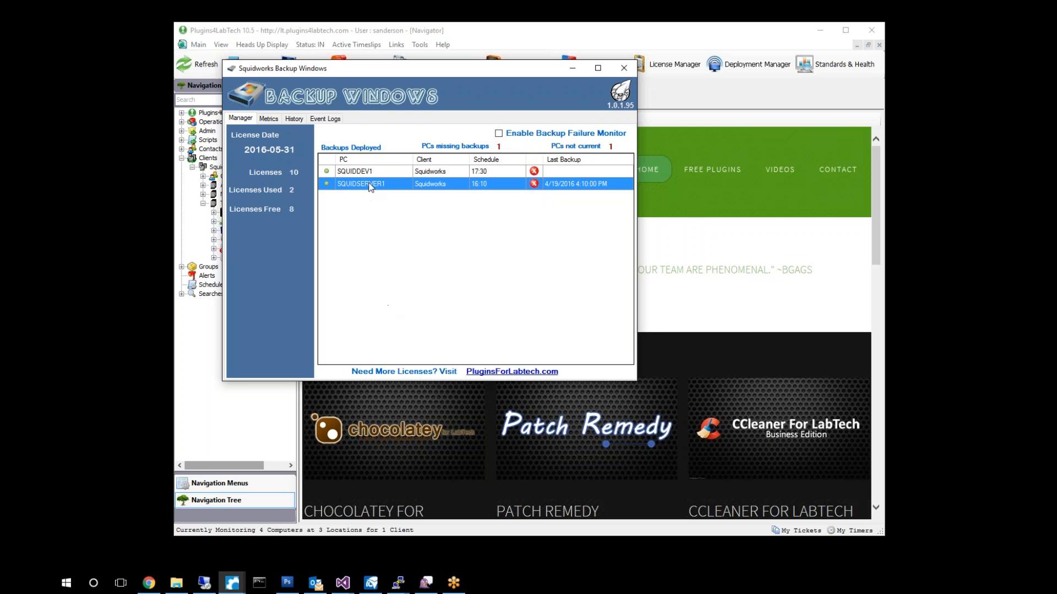
{"action": "mouse_move", "coordinate": [543, 316]}
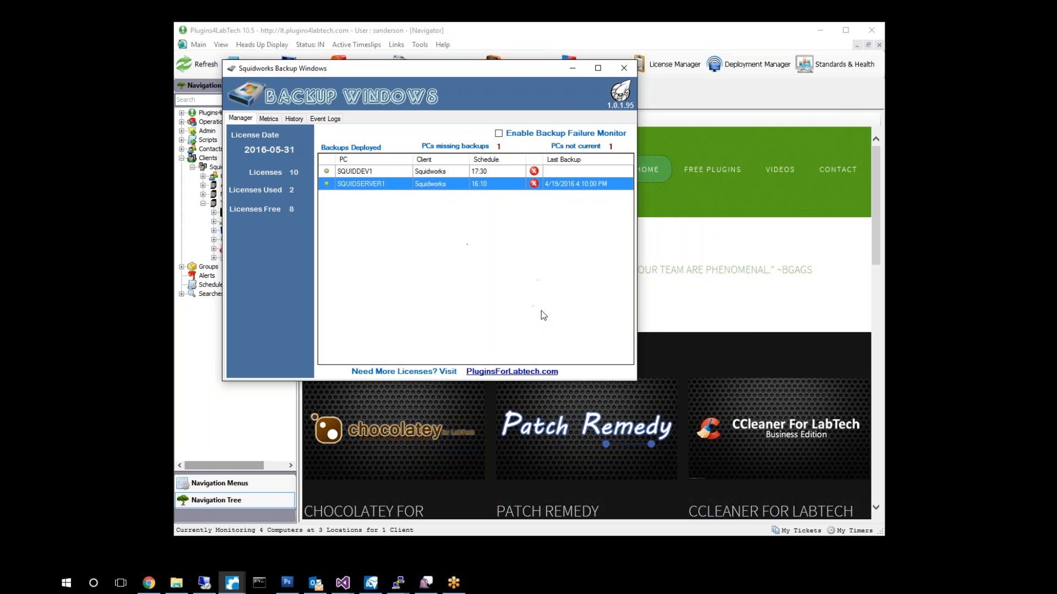
{"action": "mouse_move", "coordinate": [628, 348]}
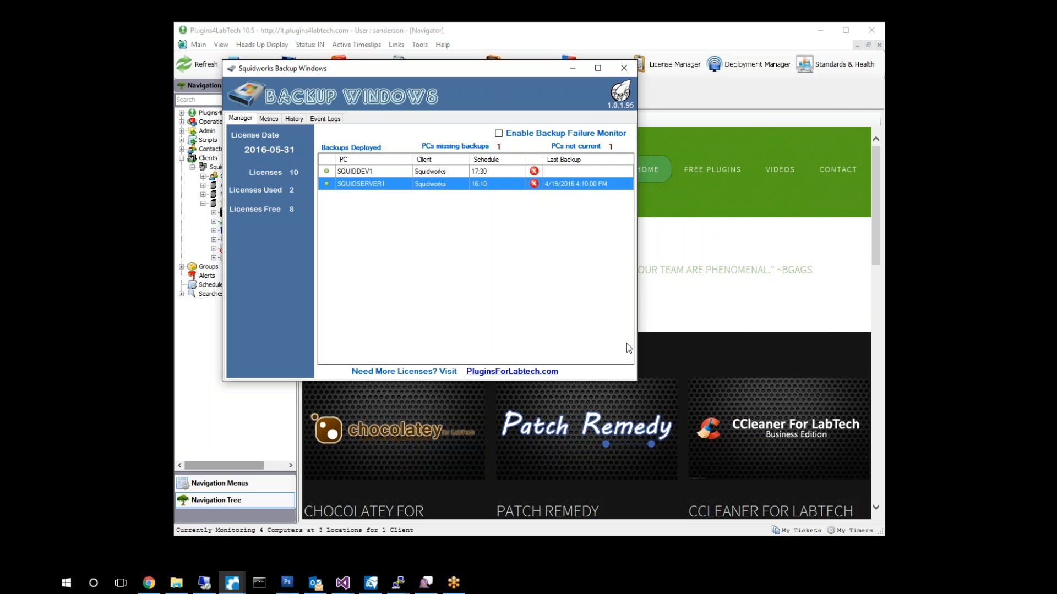
Bring up SQUIDSERVER1's computer window showing system, network and agent details.
{"action": "double_click", "coordinate": [361, 183]}
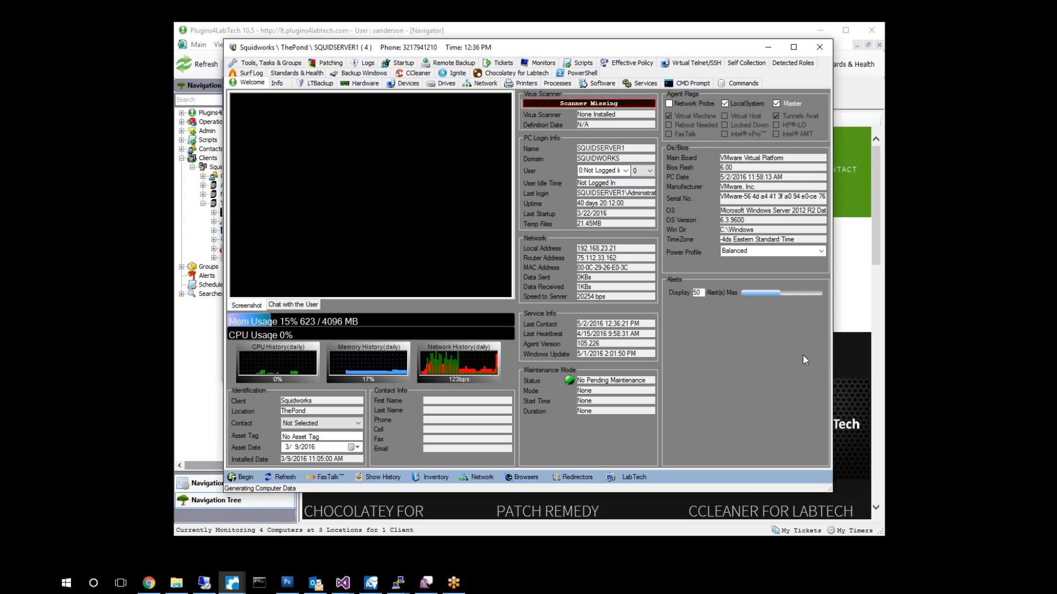
{"action": "mouse_move", "coordinate": [704, 324]}
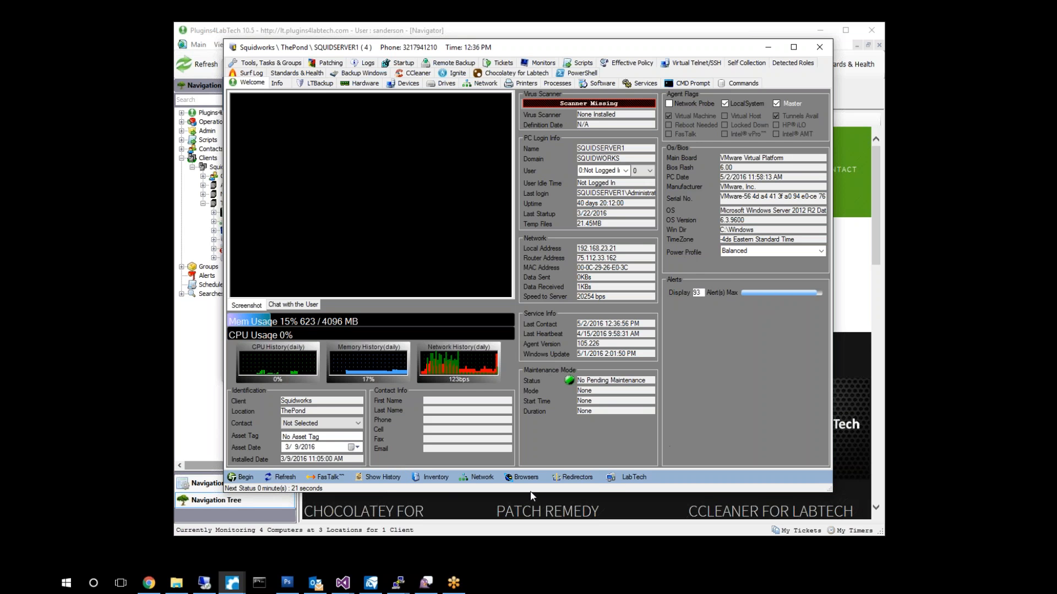
{"action": "mouse_move", "coordinate": [411, 496]}
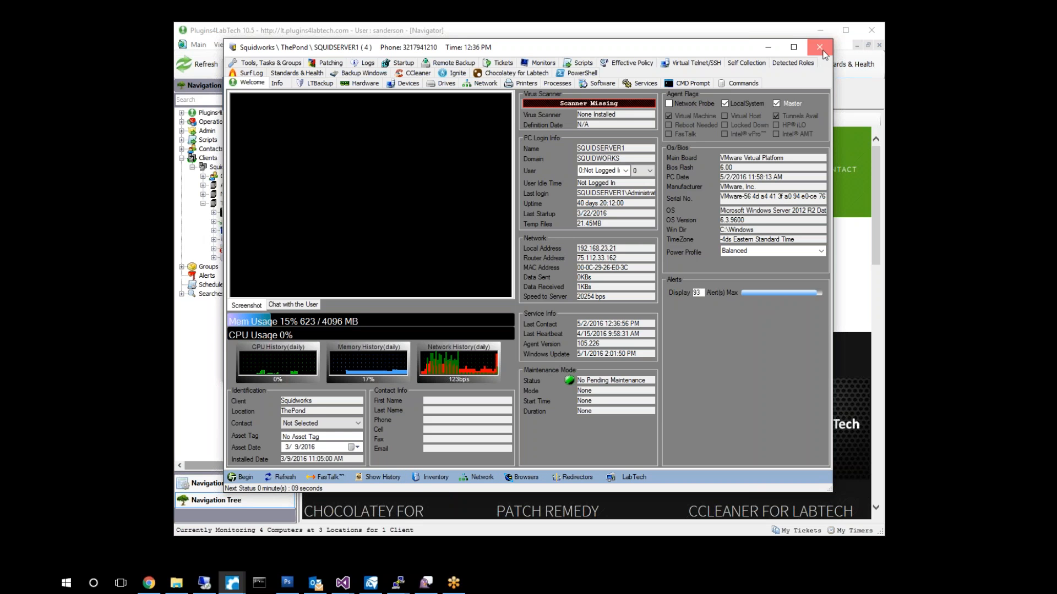
Close SQUIDSERVER1's window and review Alerts & Info showing no active alerts.
{"action": "left_click", "coordinate": [818, 48]}
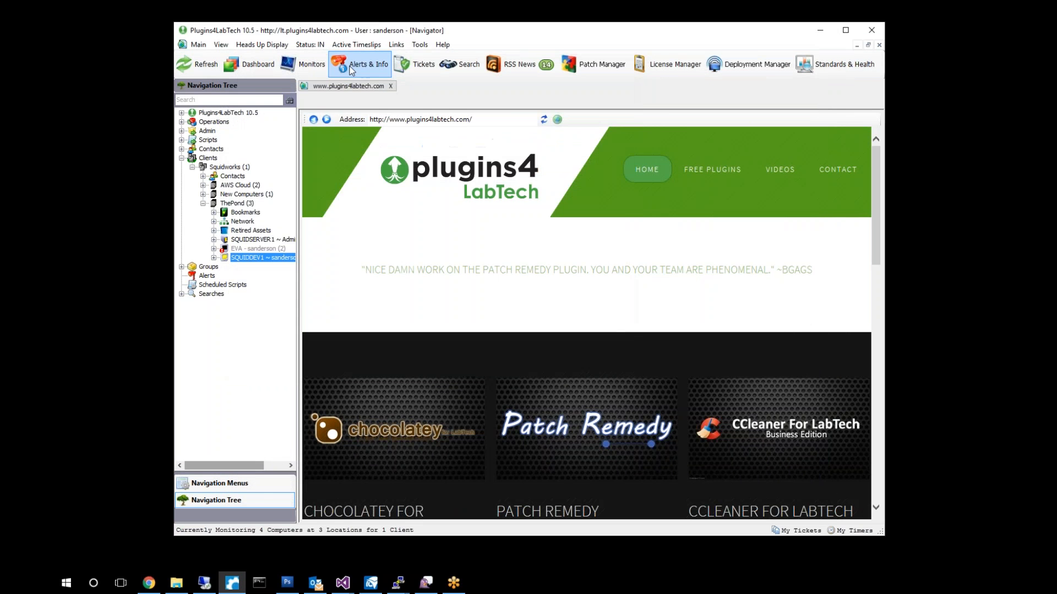
{"action": "left_click", "coordinate": [358, 64]}
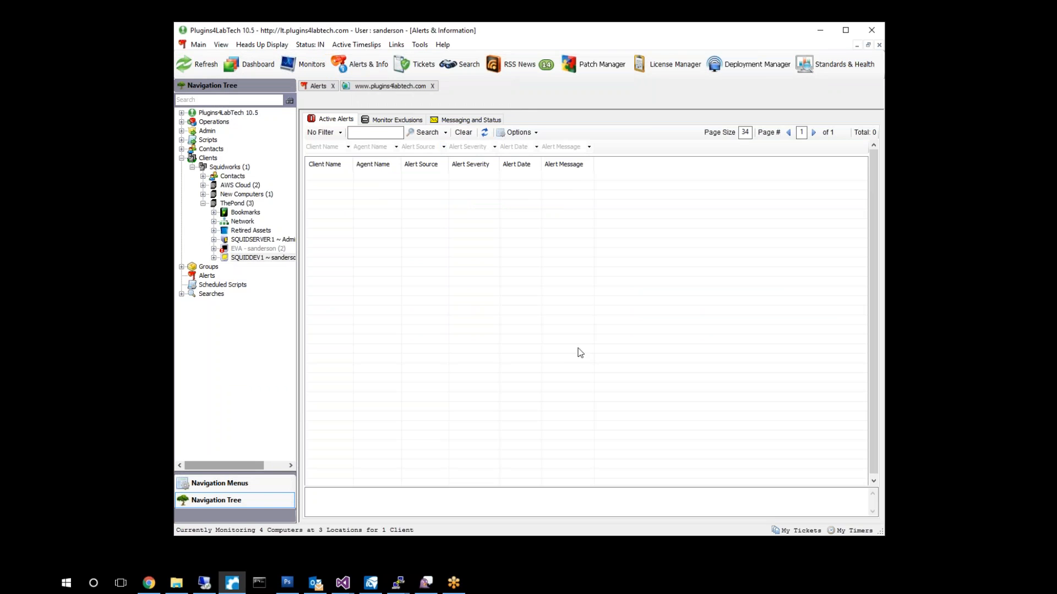
{"action": "mouse_move", "coordinate": [466, 254]}
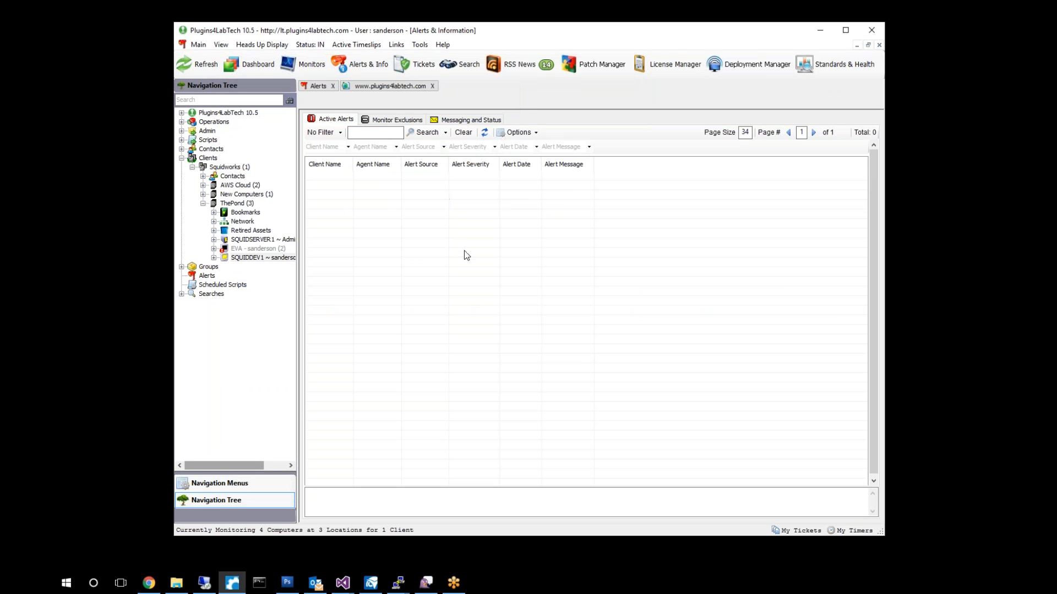
{"action": "mouse_move", "coordinate": [328, 119]}
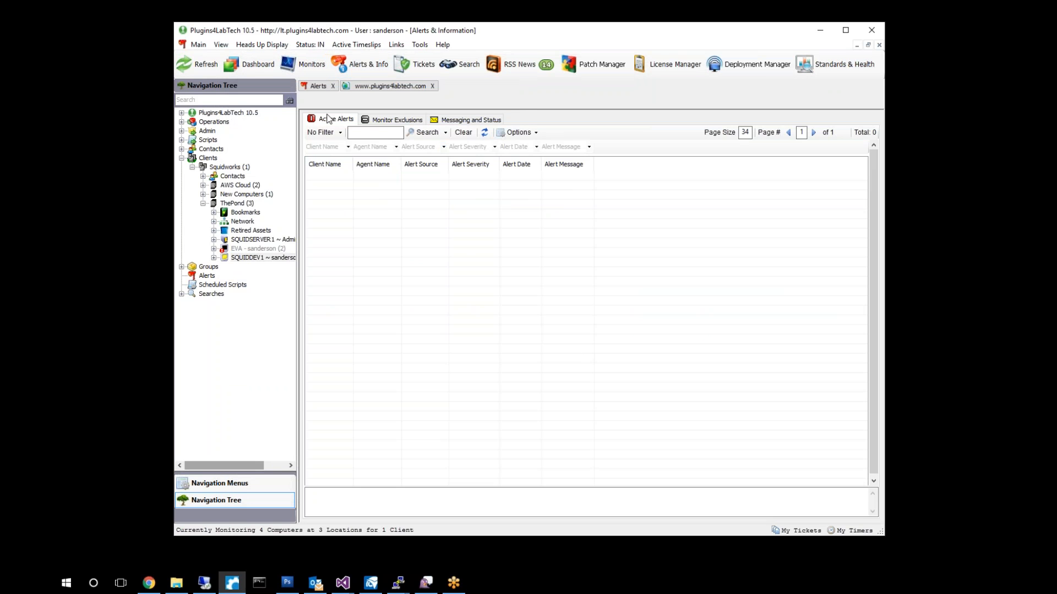
{"action": "mouse_move", "coordinate": [827, 132]}
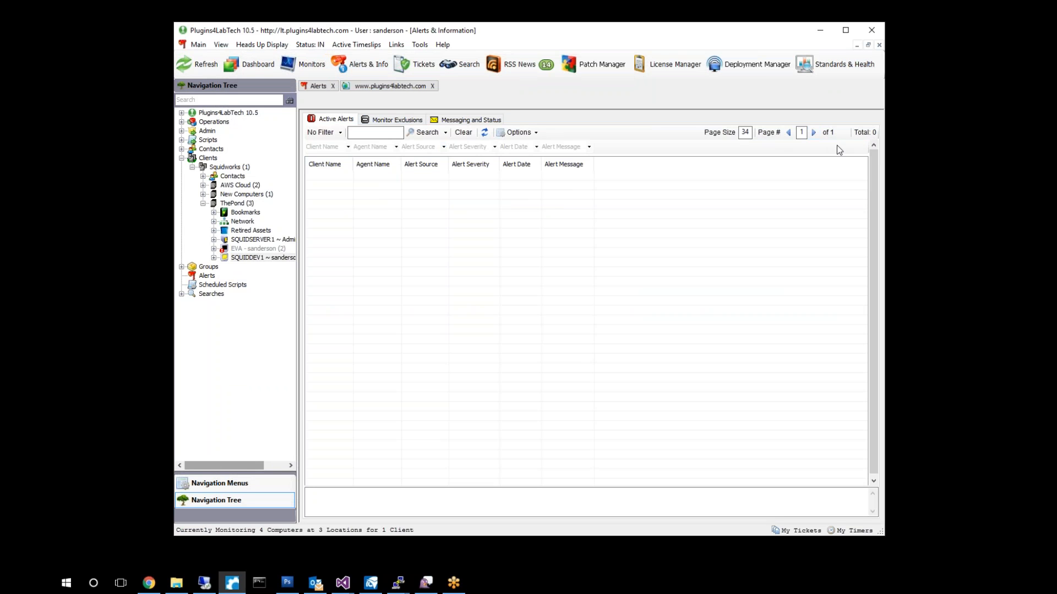
{"action": "mouse_move", "coordinate": [357, 269]}
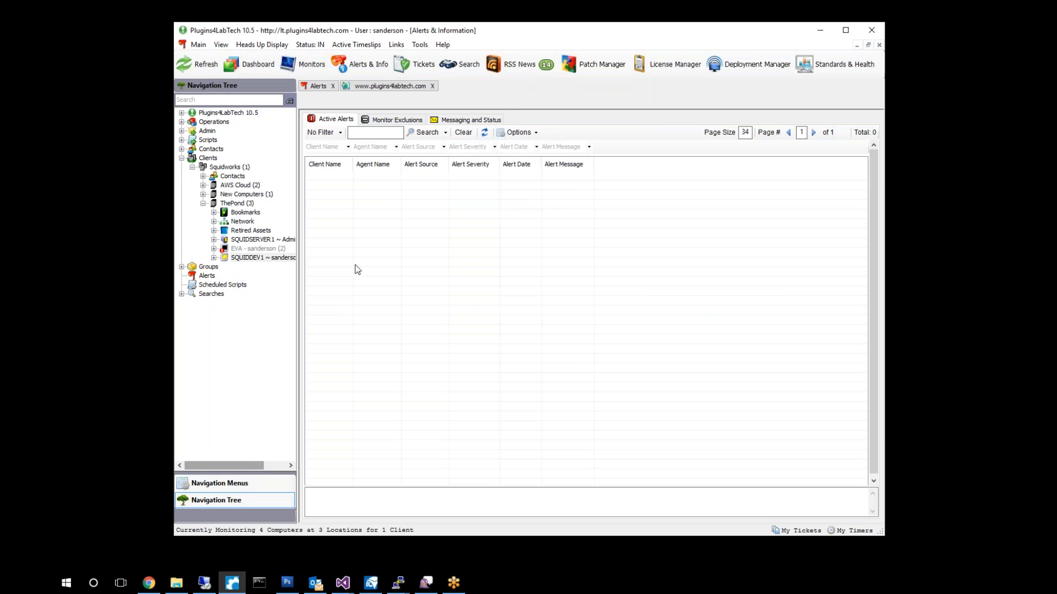
{"action": "mouse_move", "coordinate": [358, 208]}
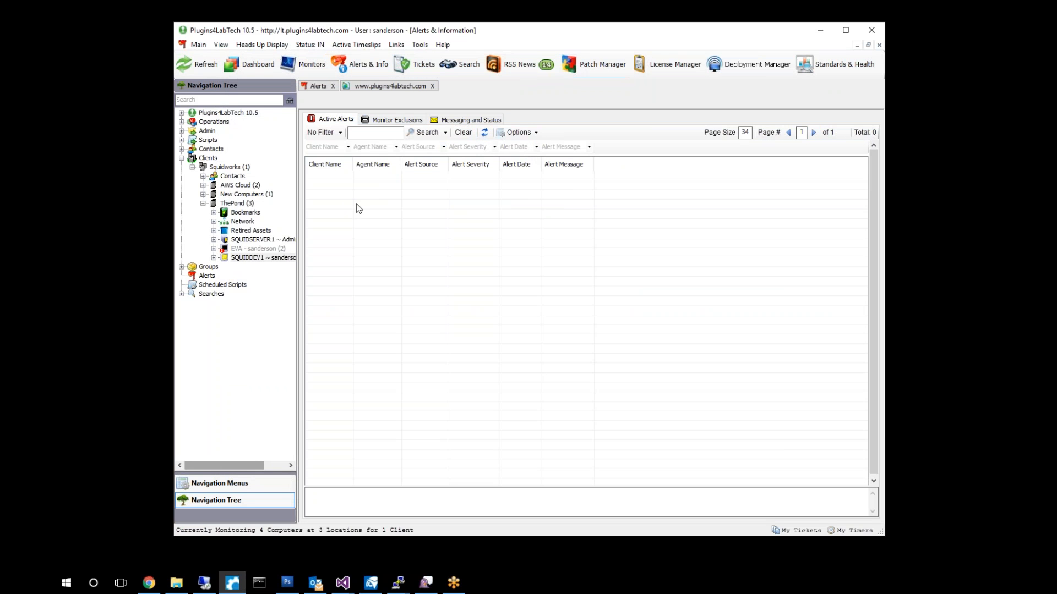
{"action": "mouse_move", "coordinate": [170, 278]}
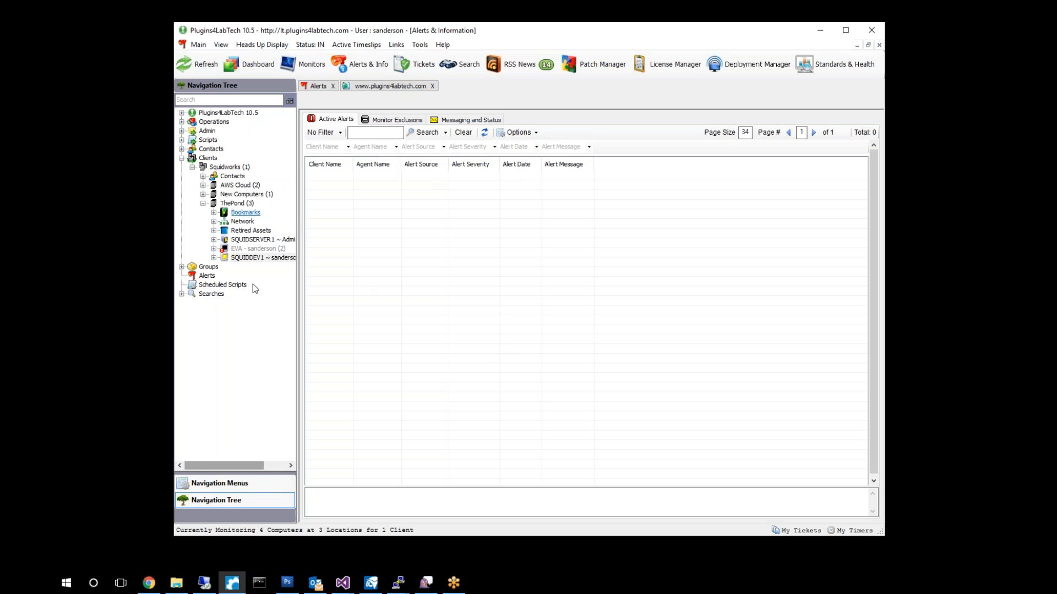
{"action": "mouse_move", "coordinate": [476, 287]}
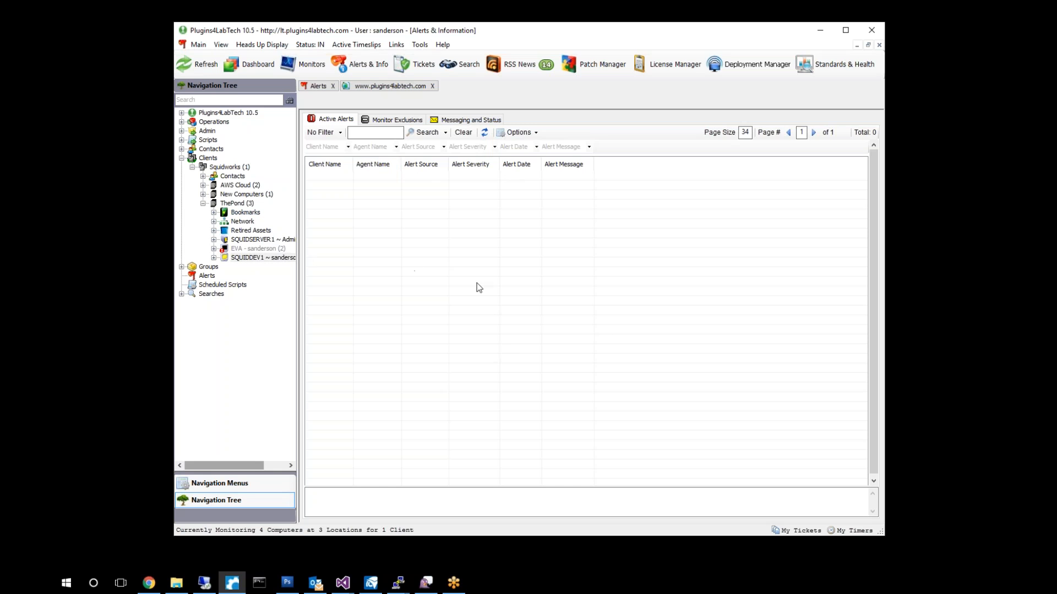
{"action": "mouse_move", "coordinate": [413, 329]}
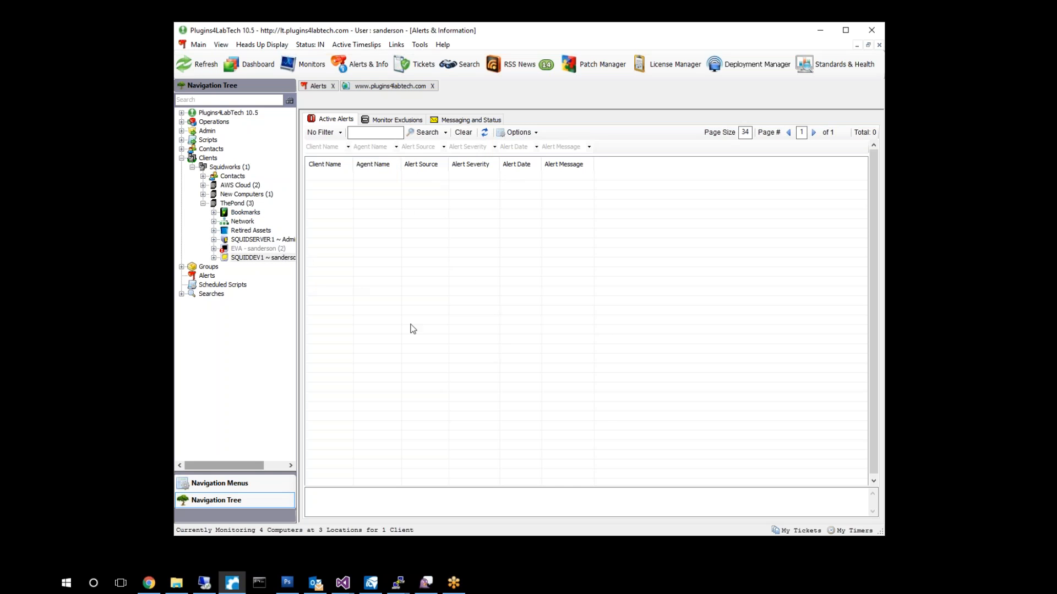
{"action": "mouse_move", "coordinate": [601, 263]}
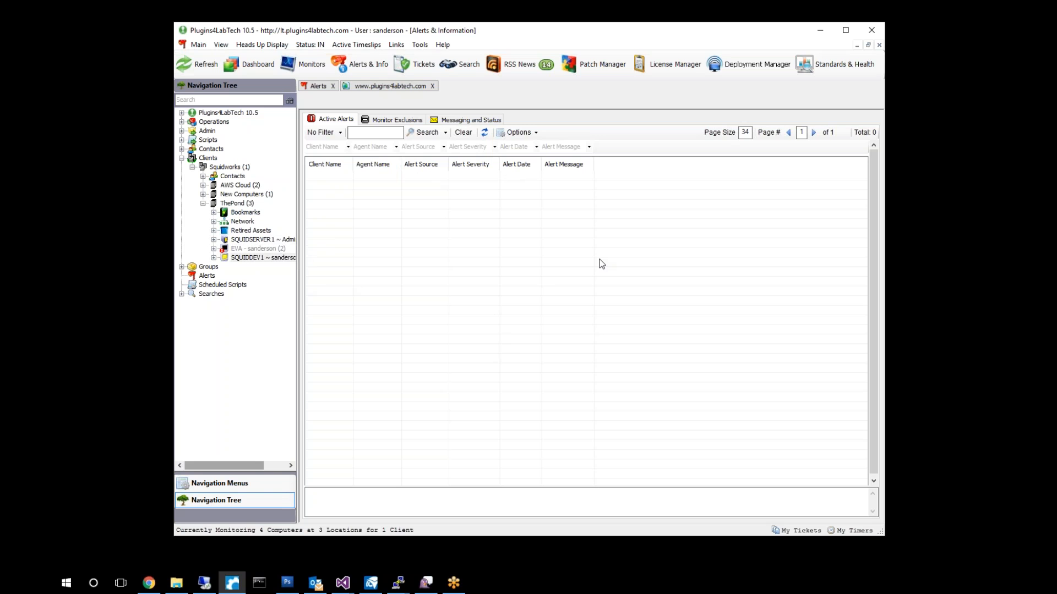
{"action": "mouse_move", "coordinate": [366, 215]}
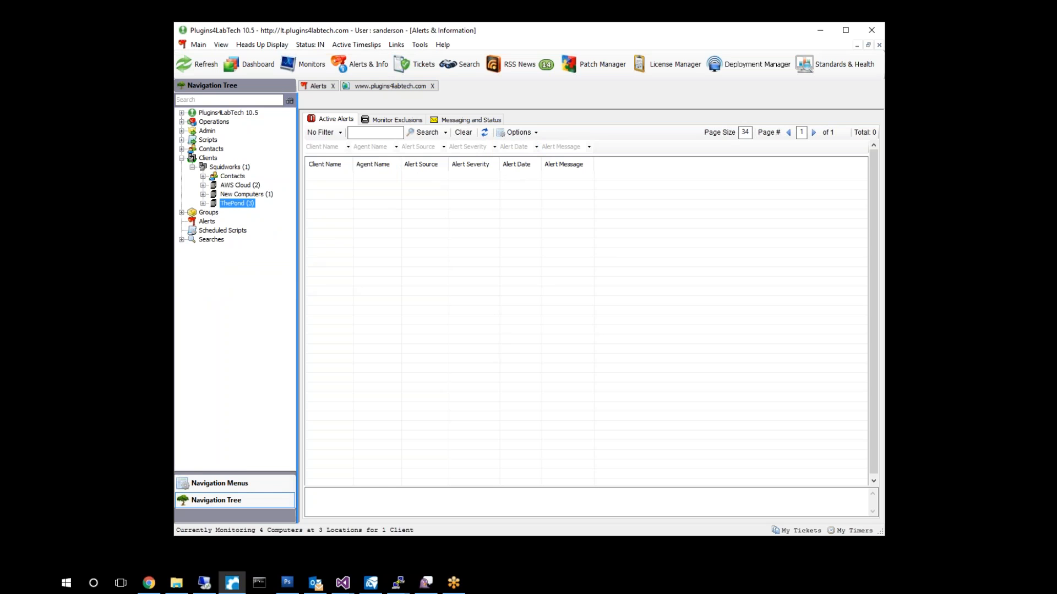
{"action": "mouse_move", "coordinate": [379, 221]}
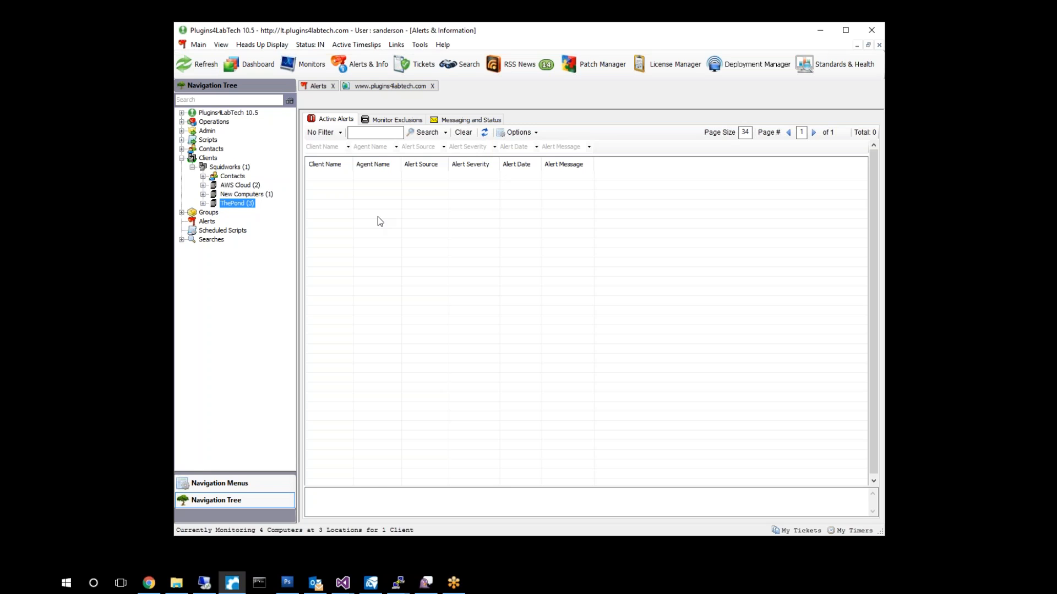
{"action": "mouse_move", "coordinate": [575, 220]}
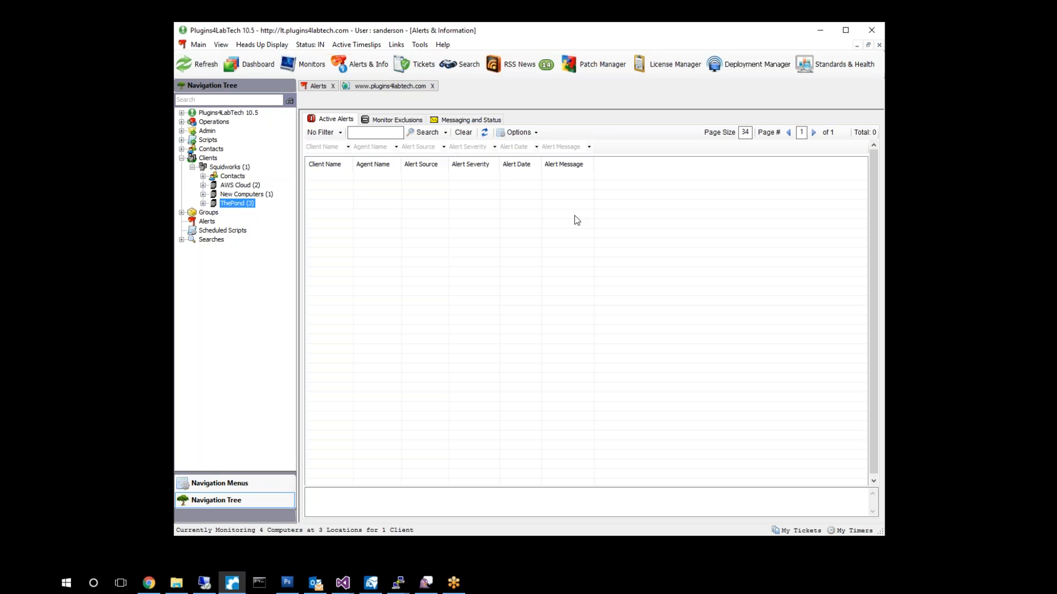
{"action": "mouse_move", "coordinate": [645, 228]}
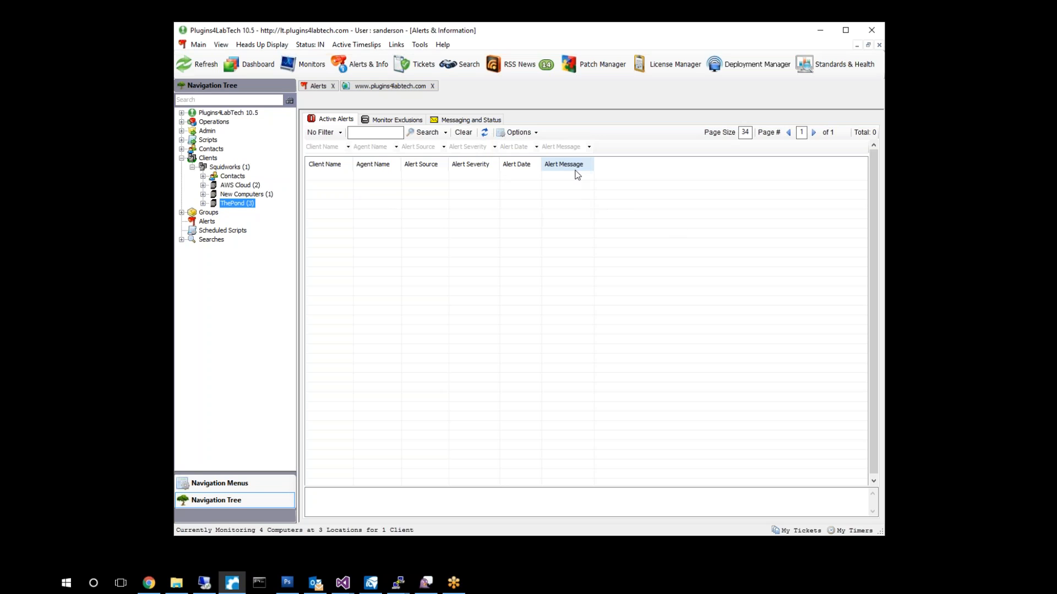
{"action": "mouse_move", "coordinate": [819, 227]}
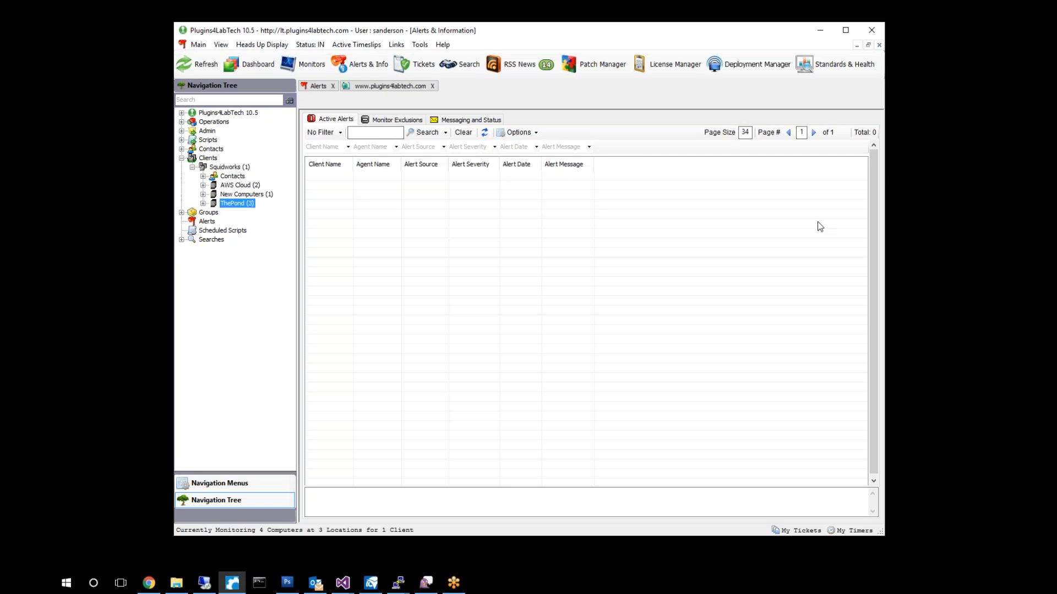
{"action": "mouse_move", "coordinate": [626, 42]}
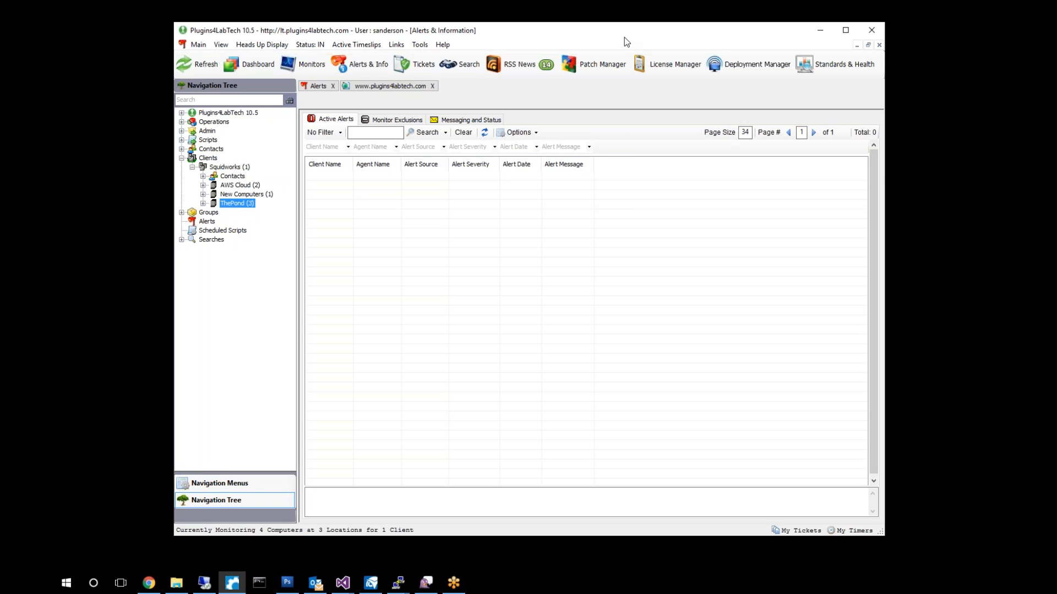
{"action": "mouse_move", "coordinate": [411, 172]}
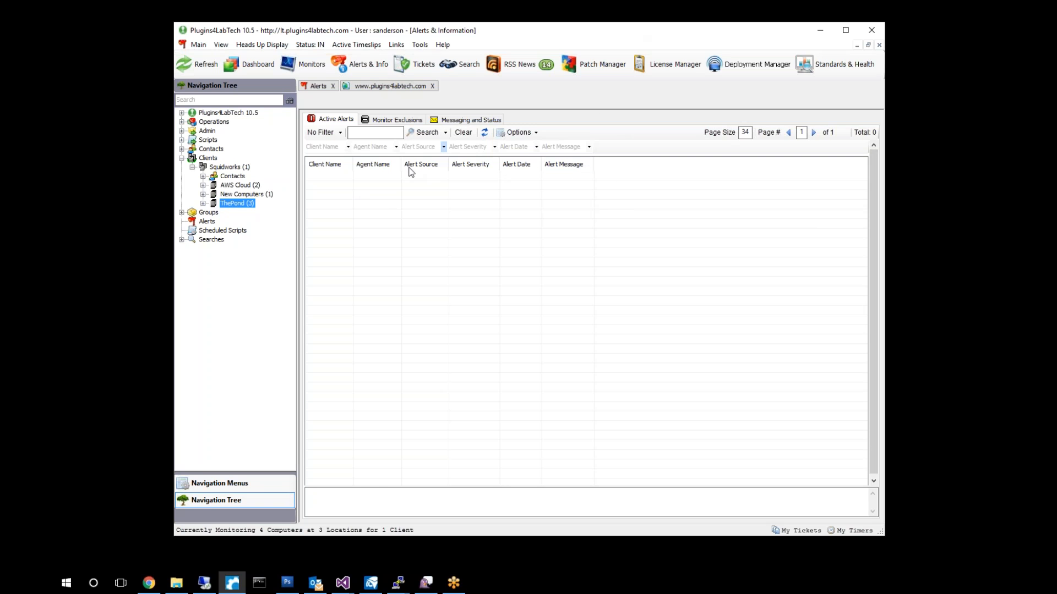
{"action": "mouse_move", "coordinate": [921, 311]}
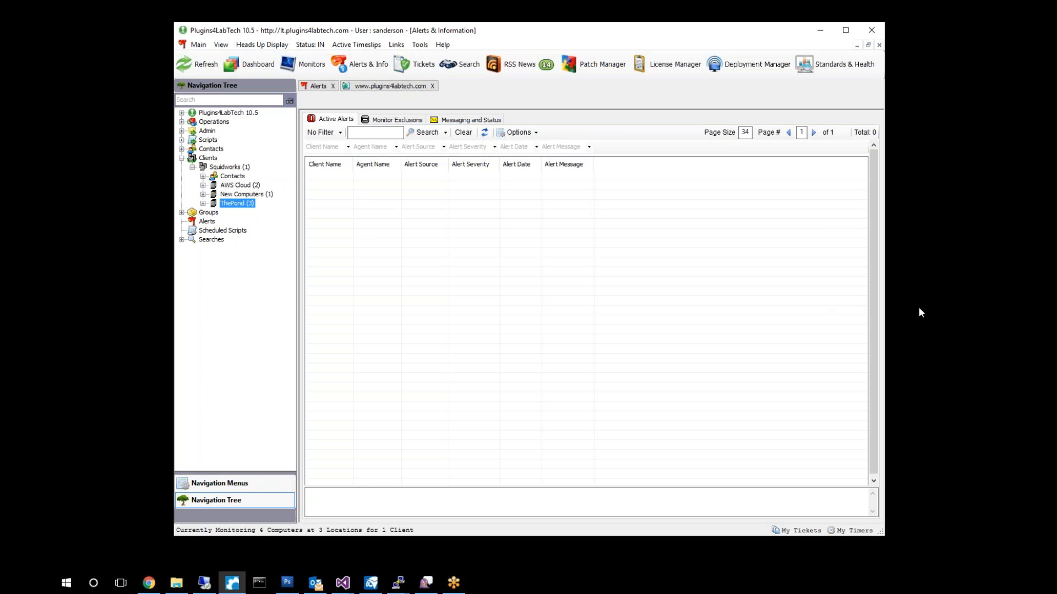
{"action": "mouse_move", "coordinate": [668, 546]}
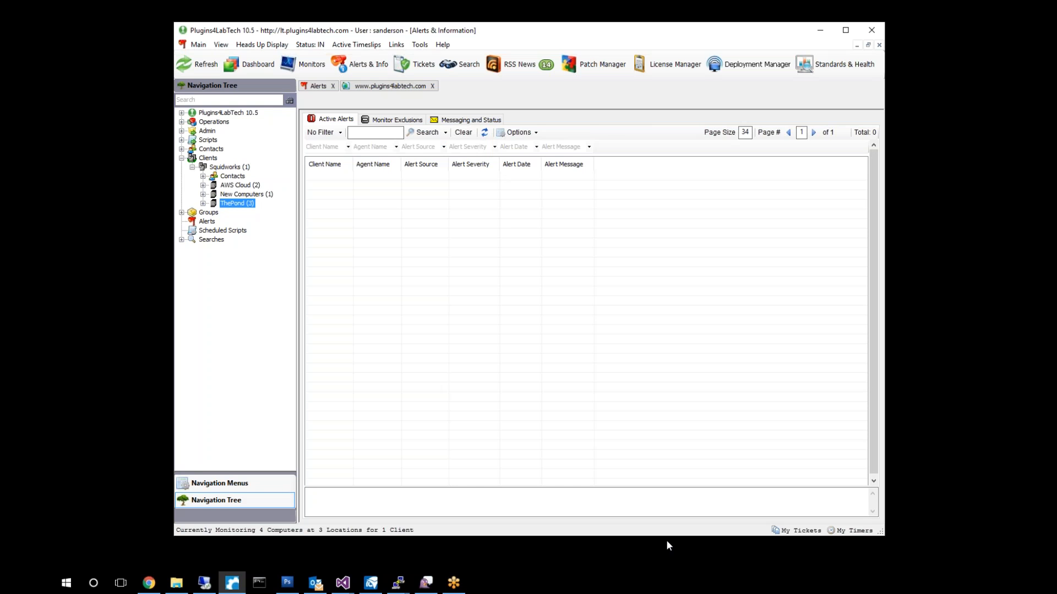
{"action": "mouse_move", "coordinate": [786, 296]}
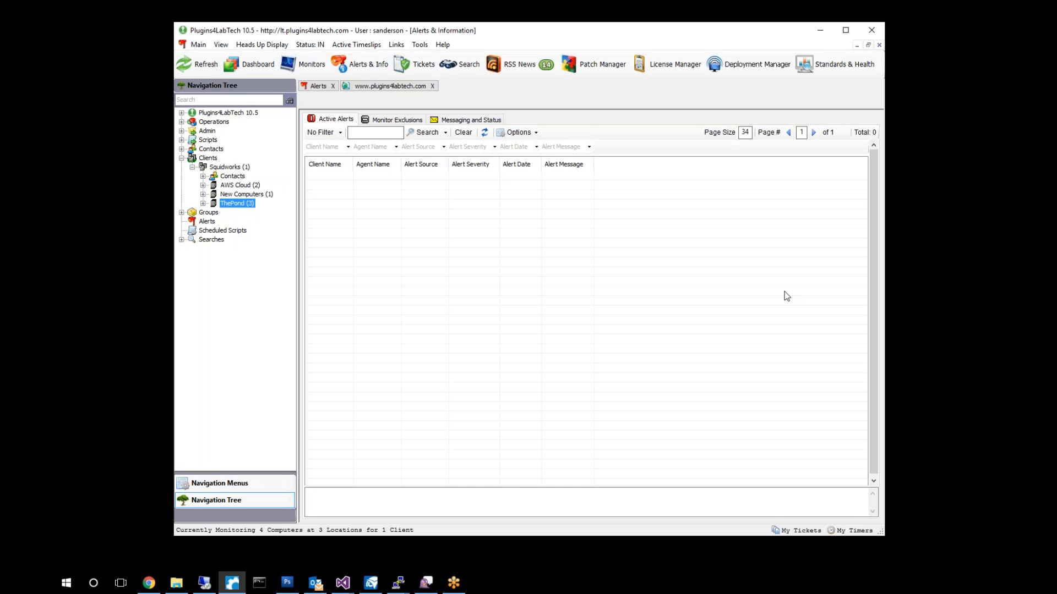
{"action": "mouse_move", "coordinate": [700, 31]}
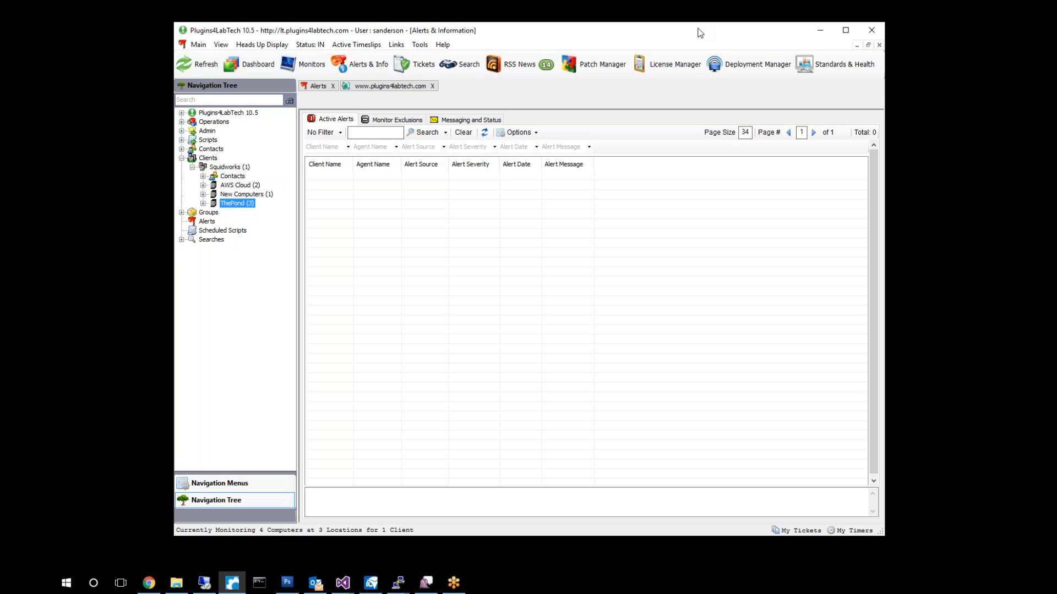